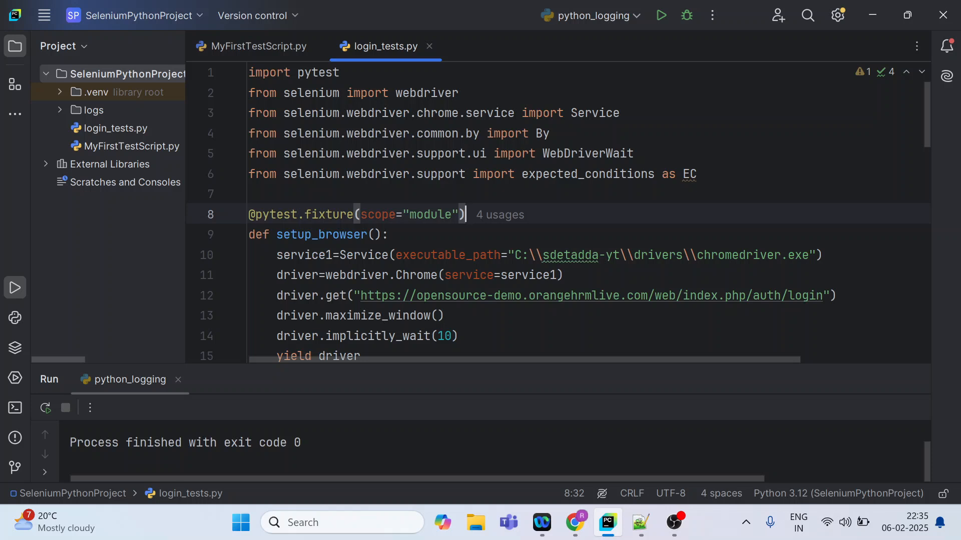
- Bring up the file actions on the SeleniumPythonProject folder for creating a new file
click(457, 337)
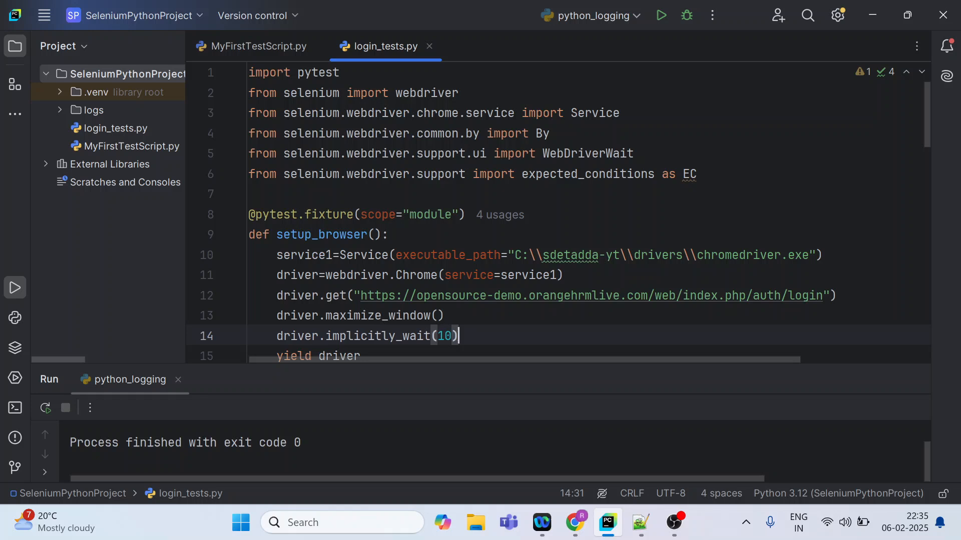
mouse_move(174, 121)
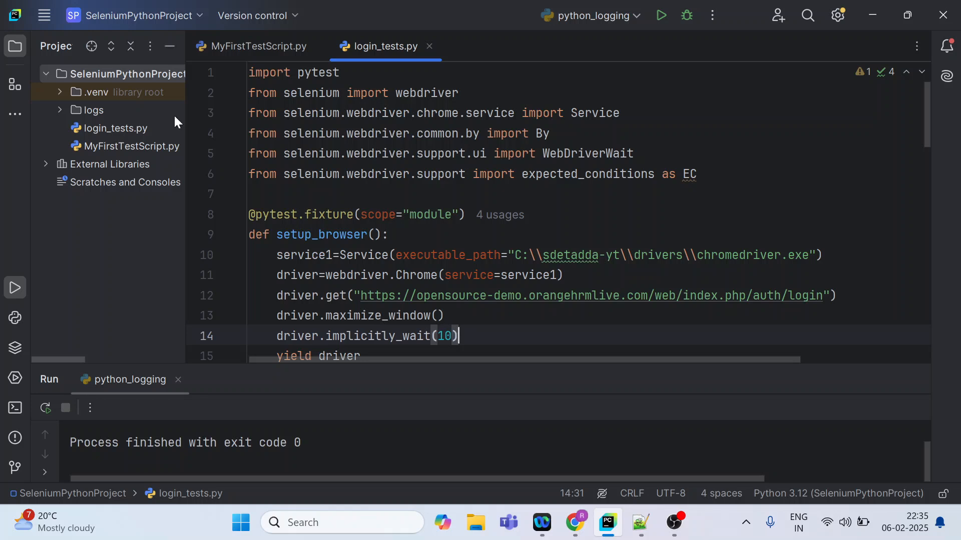
mouse_move(127, 73)
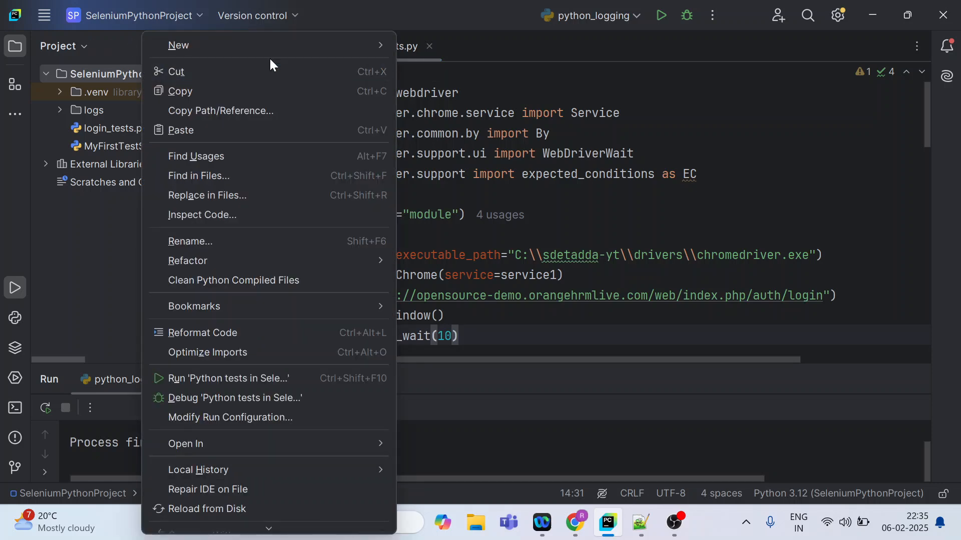
- Create and open a new empty Python file named python_logging.py in the project
click(178, 45)
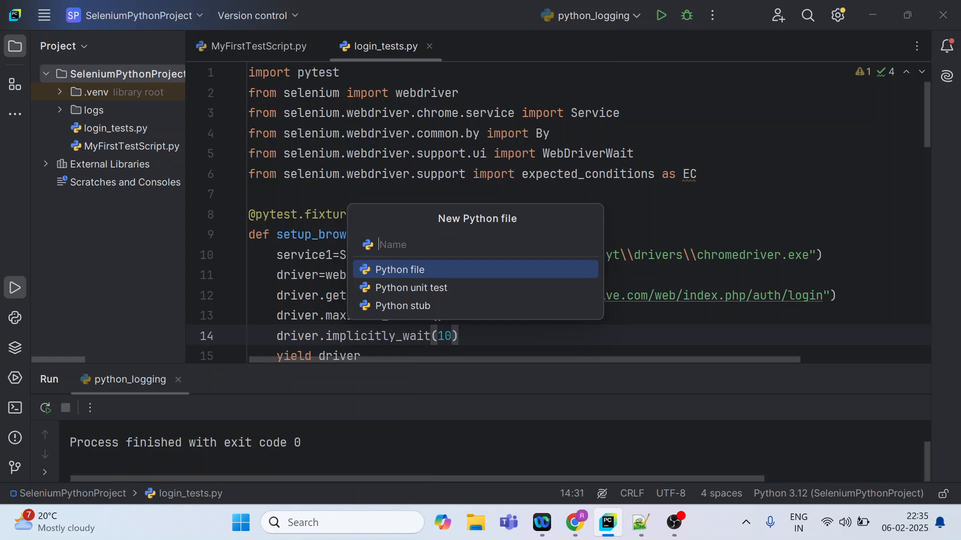
text(python_)
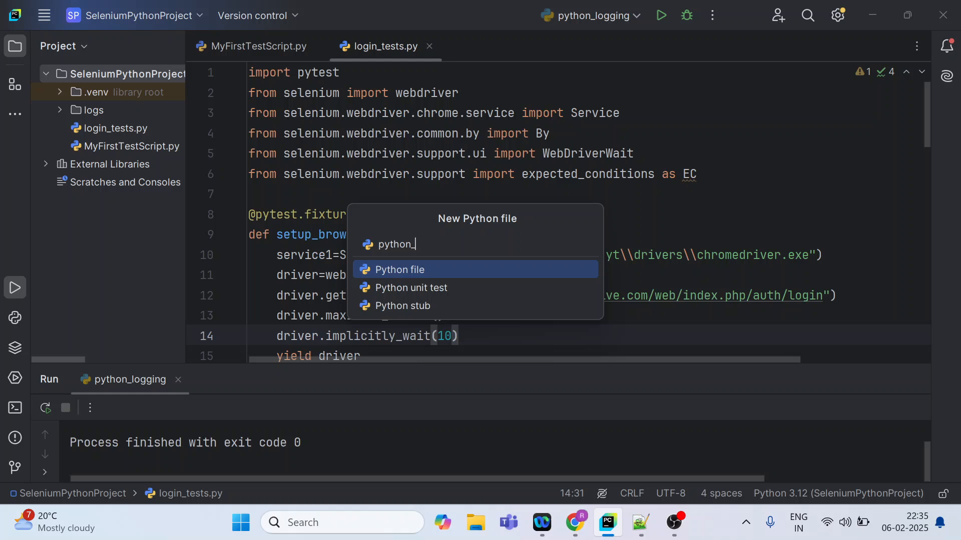
text(logging)
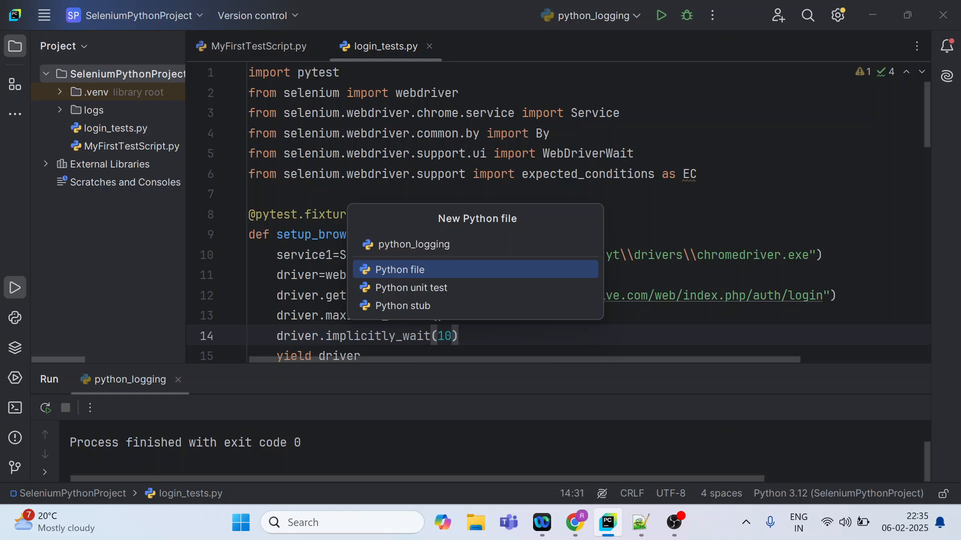
click(399, 269)
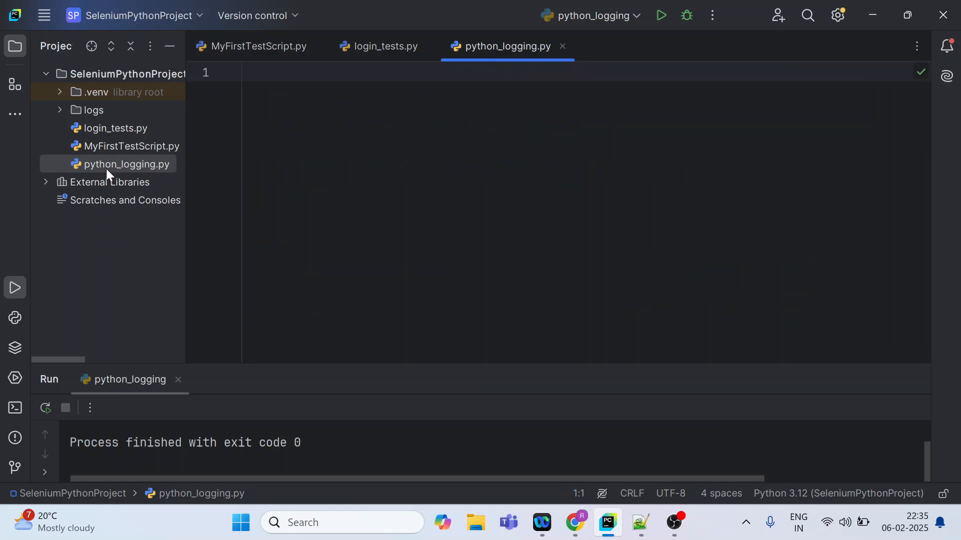
- Import logging and paste the five Selenium imports copied from login_tests.py
text(import)
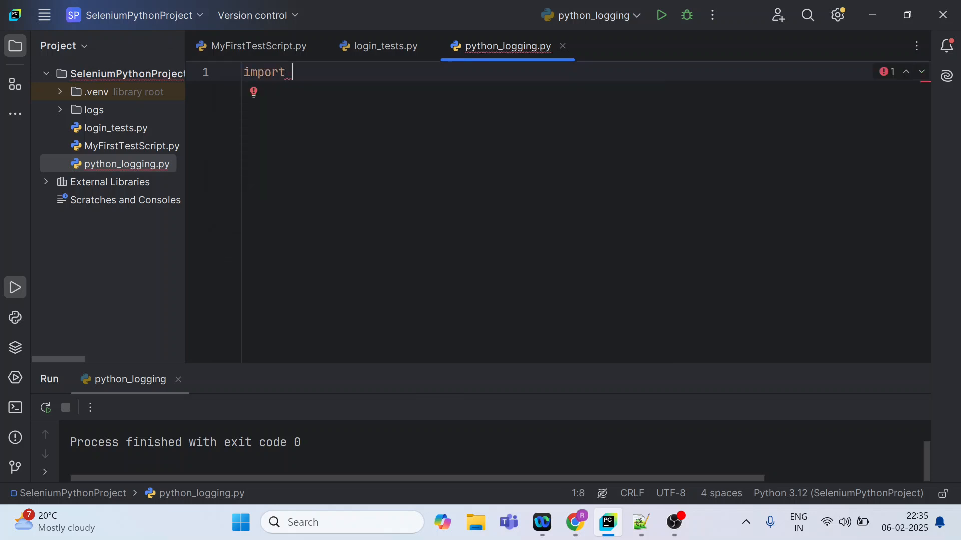
text(logging)
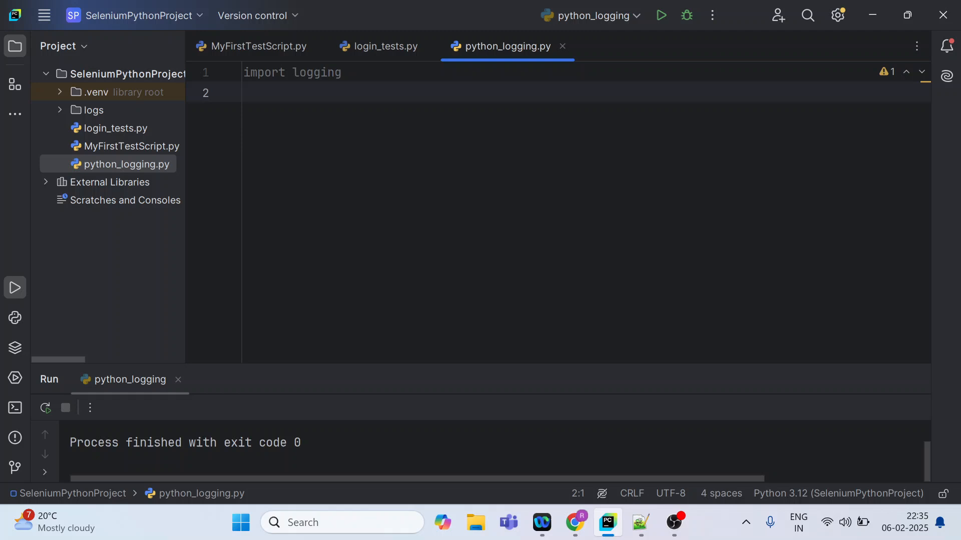
click(385, 46)
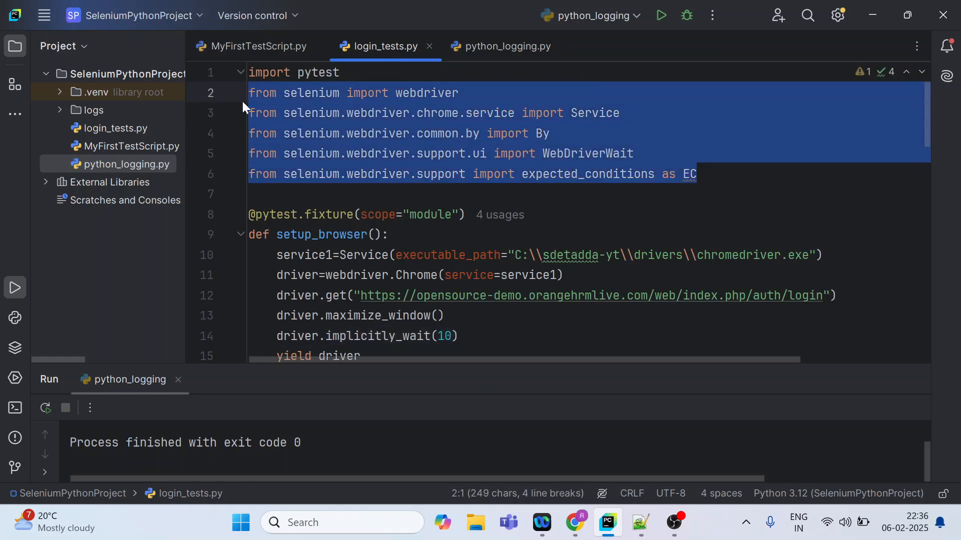
mouse_move(500, 46)
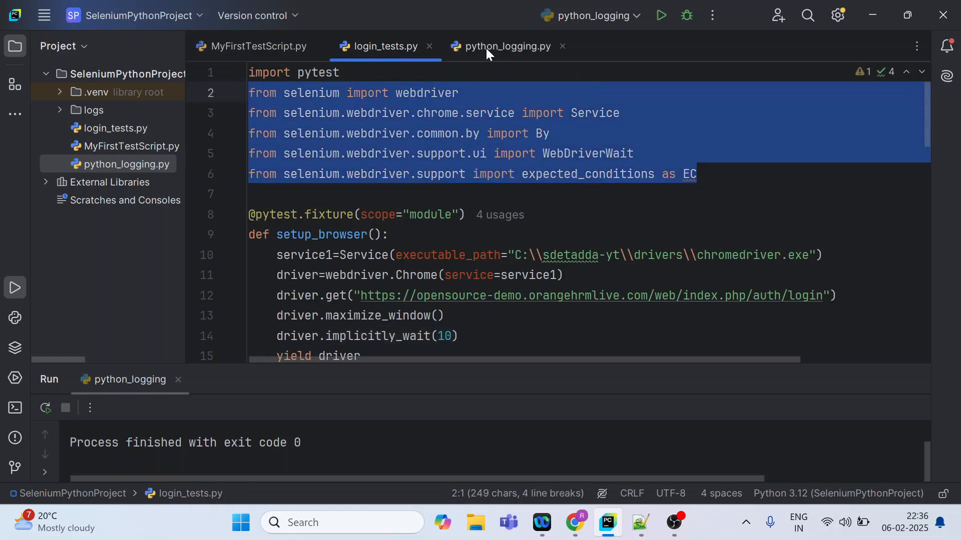
click(507, 46)
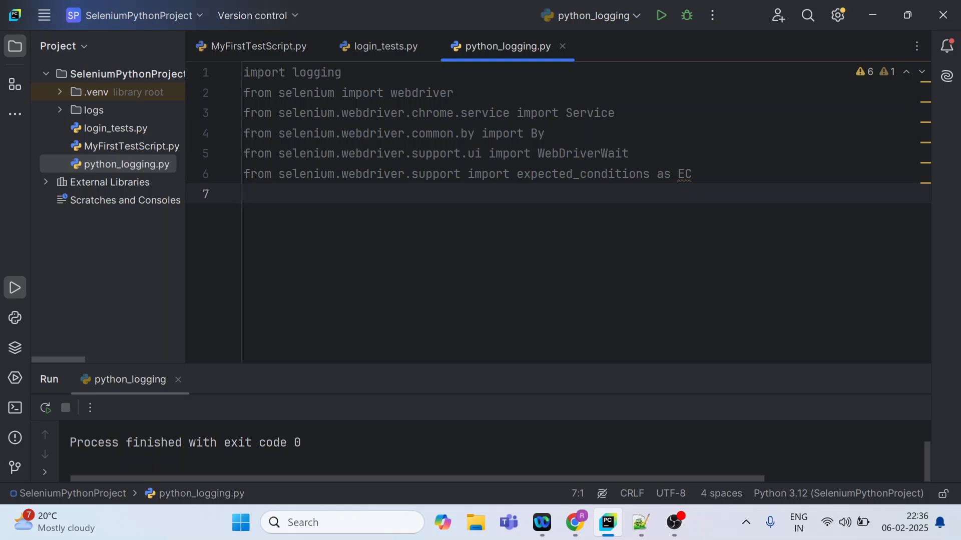
click(245, 193)
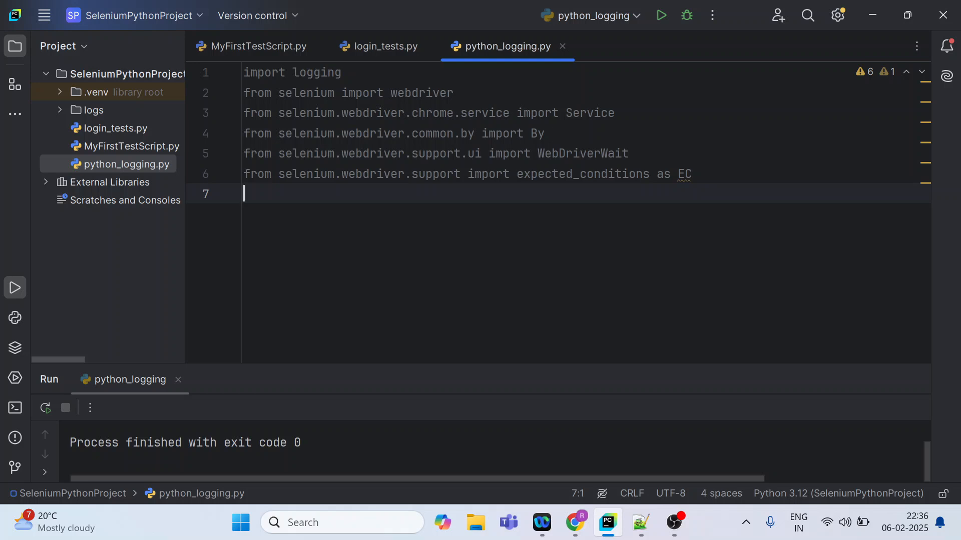
- Add an empty logging.basicConfig() call on line 7 below the imports
text(l)
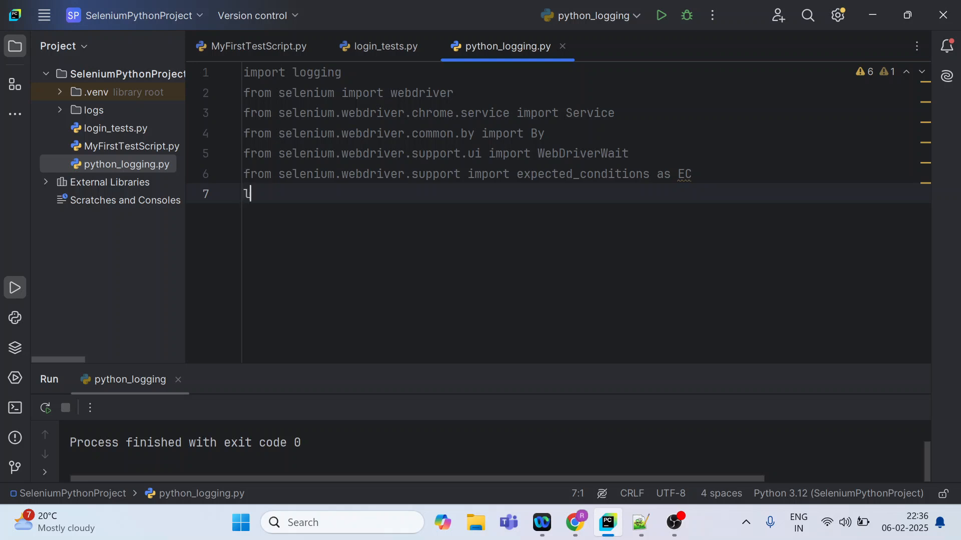
text(ogging)
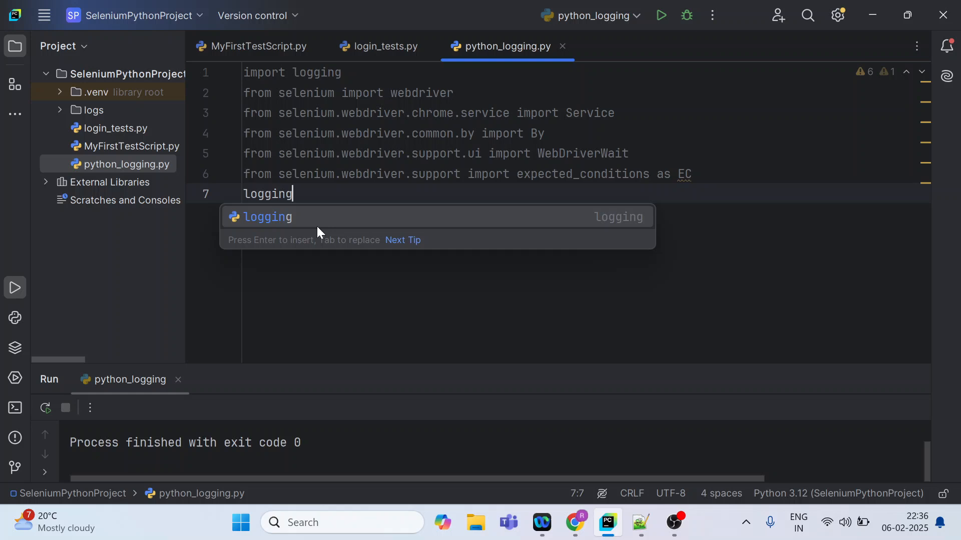
text(.basicConfig())
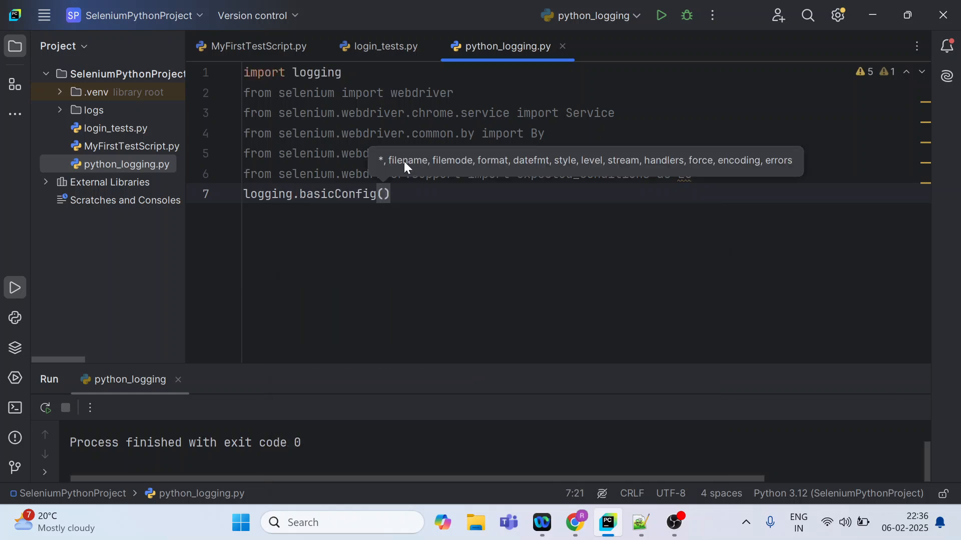
mouse_move(569, 170)
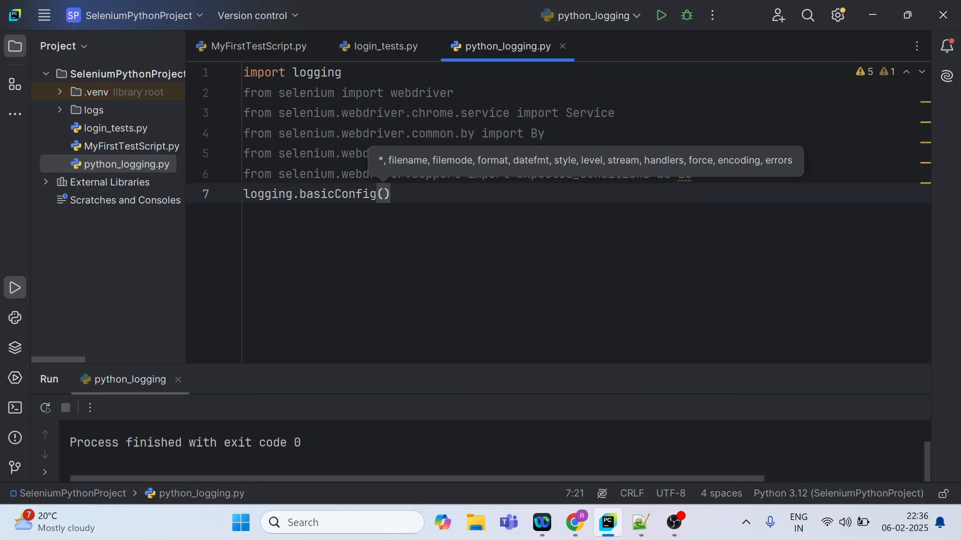
mouse_move(618, 529)
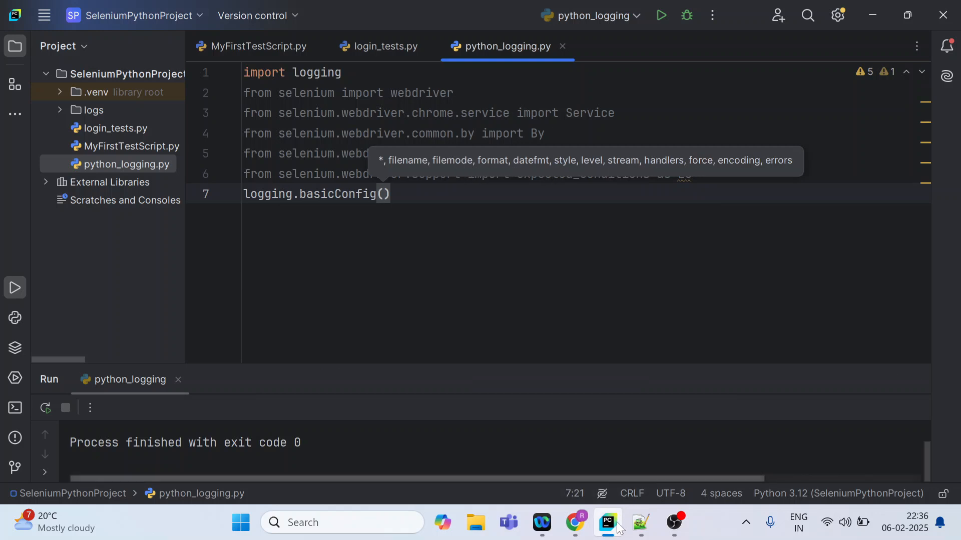
- Search Chrome for logging.basicConfig and locate the docs example filename='myapp.log', level=logging.INFO
click(574, 523)
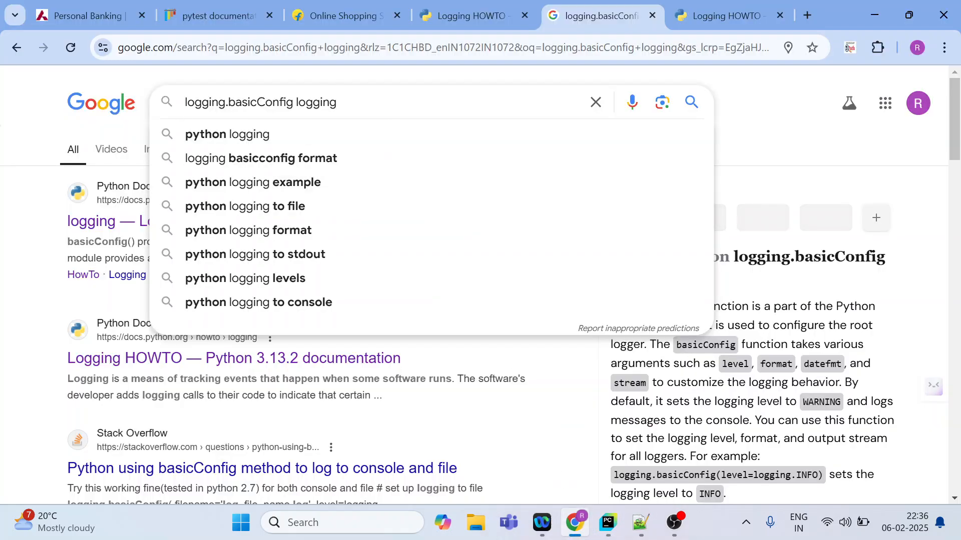
key(Return)
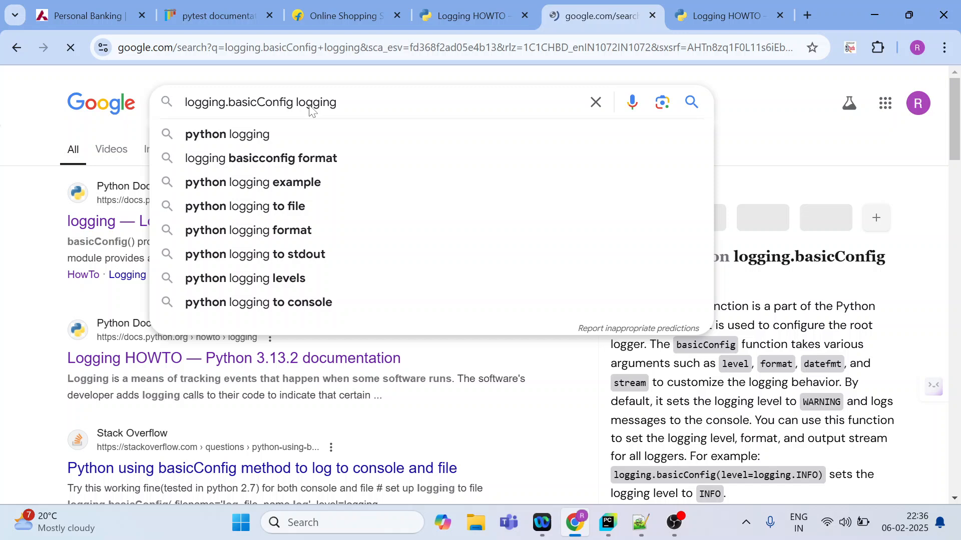
right_click(189, 222)
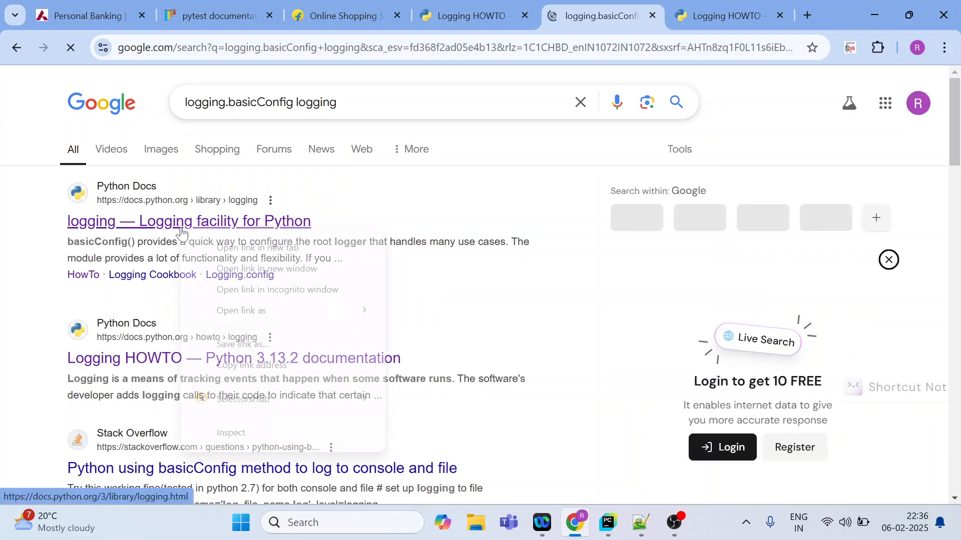
click(258, 247)
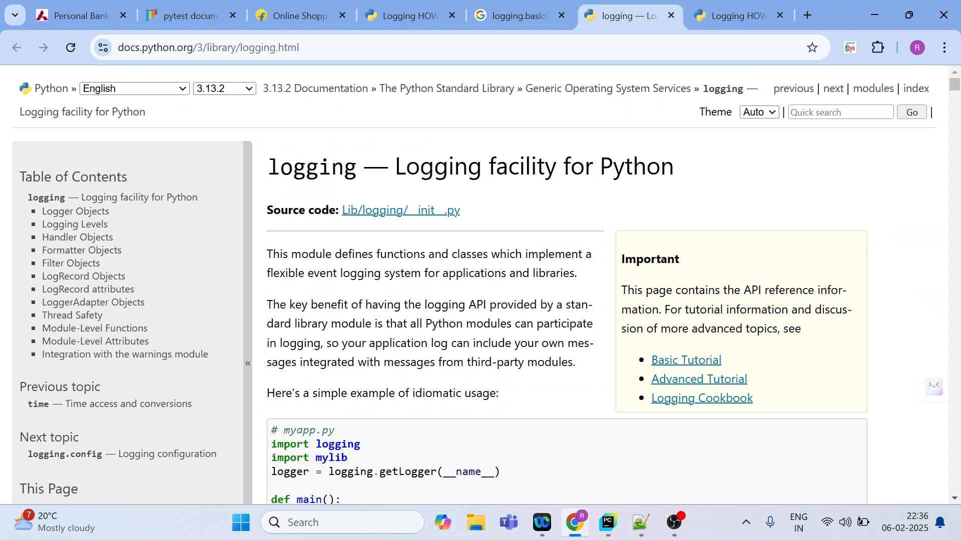
mouse_move(952, 86)
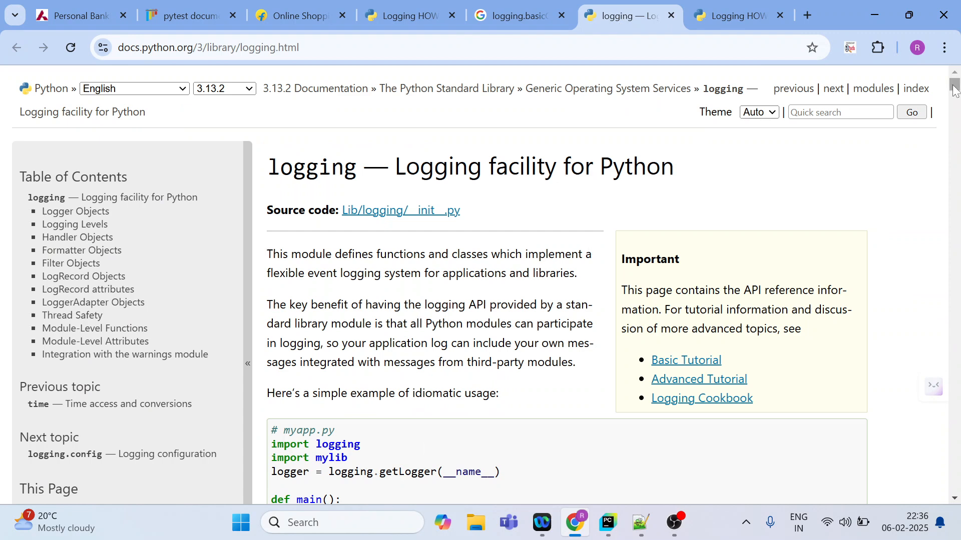
scroll(down, 3)
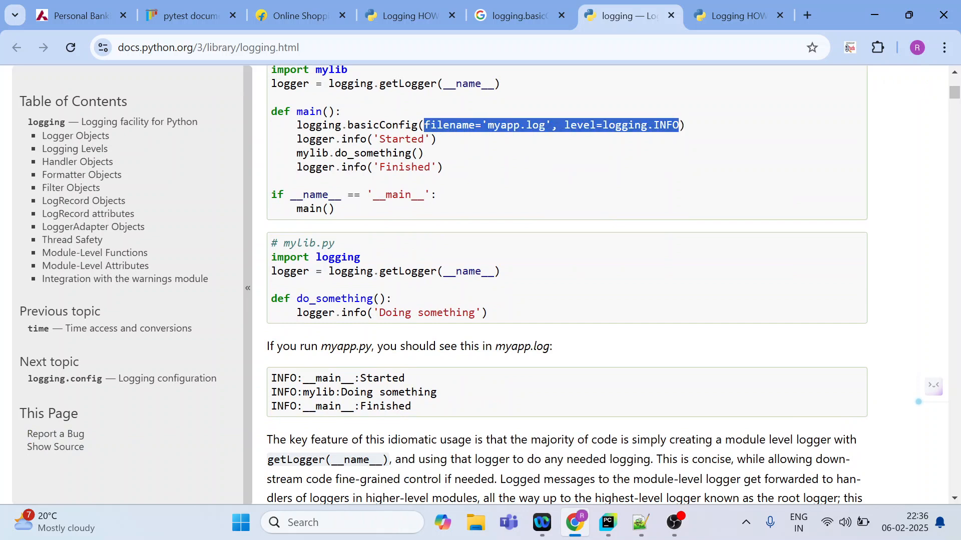
mouse_move(672, 276)
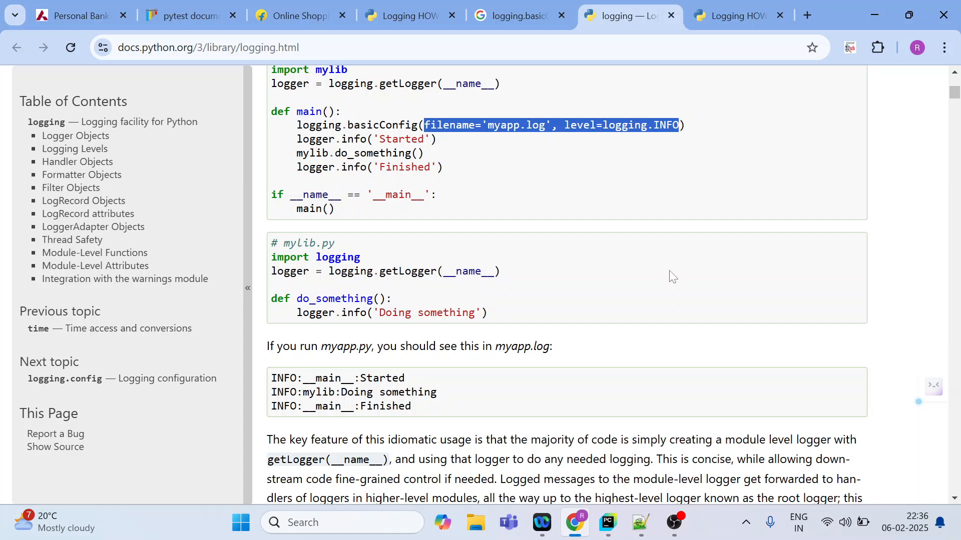
- Fill basicConfig with filename='selenium_text.log' and level=logging.INFO
click(606, 523)
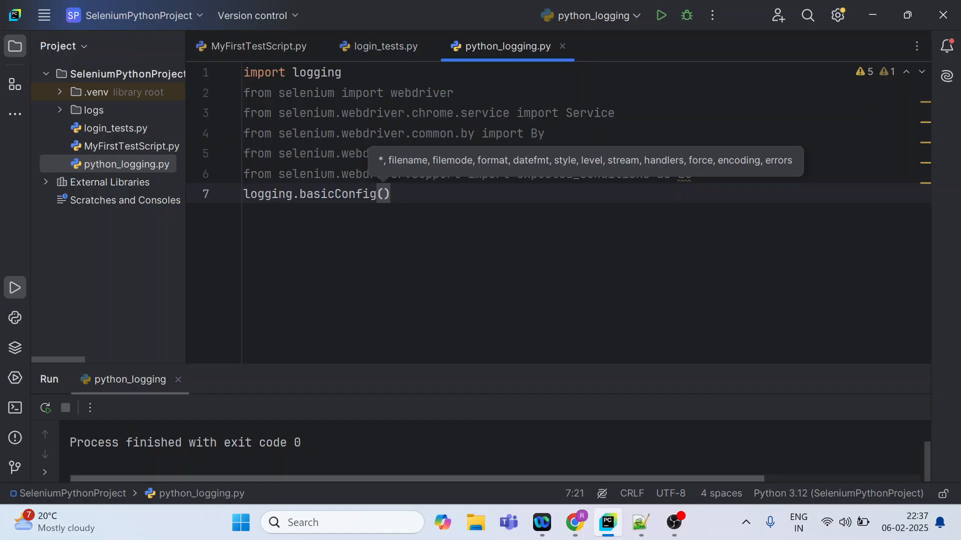
text(filename='myapp.log', level=logging.INFO)
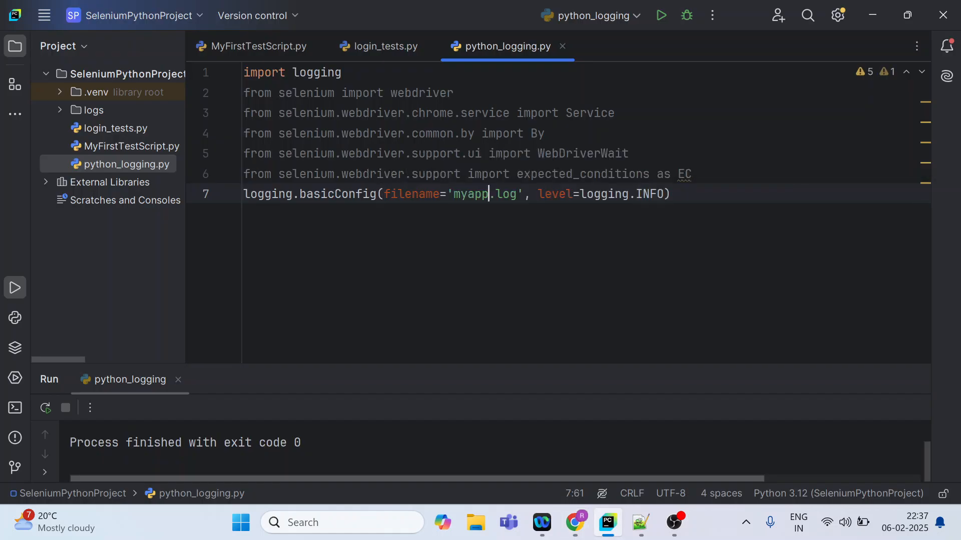
double_click(470, 194)
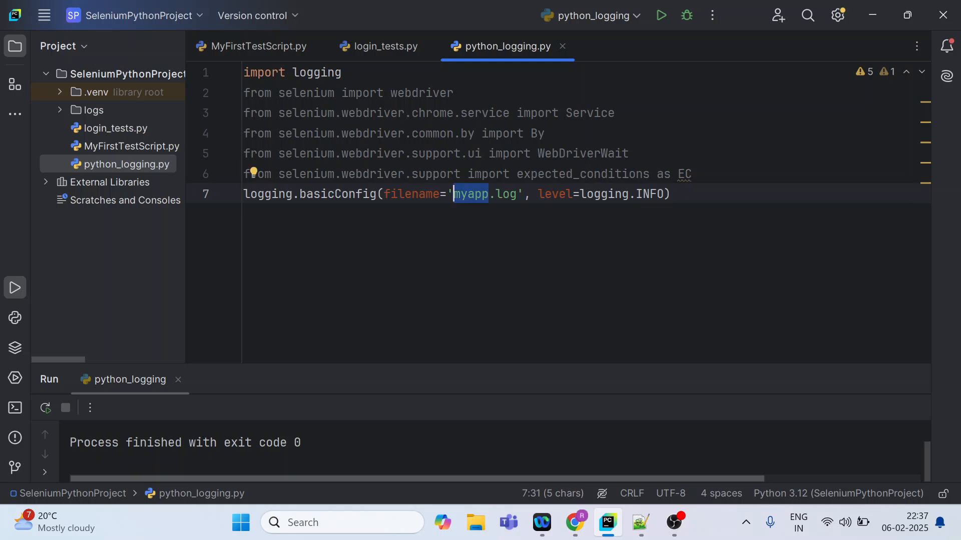
text(sele)
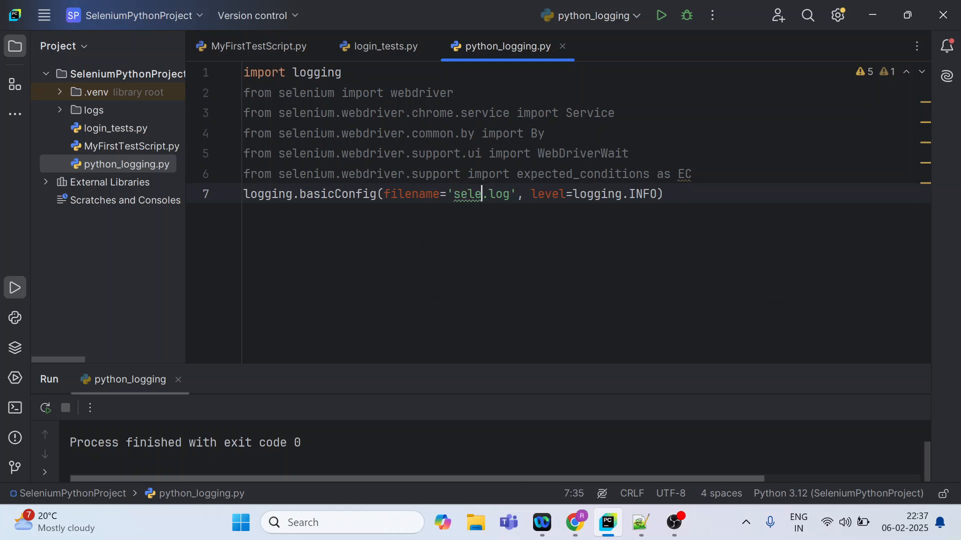
text(n)
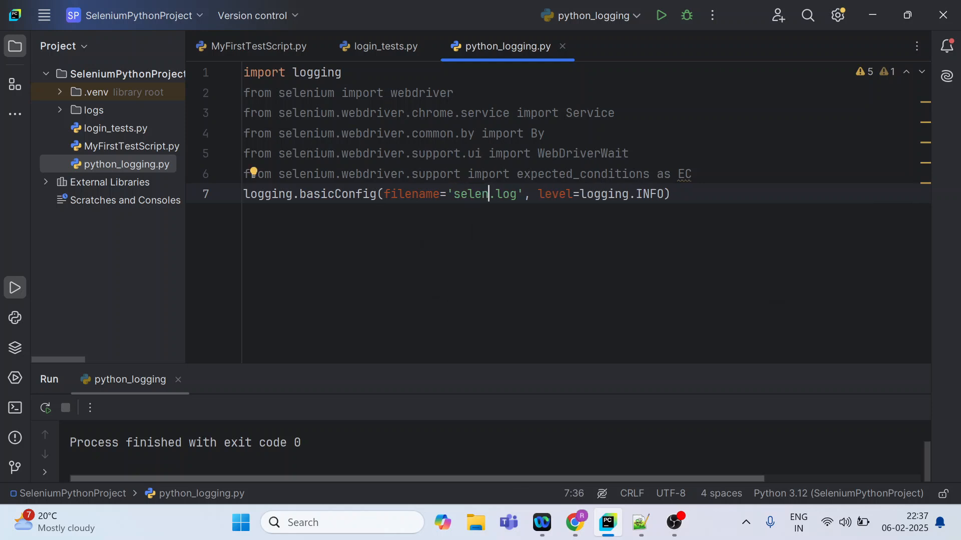
text(ium)
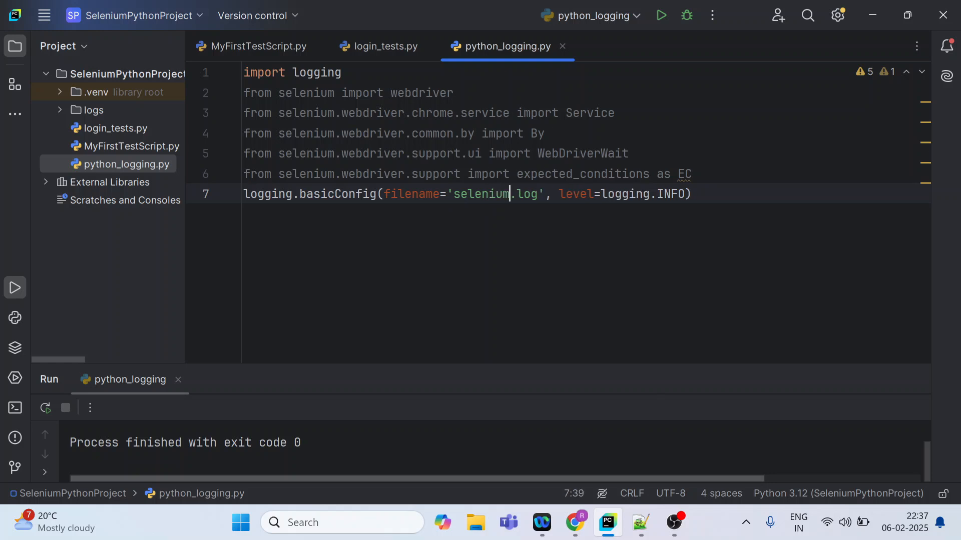
text(_t)
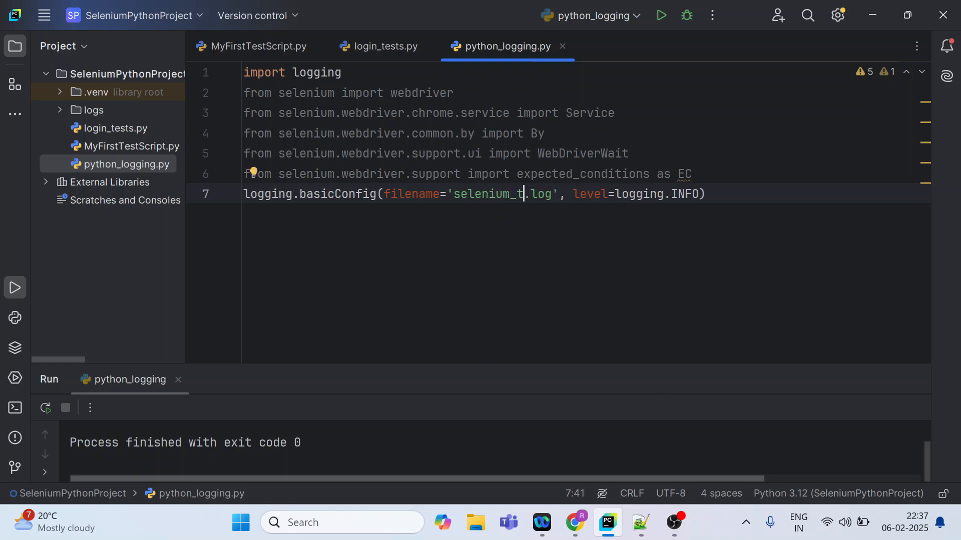
text(ext)
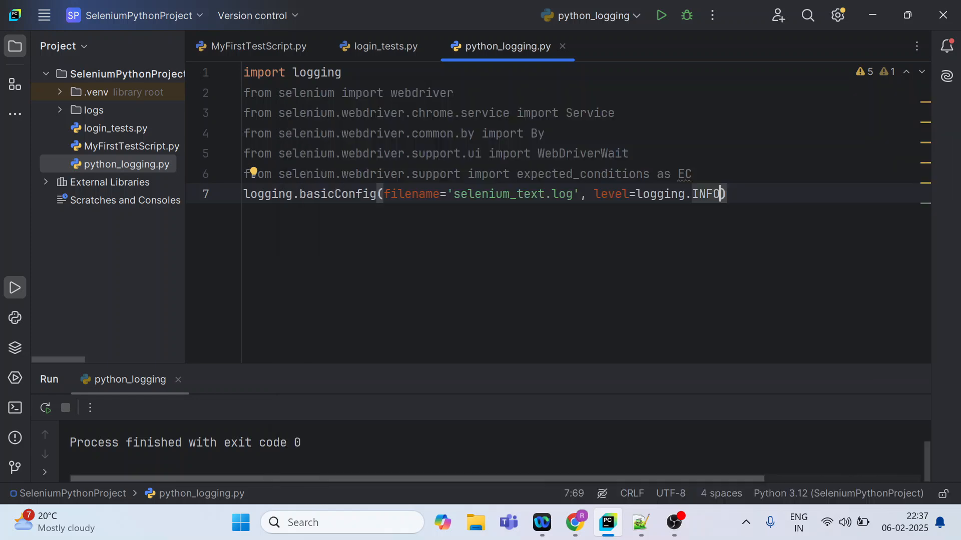
- Begin a format= argument after the level inside basicConfig
text(, format=)
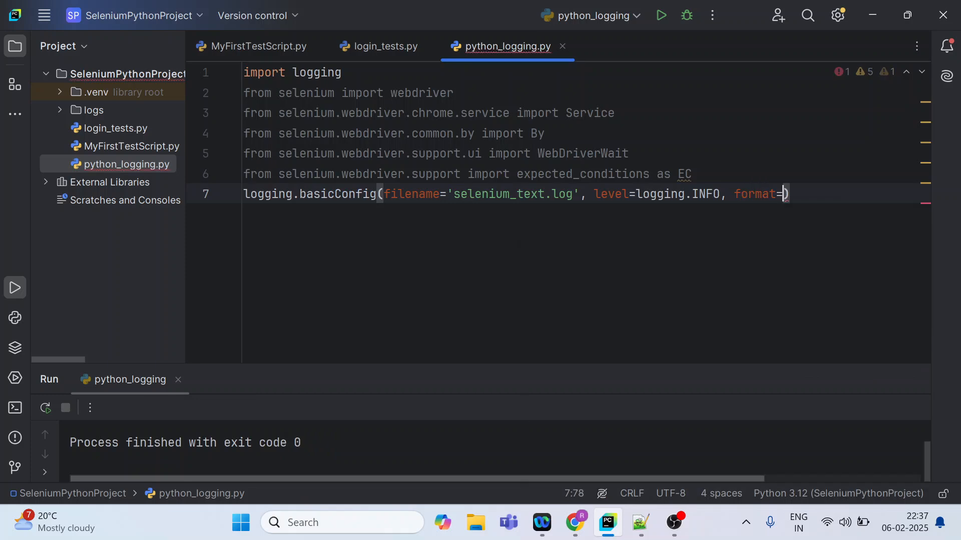
click(574, 523)
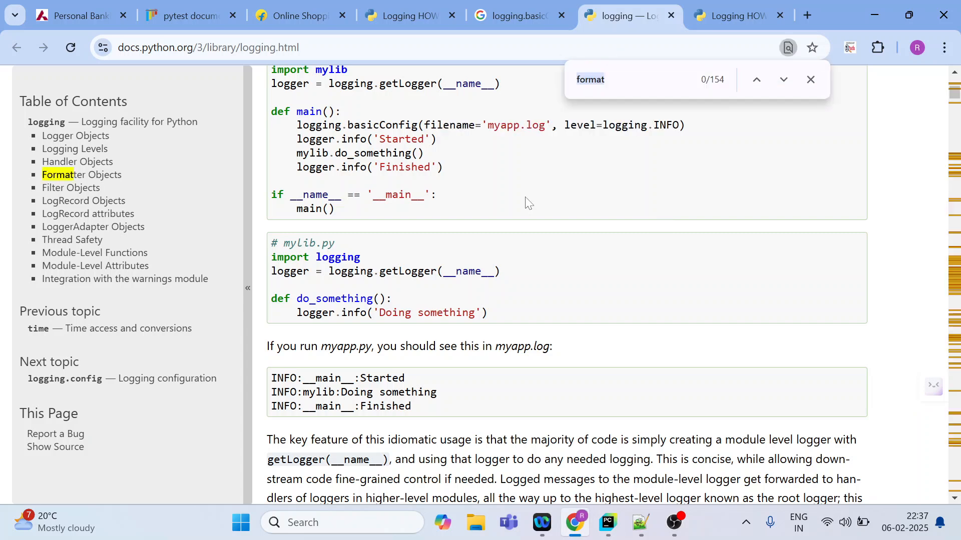
click(783, 80)
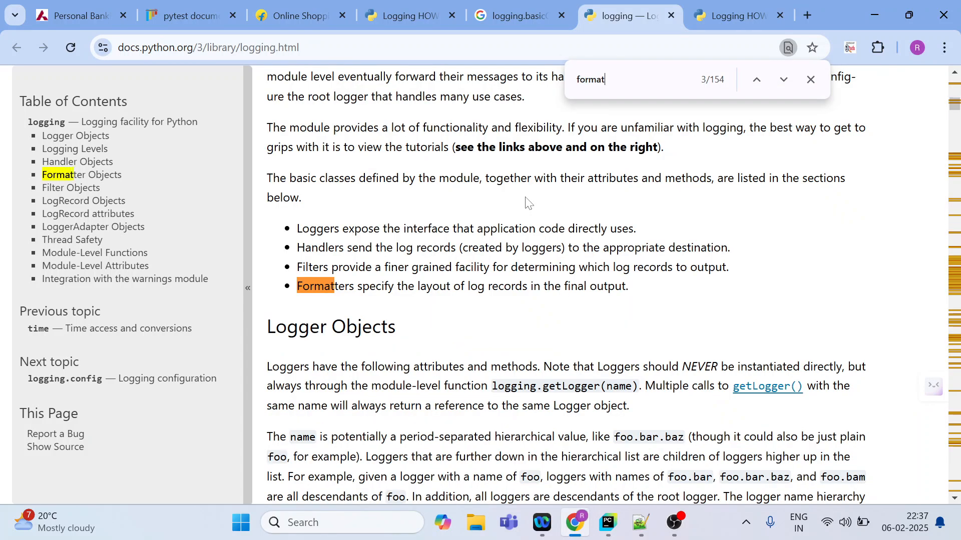
click(783, 80)
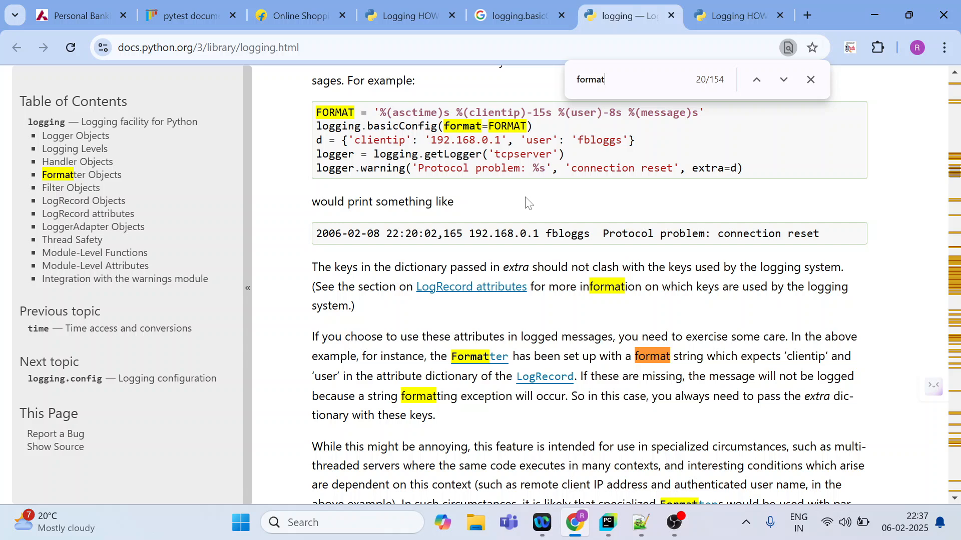
click(782, 80)
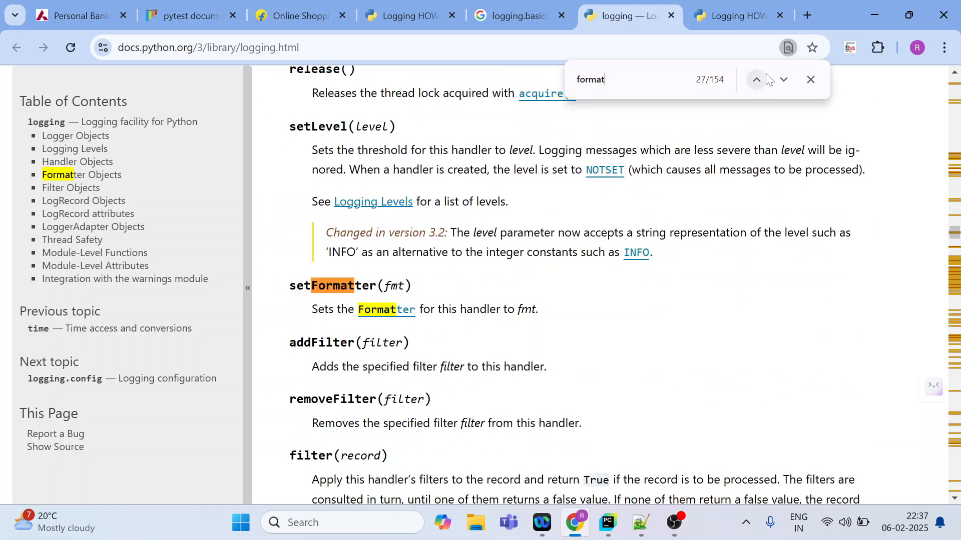
click(756, 80)
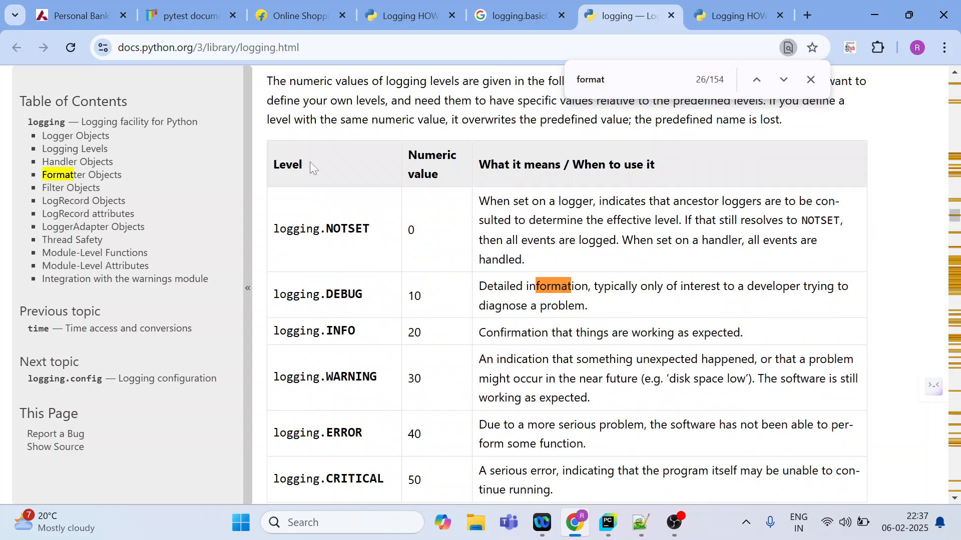
mouse_move(337, 241)
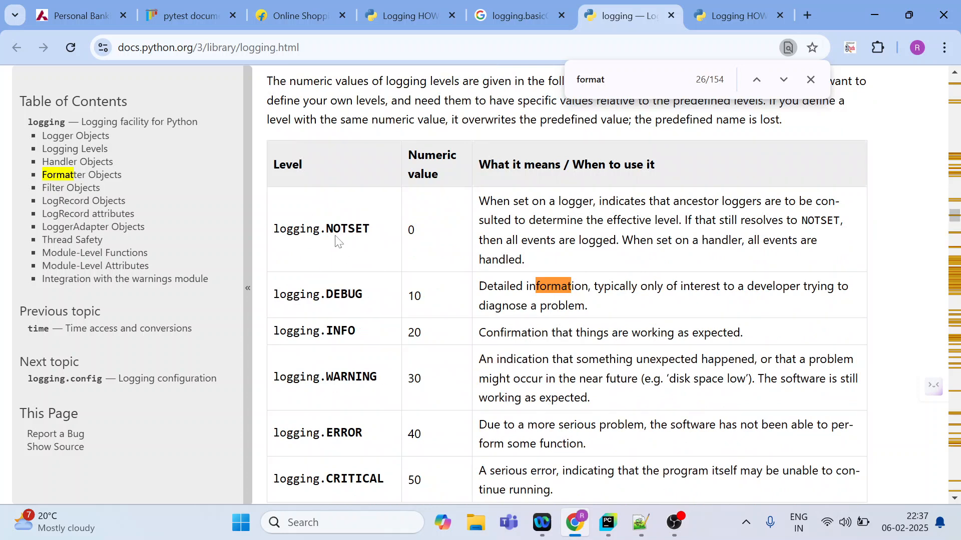
mouse_move(346, 408)
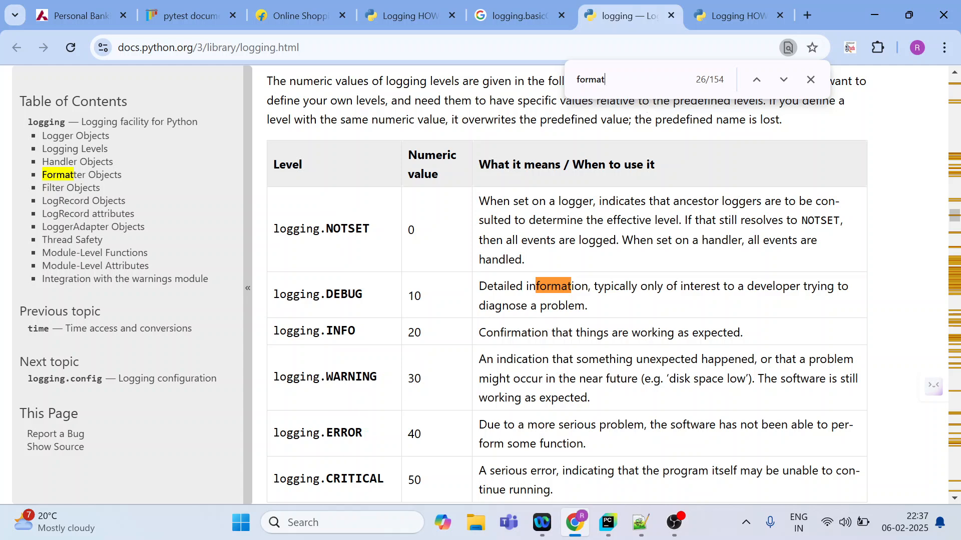
click(783, 80)
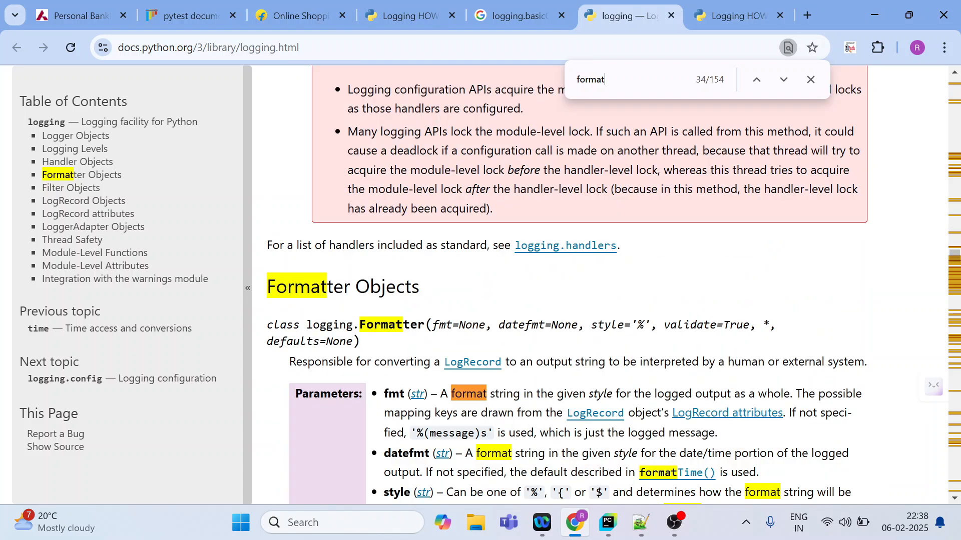
click(783, 80)
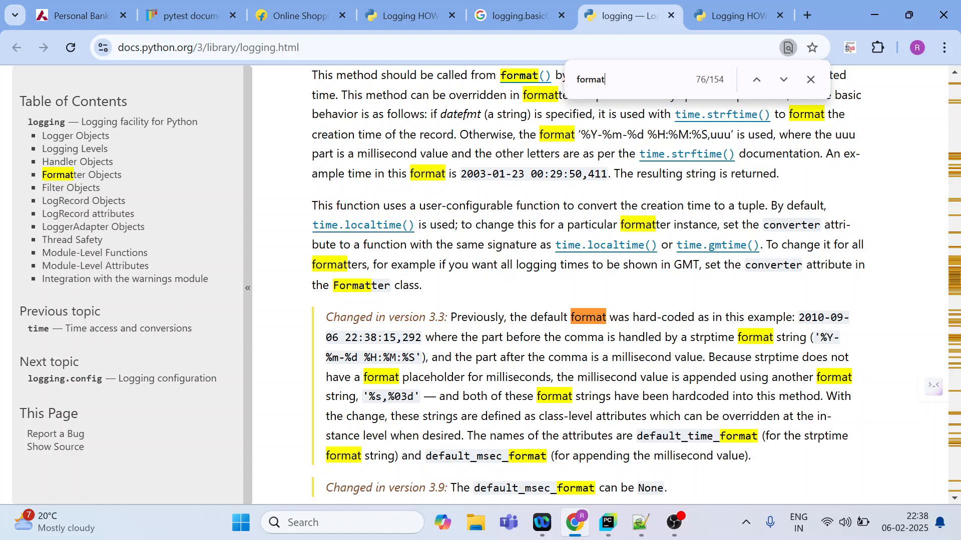
click(783, 80)
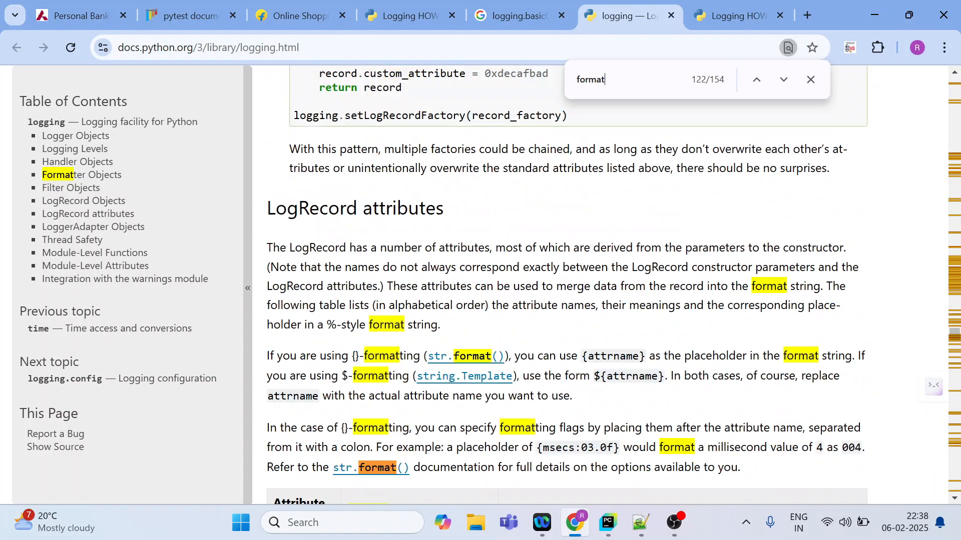
click(756, 81)
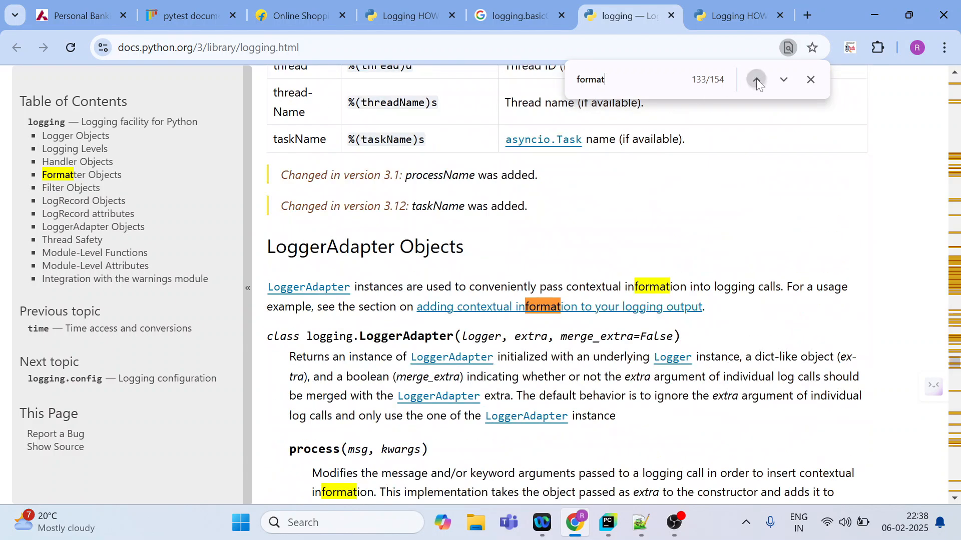
click(756, 80)
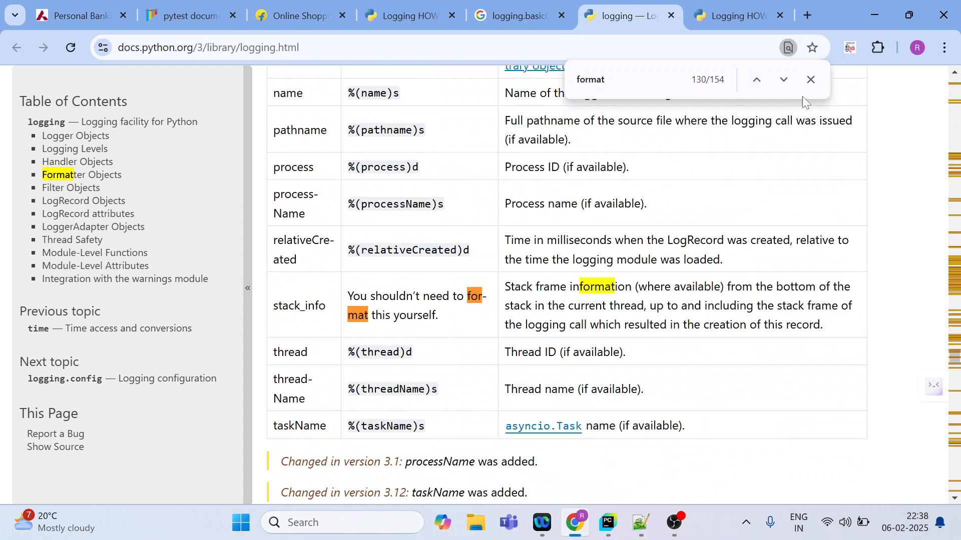
click(756, 80)
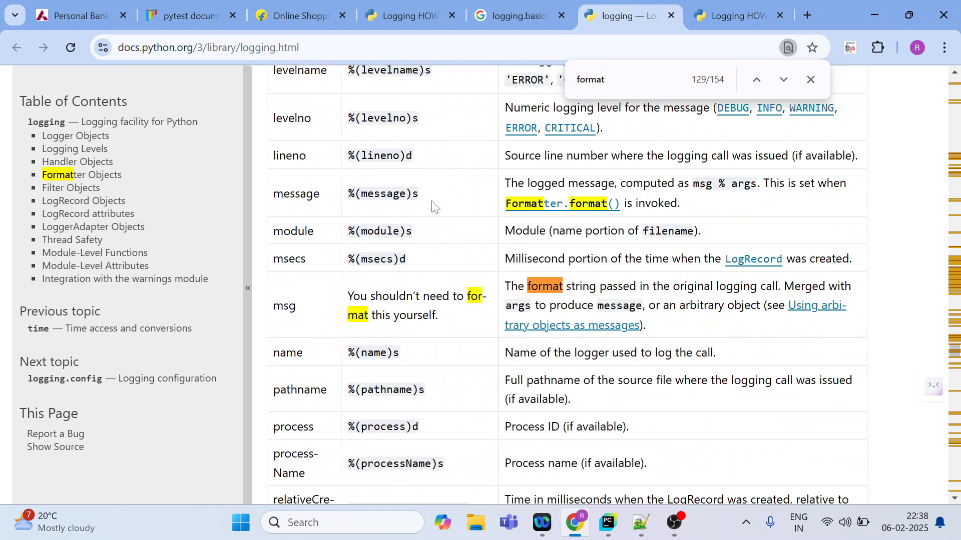
mouse_move(757, 81)
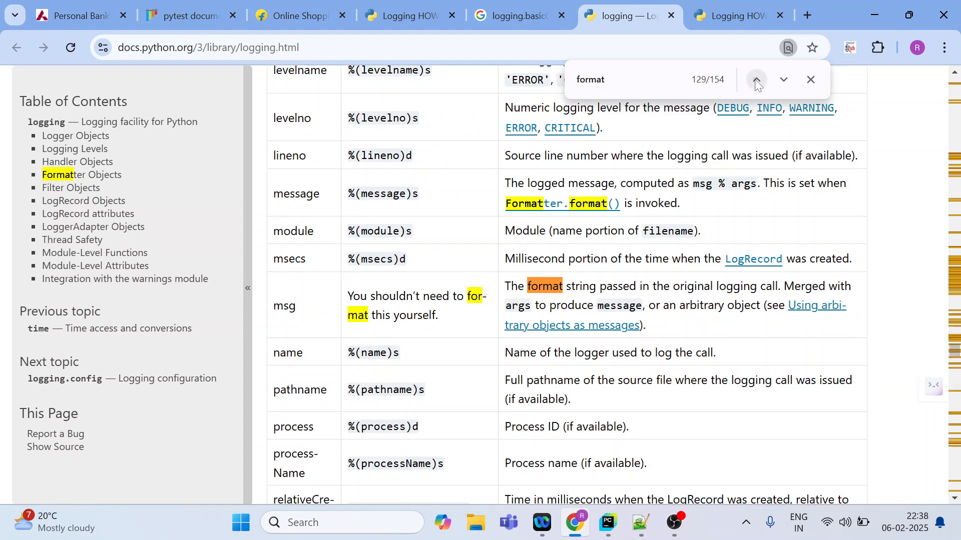
click(754, 80)
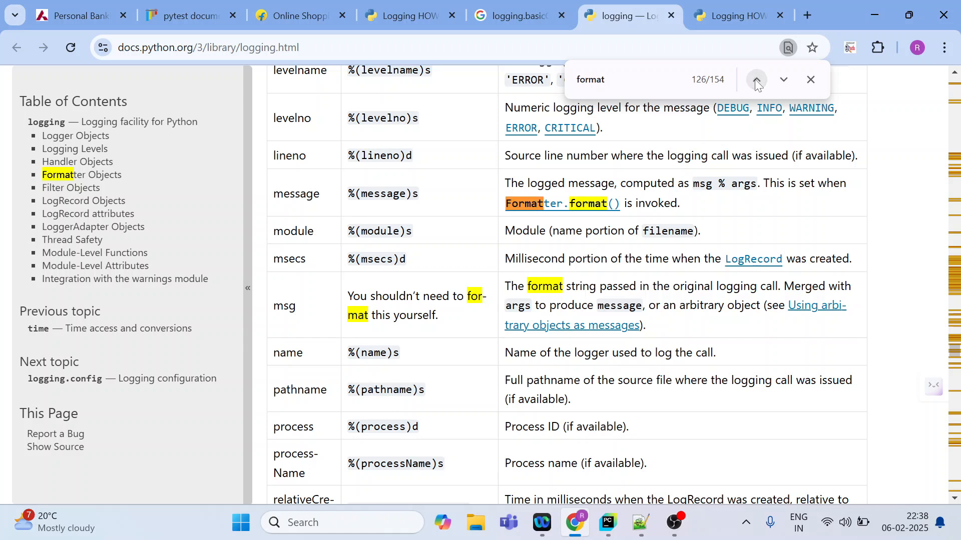
click(757, 80)
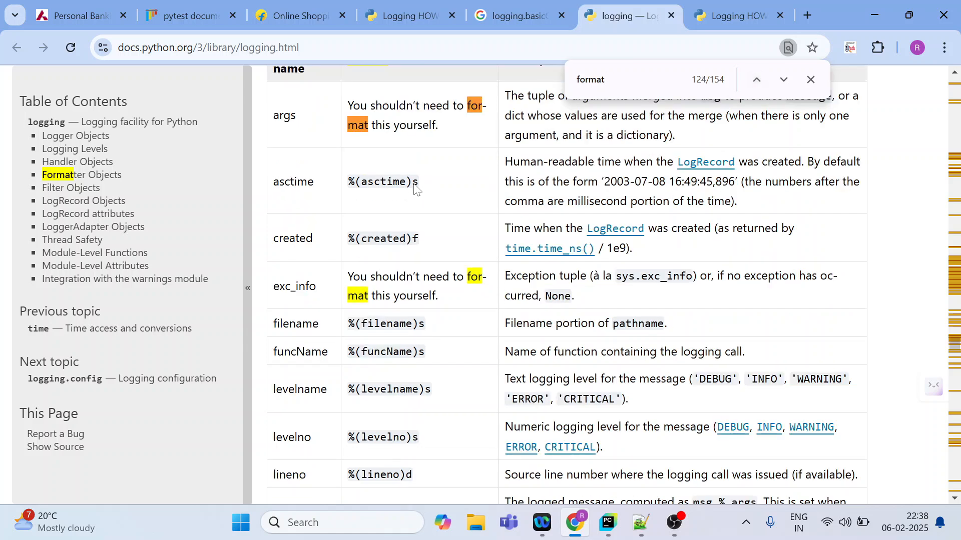
double_click(381, 182)
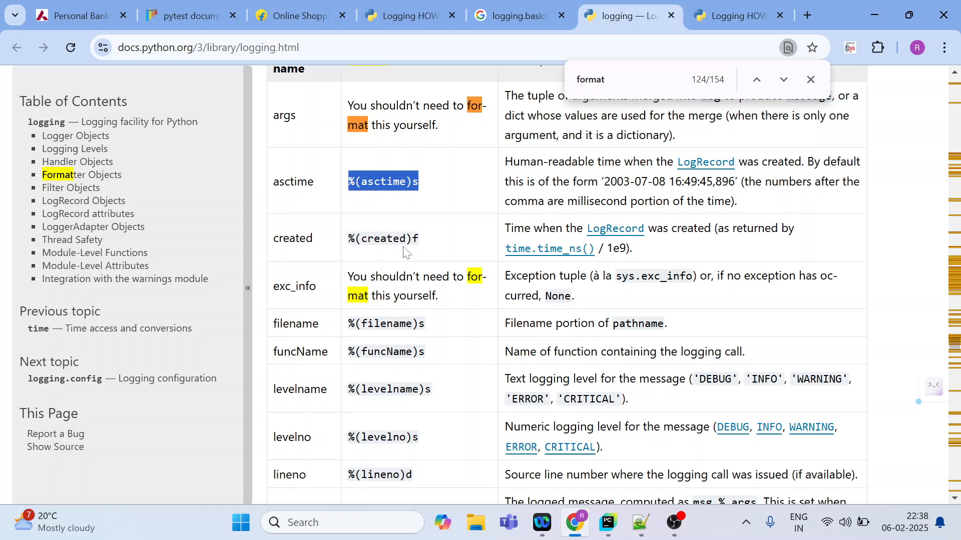
click(606, 522)
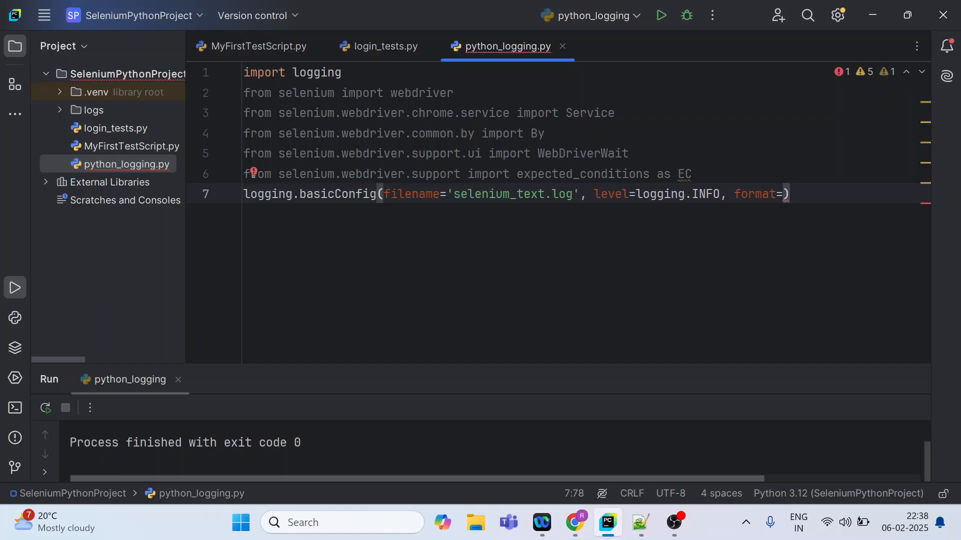
- Start the format string with '%(asctime)s-%(levelname)s-' using the docs' LogRecord table
text(')
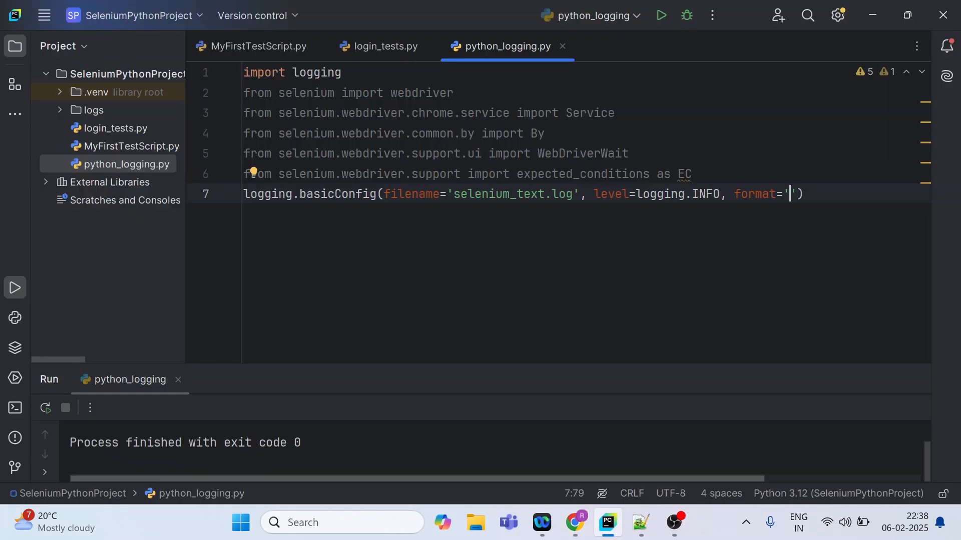
text(%(asctime)s-)
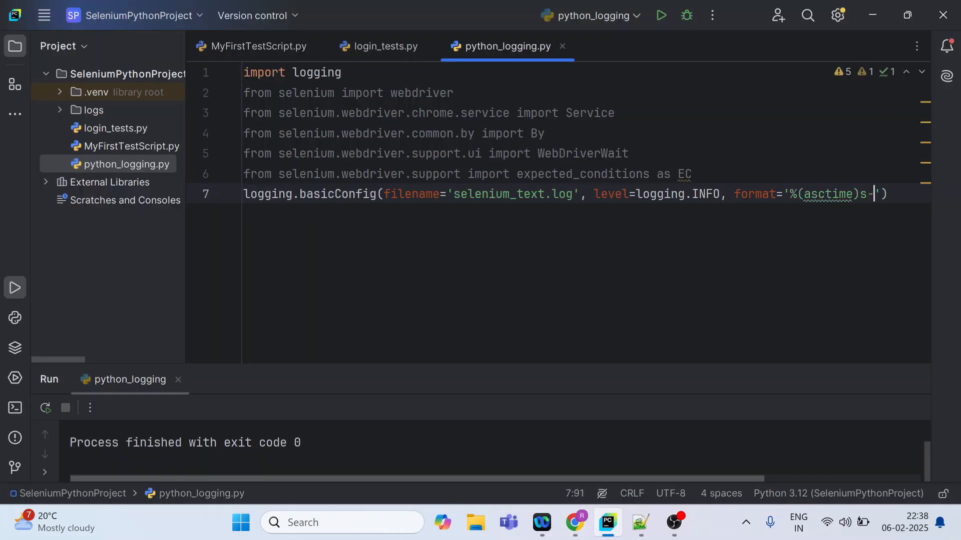
click(574, 523)
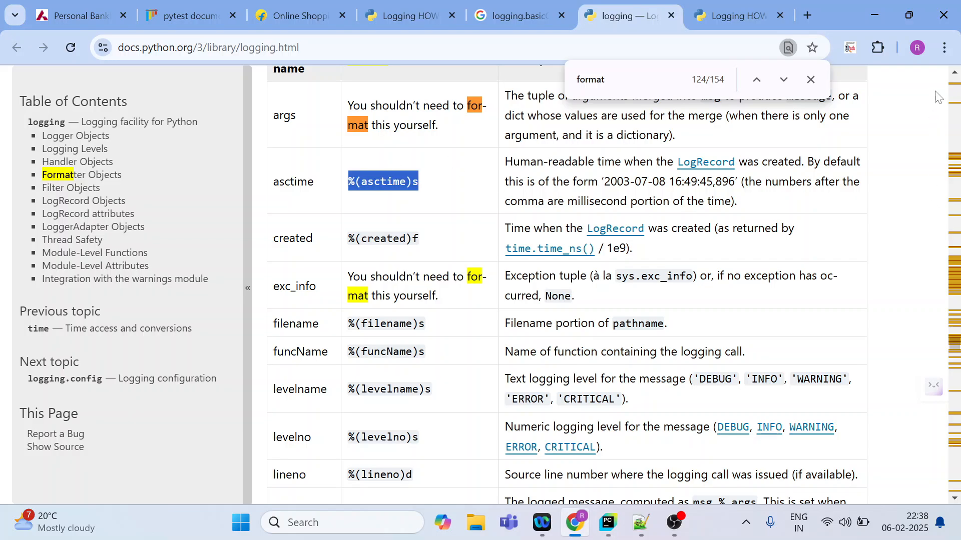
scroll(up, 3)
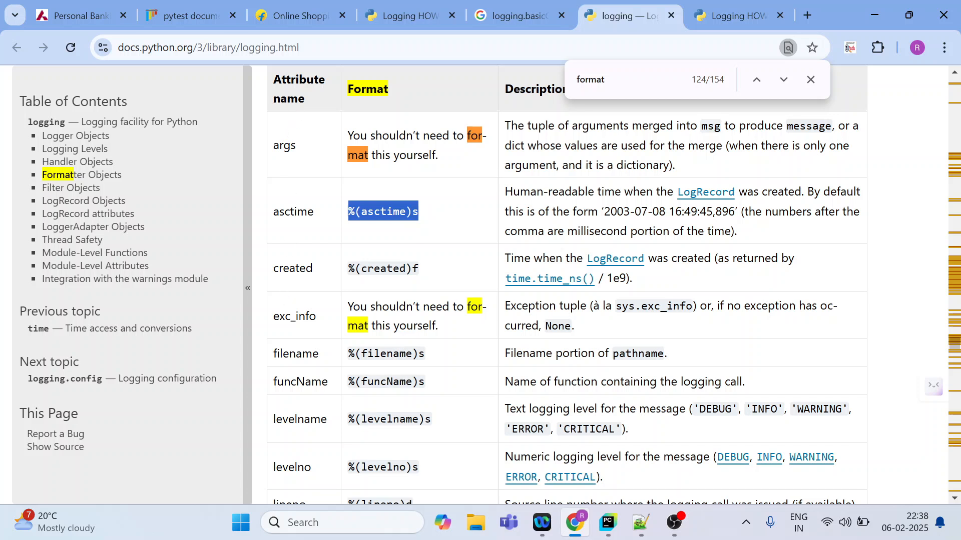
mouse_move(280, 227)
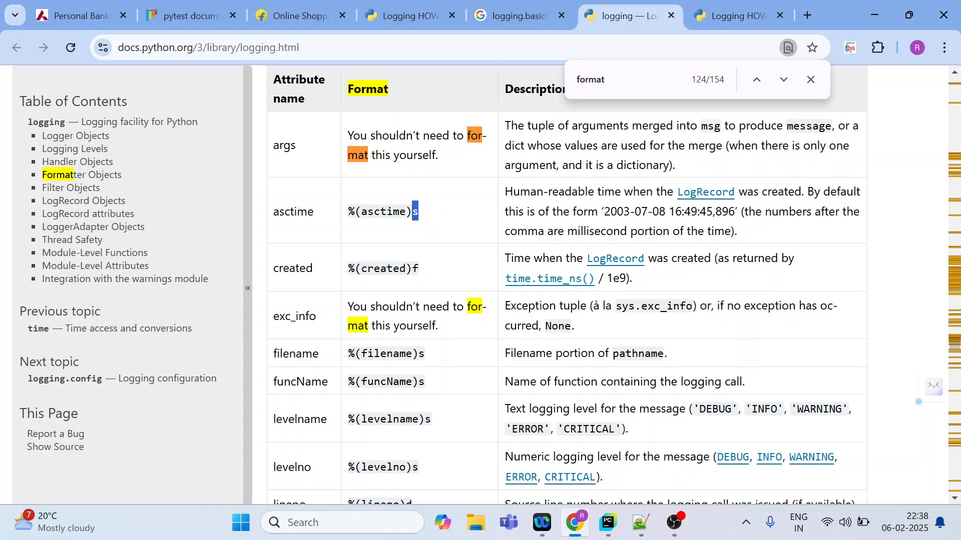
mouse_move(441, 223)
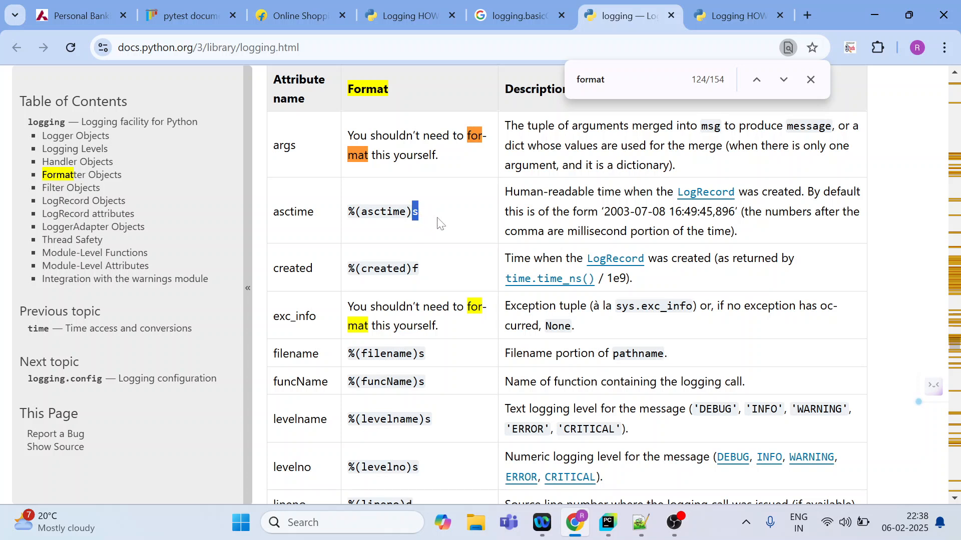
mouse_move(376, 438)
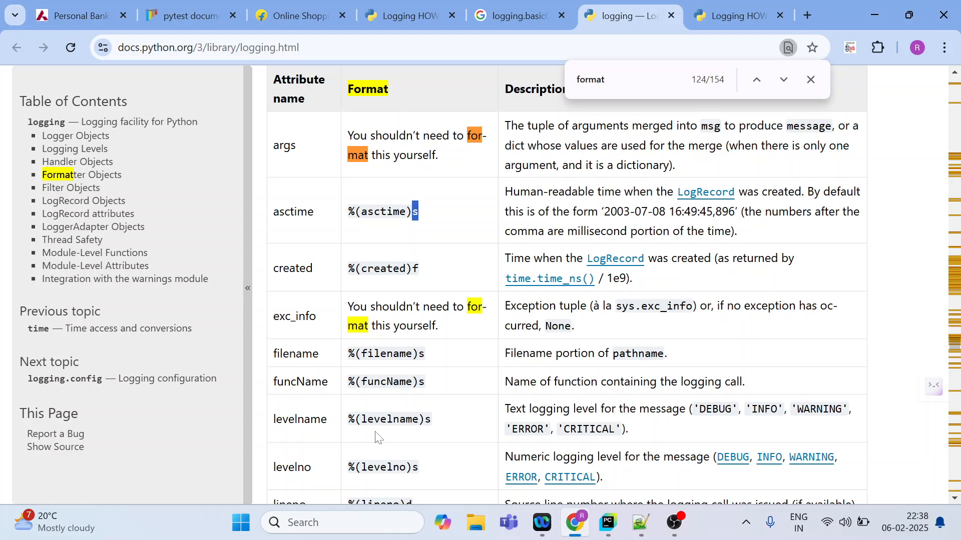
double_click(389, 419)
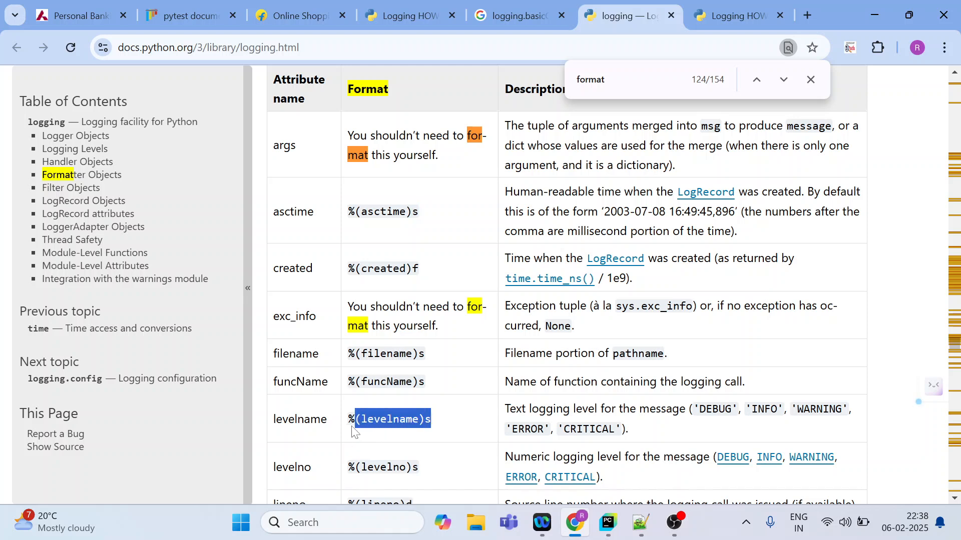
click(607, 522)
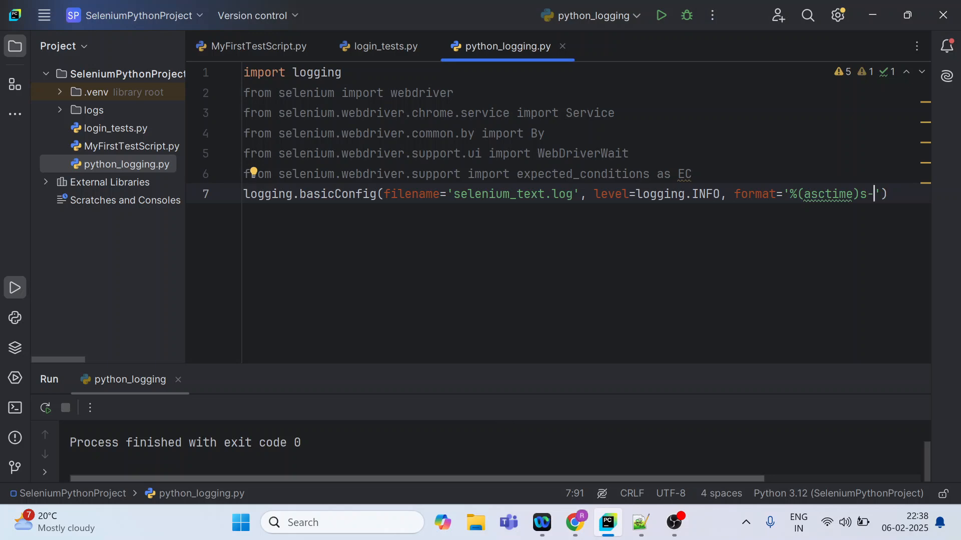
text(%(levelname)s-)
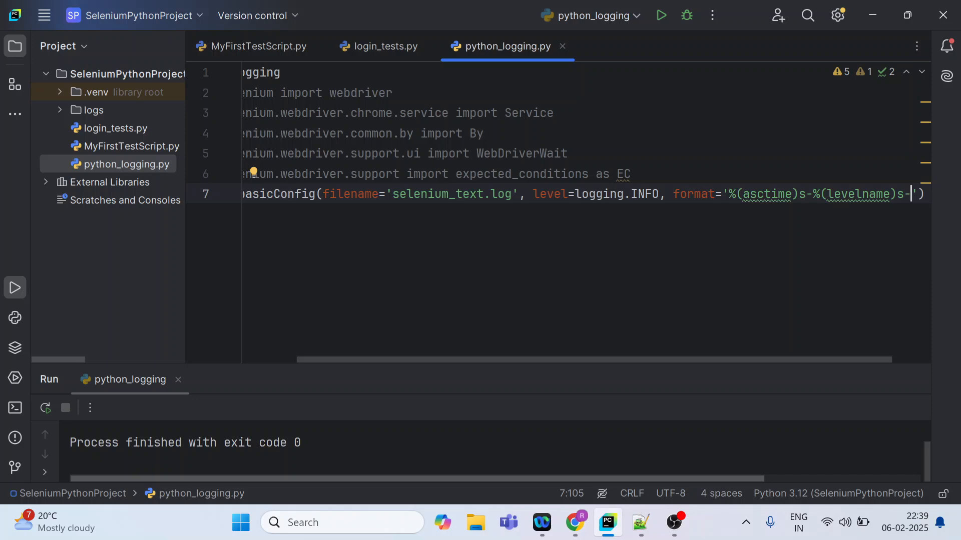
- Check the message placeholder in the logging docs and return to the script
click(573, 523)
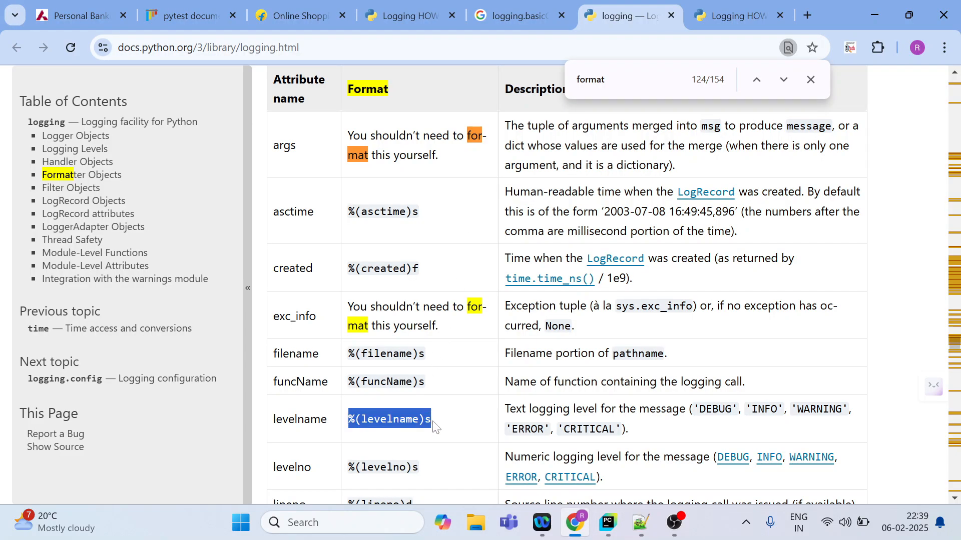
scroll(down, 3)
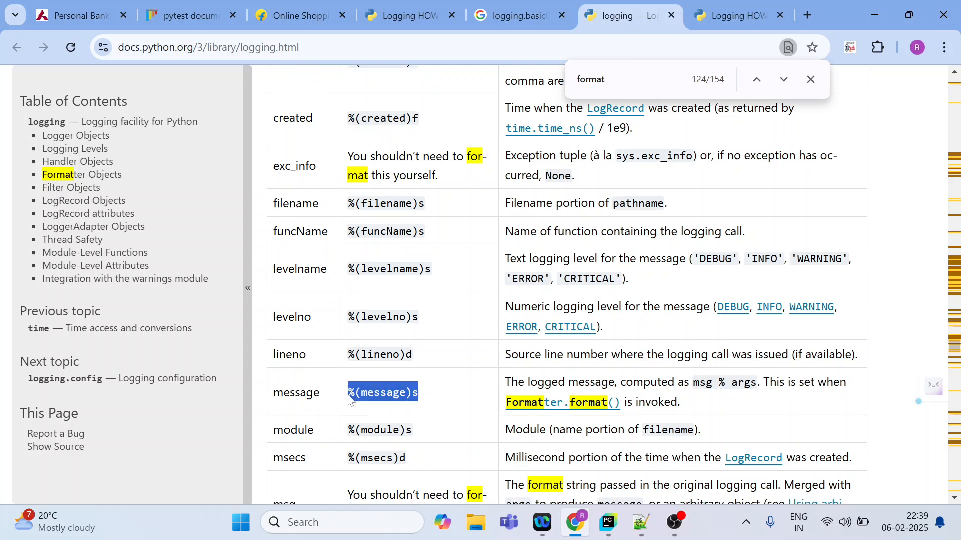
click(607, 522)
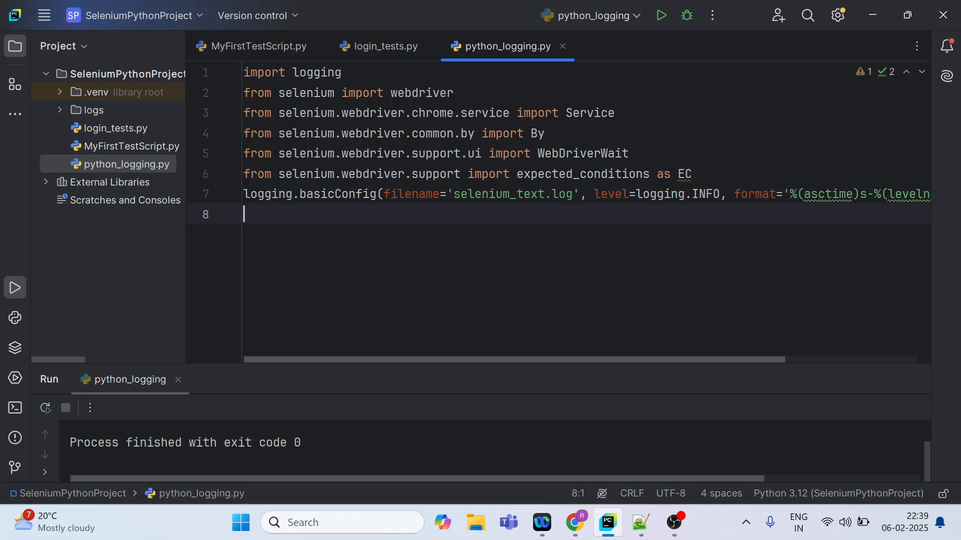
- Add logging.info("Starting Webdriver") on line 8
text(logging)
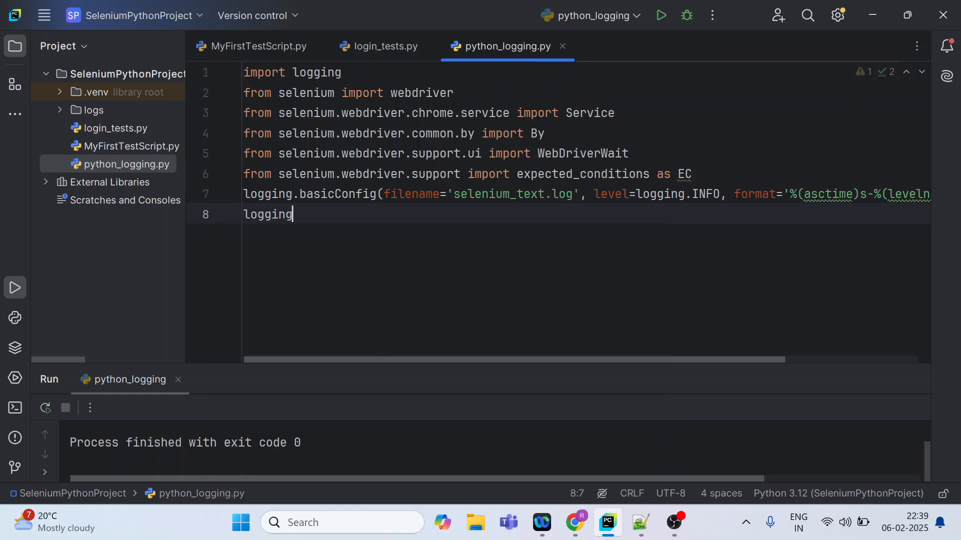
text(.info(")
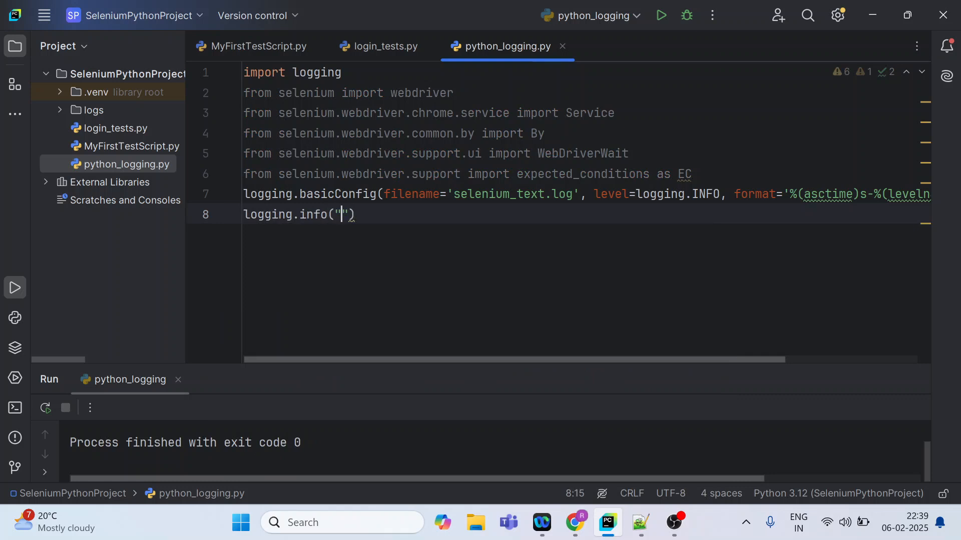
text(St)
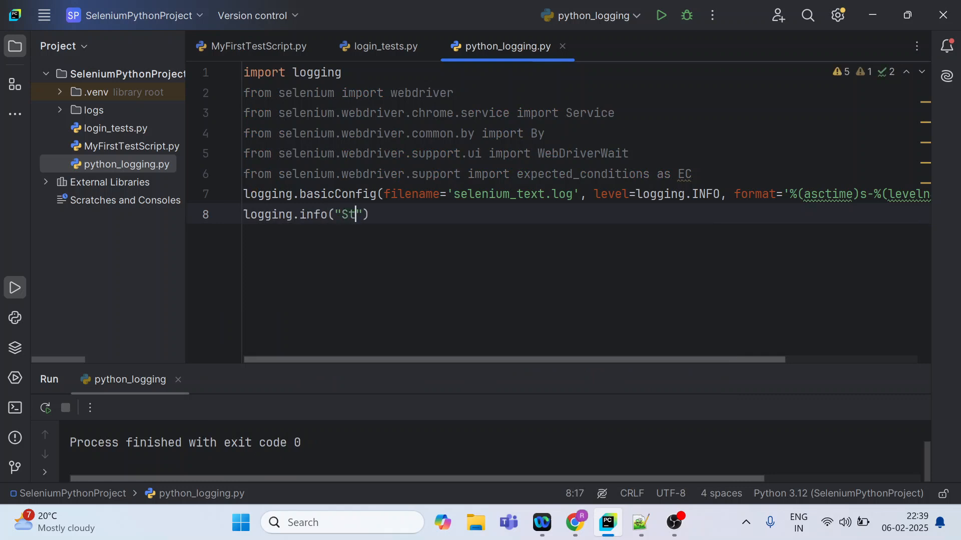
text(arting ebdriver)
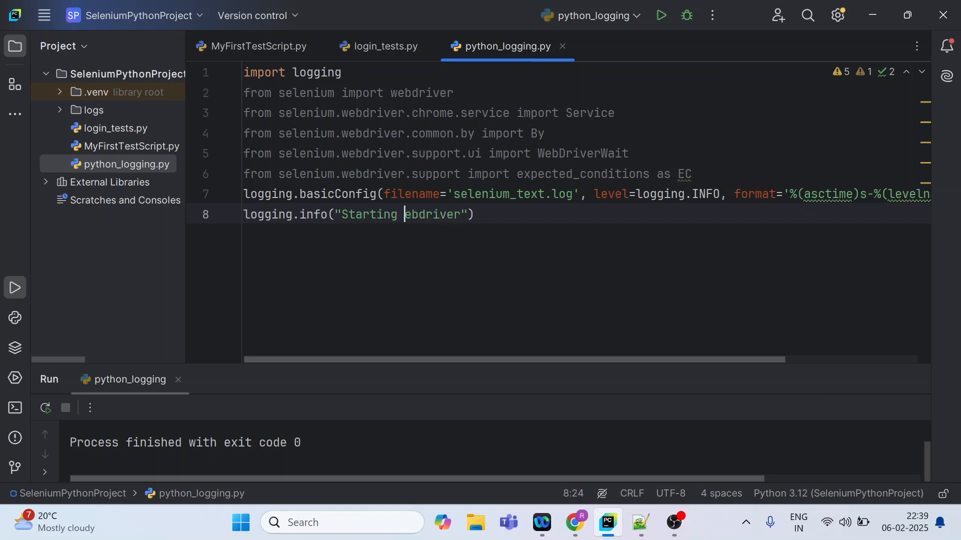
text(W)
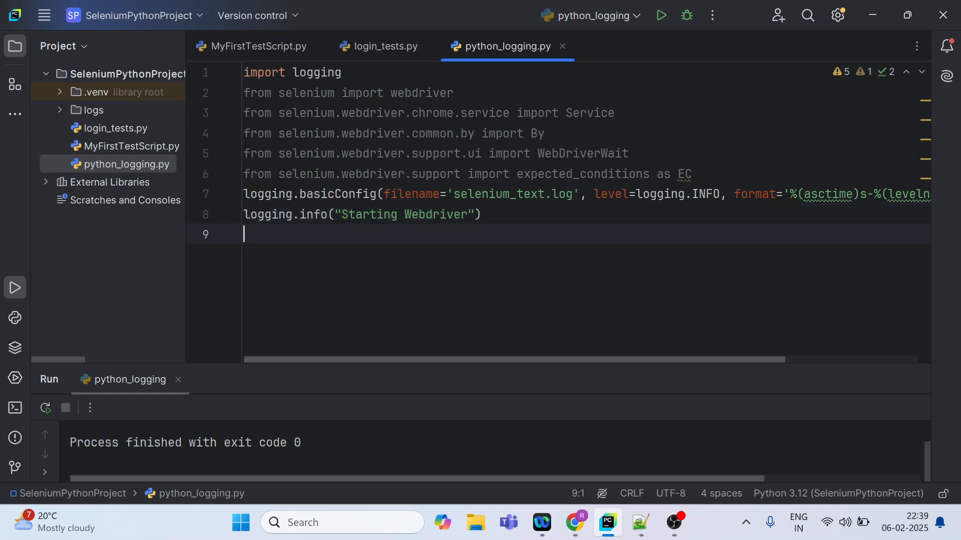
double_click(499, 193)
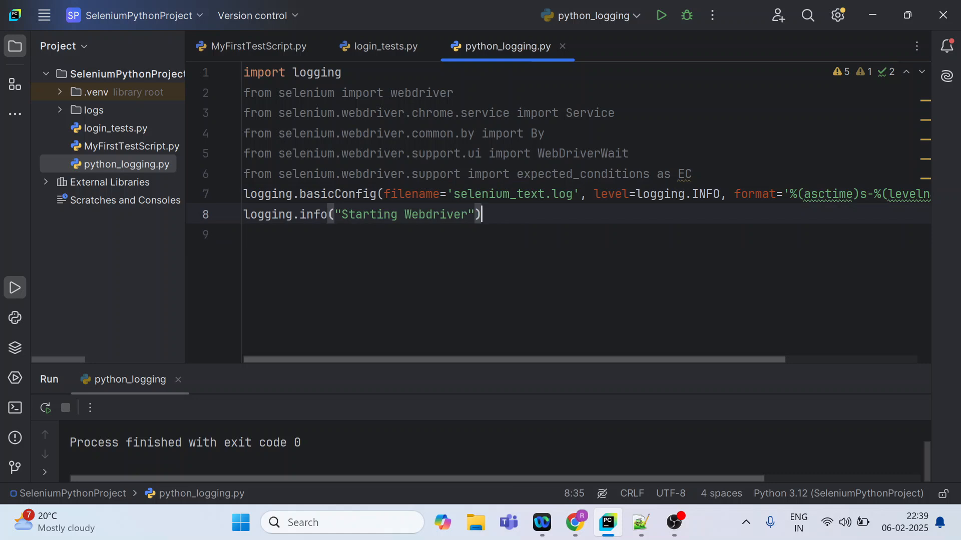
- Create the Chrome driver with driver=webdriver.Chrome() on line 9
text(driver)
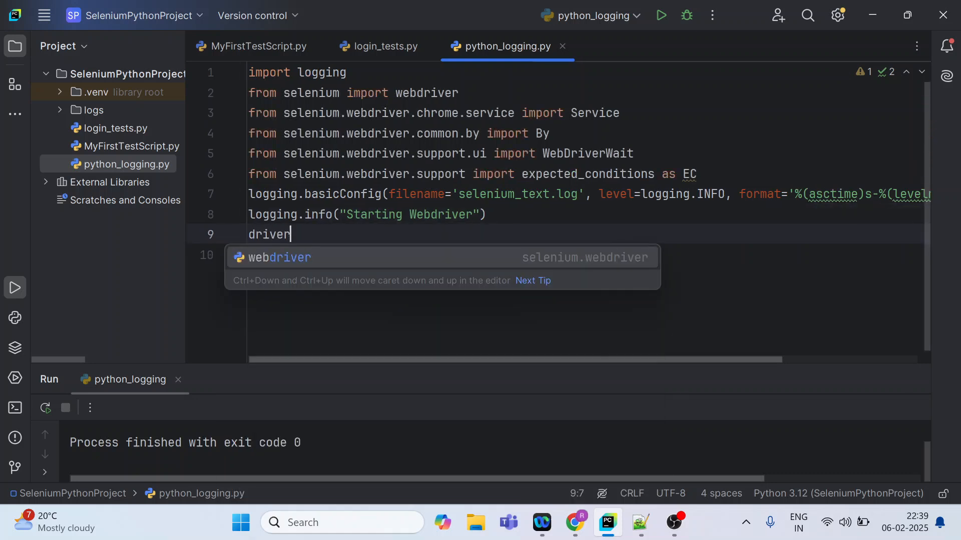
text(=)
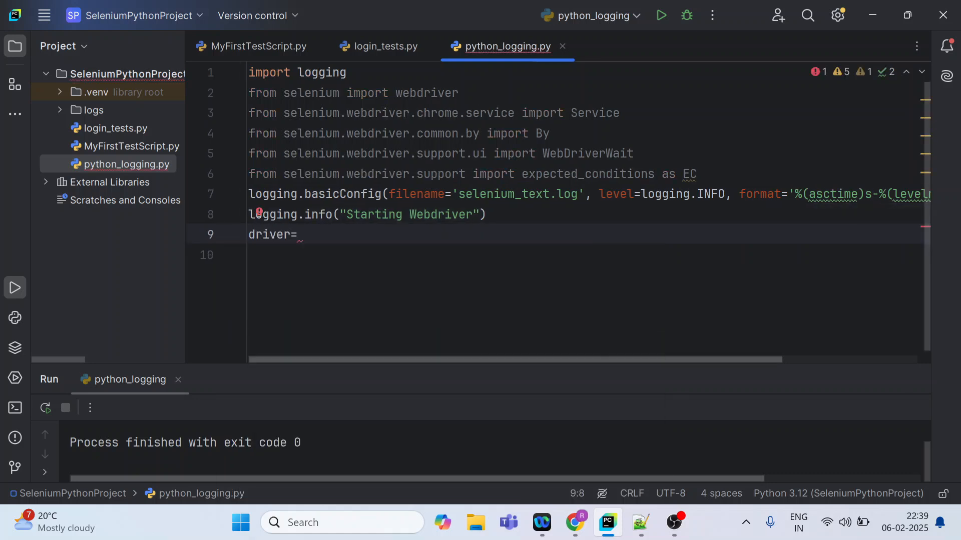
text(webdriver)
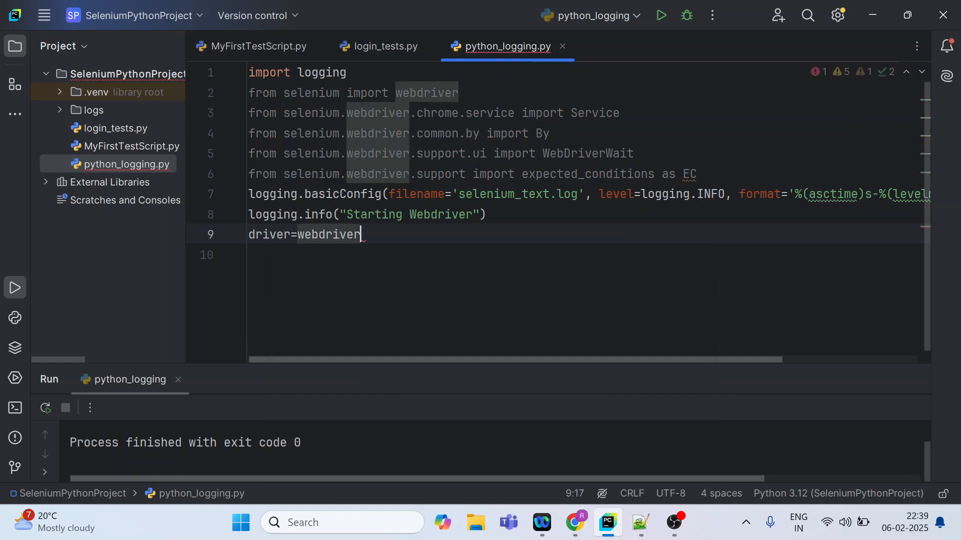
text(.Chrome()
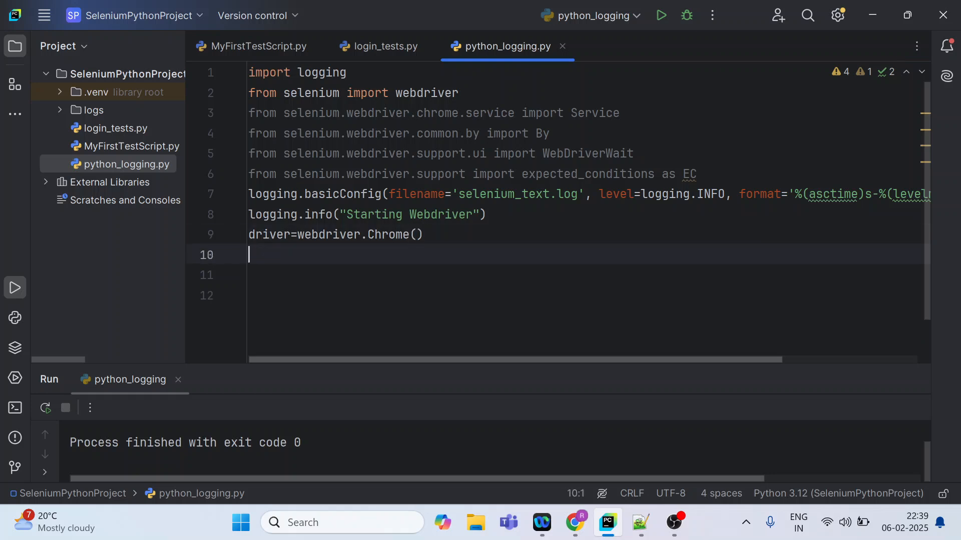
- Add driver.get with the Flipkart URL copied from Chrome and begin a try block
text(driver.get()
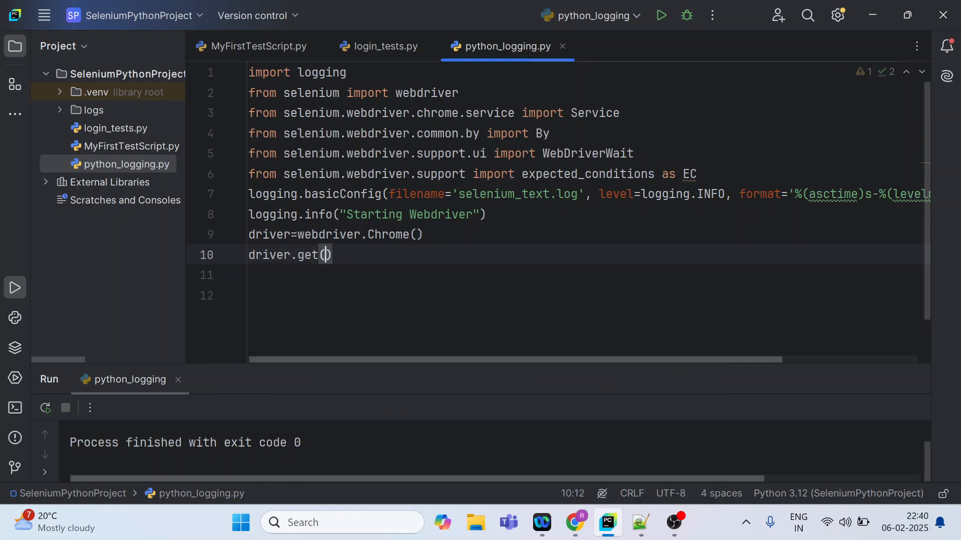
text(")
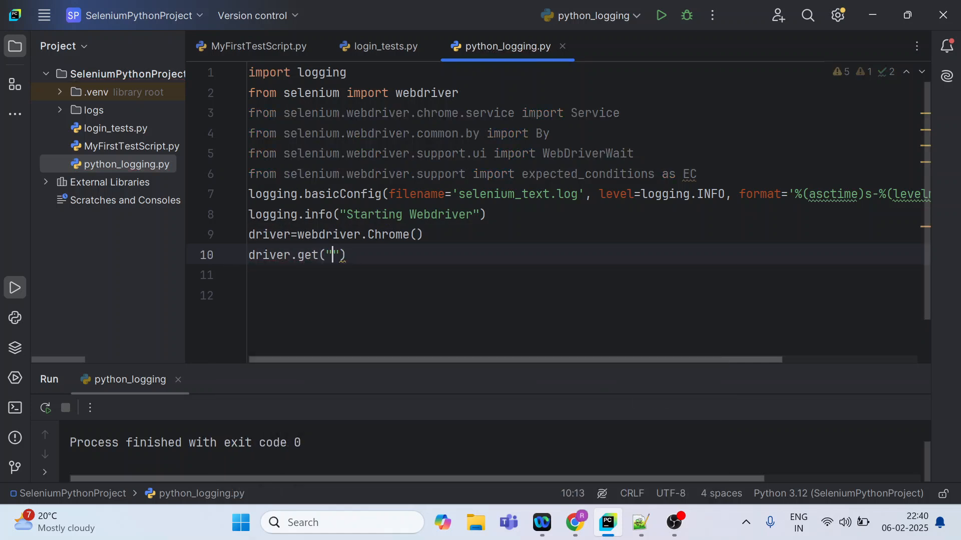
click(574, 522)
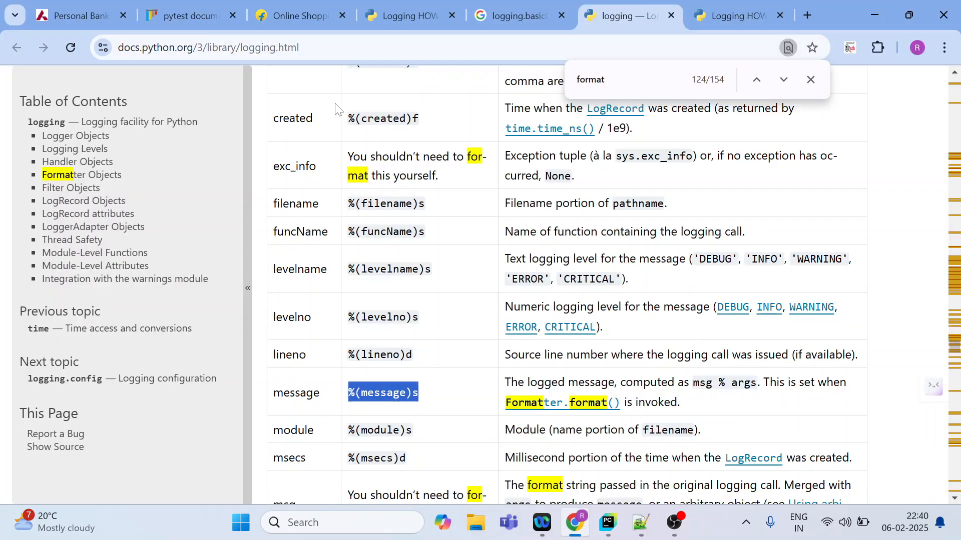
click(298, 15)
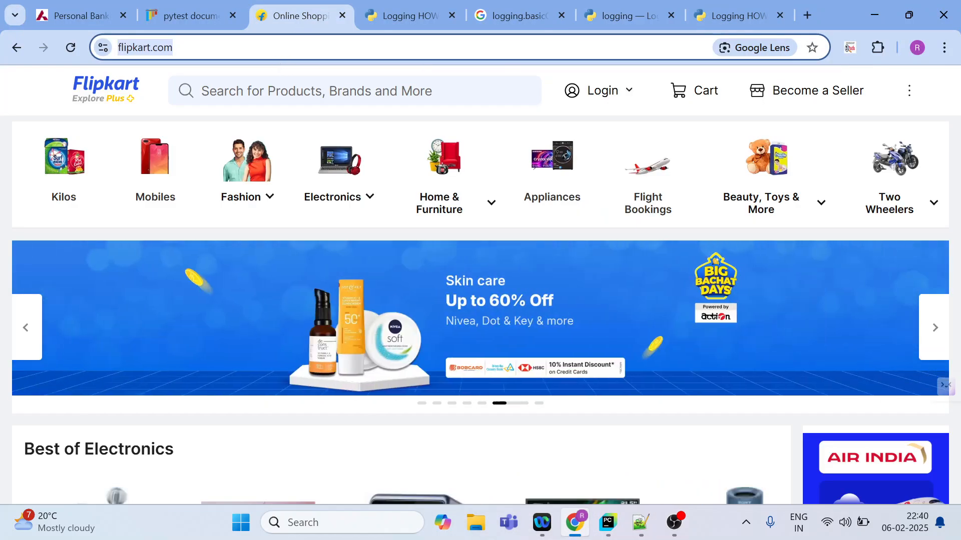
click(608, 523)
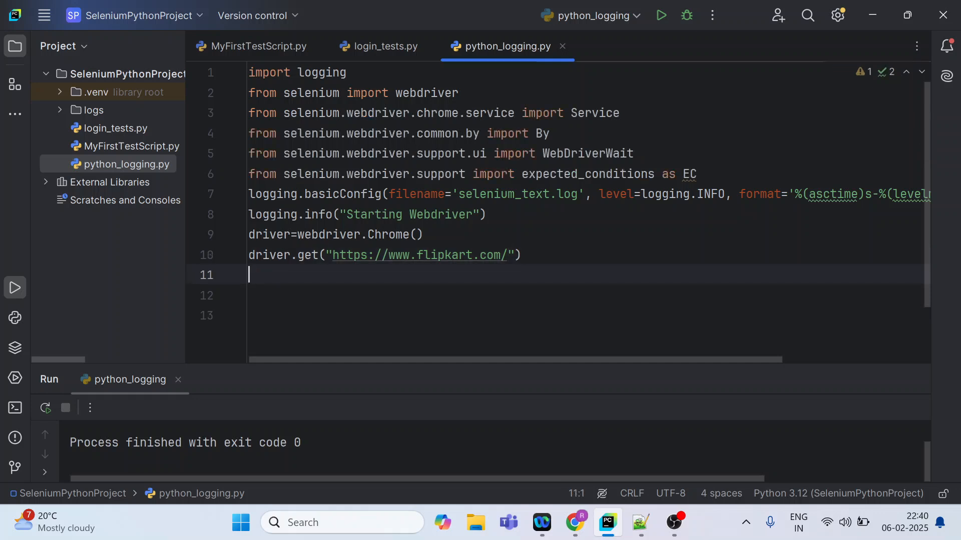
text(t)
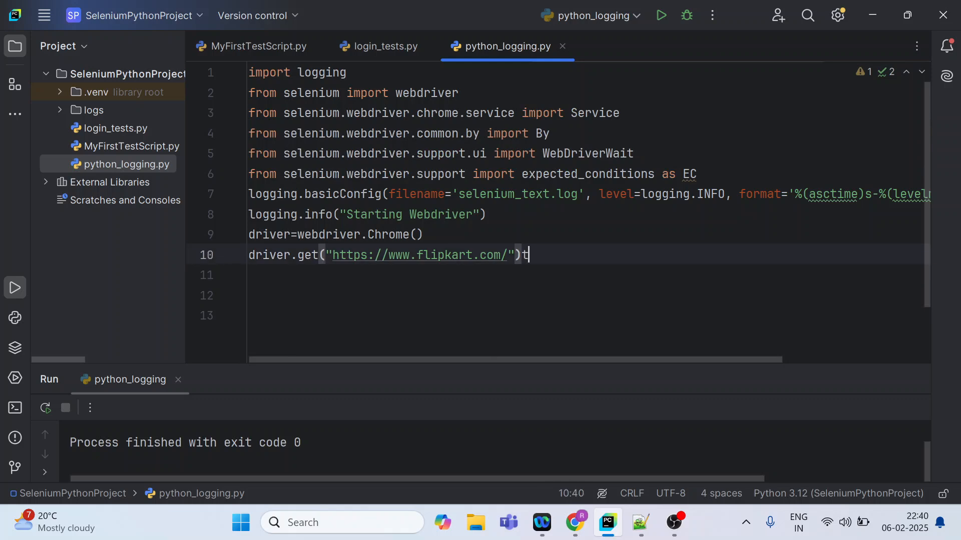
key(Backspace)
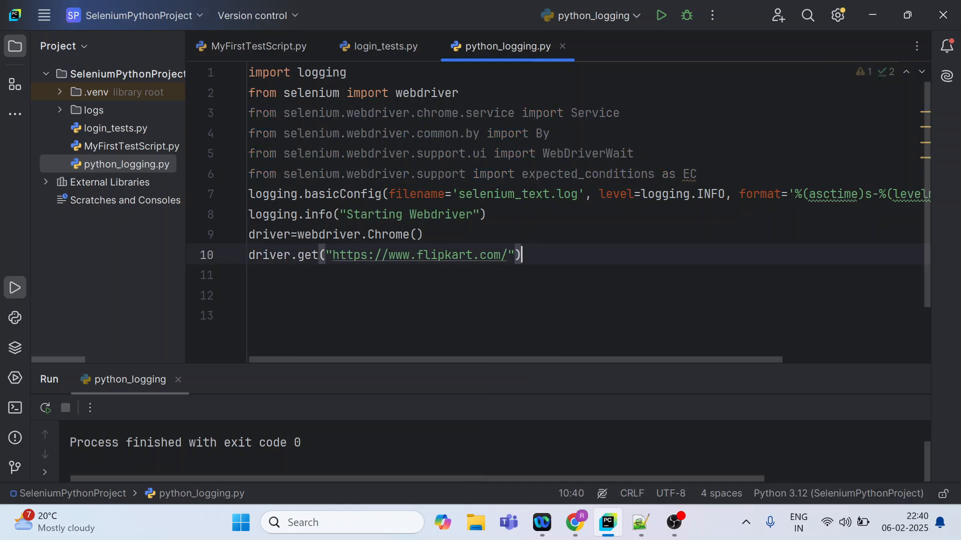
text(try)
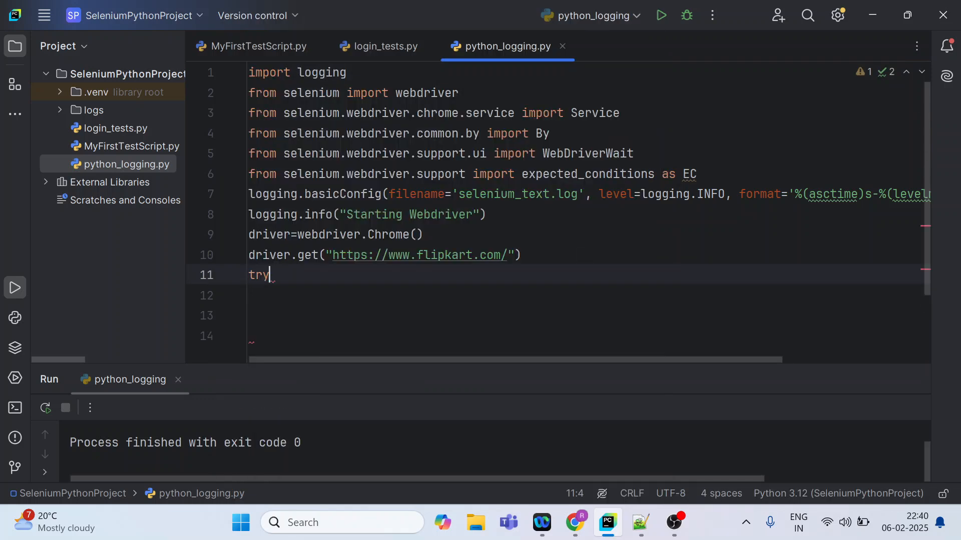
text(:)
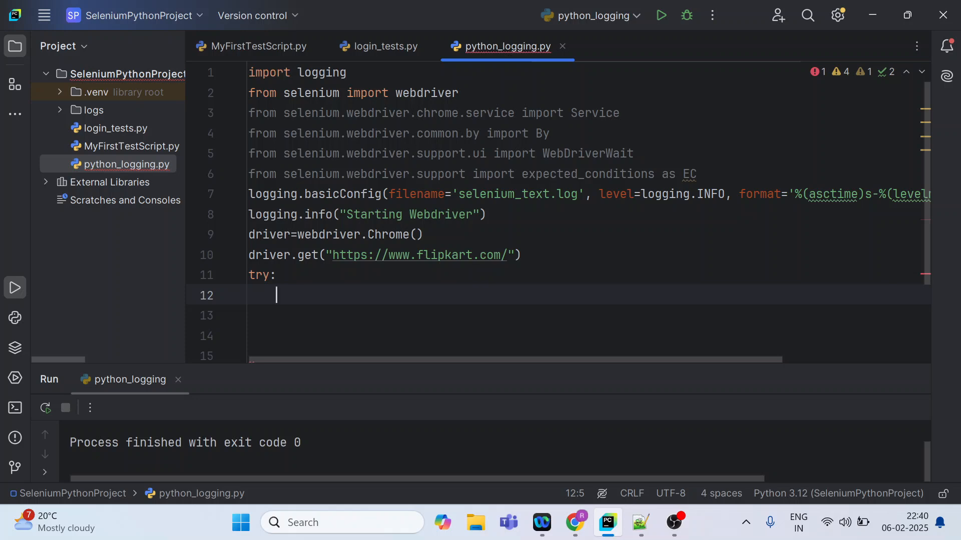
text(driver.)
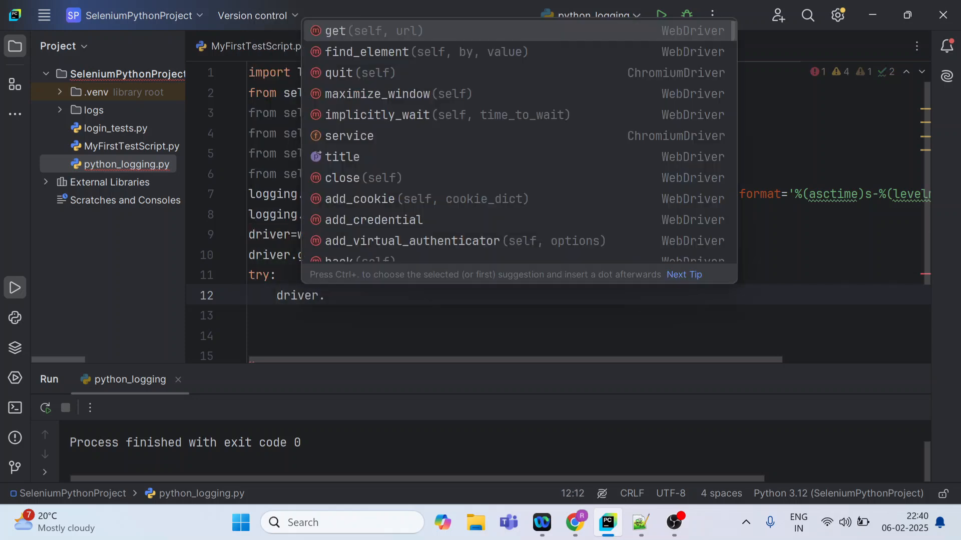
mouse_move(223, 316)
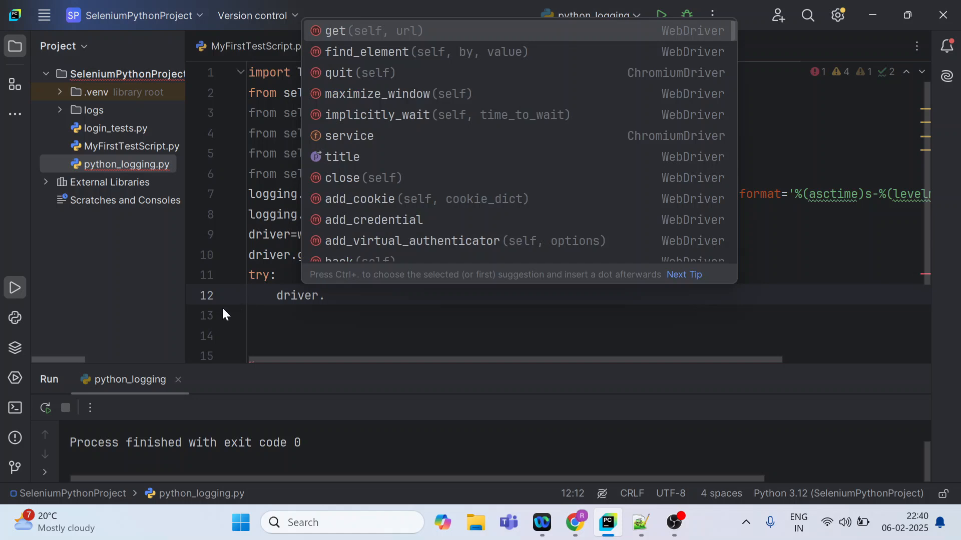
key(Escape)
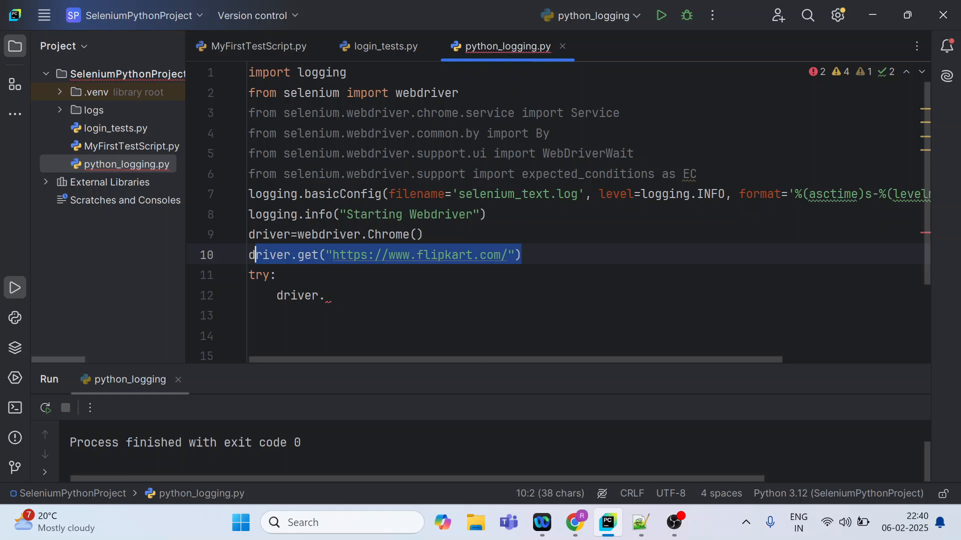
key(Delete)
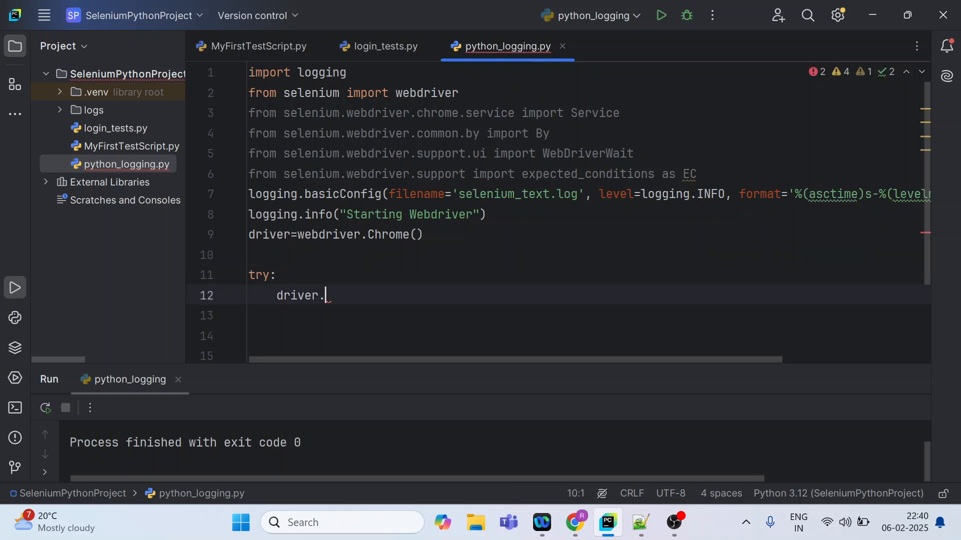
text(get("https://www.flipkart.com/"))
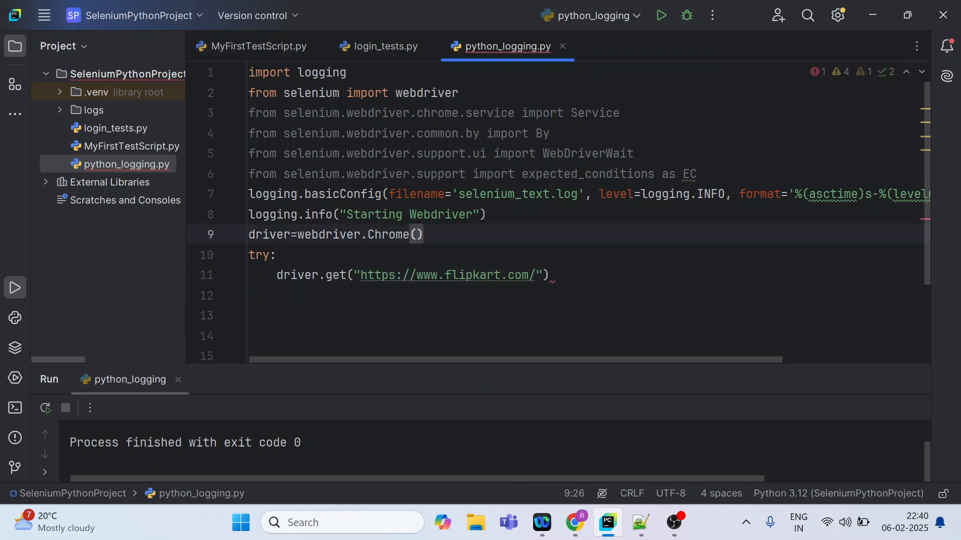
- Add driver.maximize_window() and logging.info("Navigated to flipkart") inside the try block
click(277, 295)
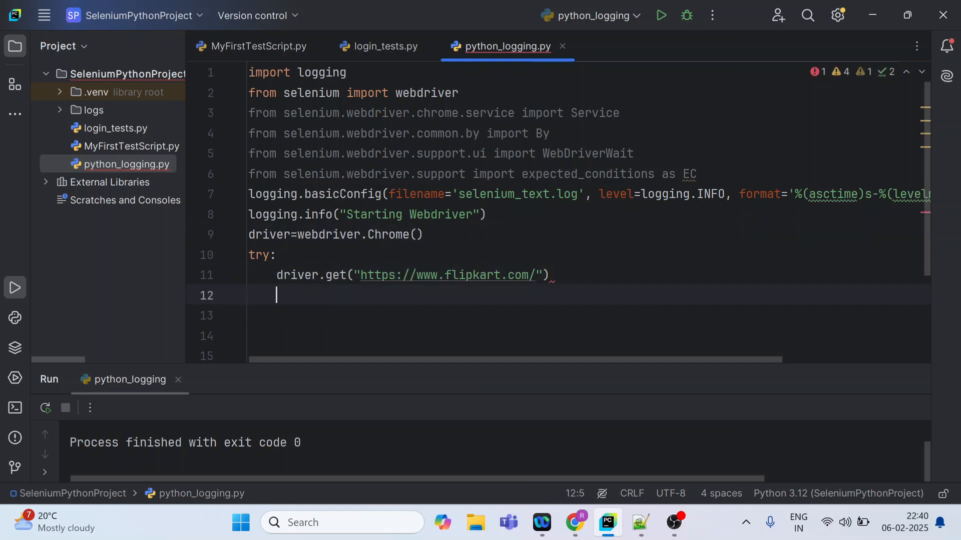
text(driver.maximize_window()
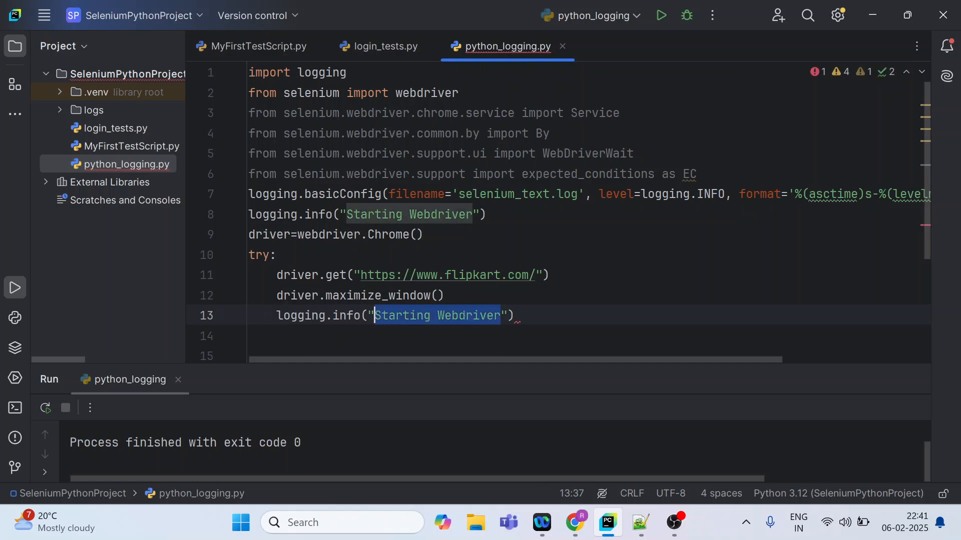
text(Navi)
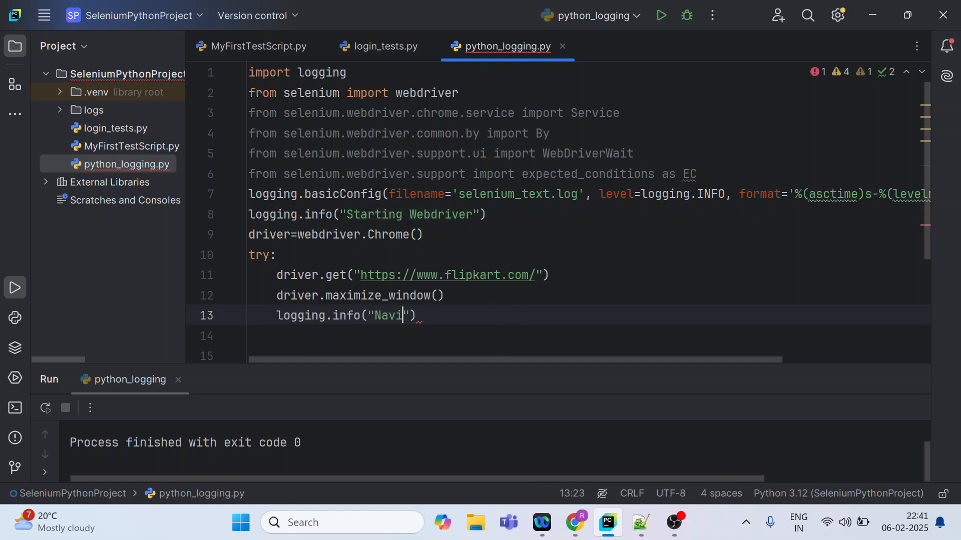
text(gated to)
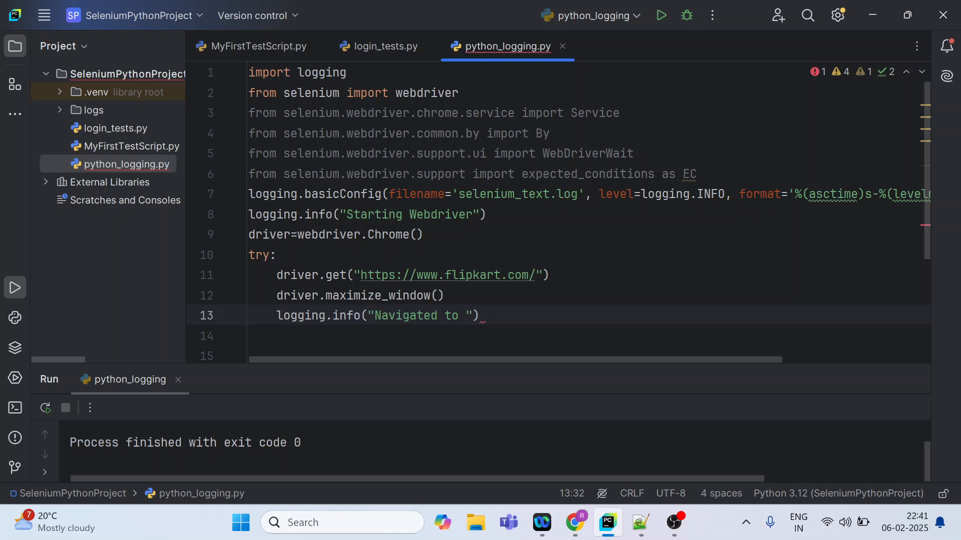
text(fliop)
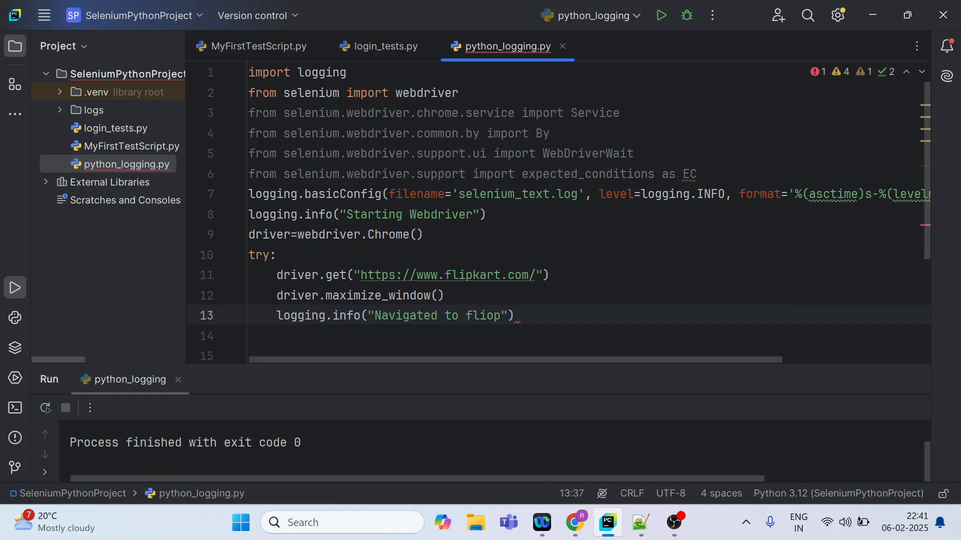
key(Backspace)
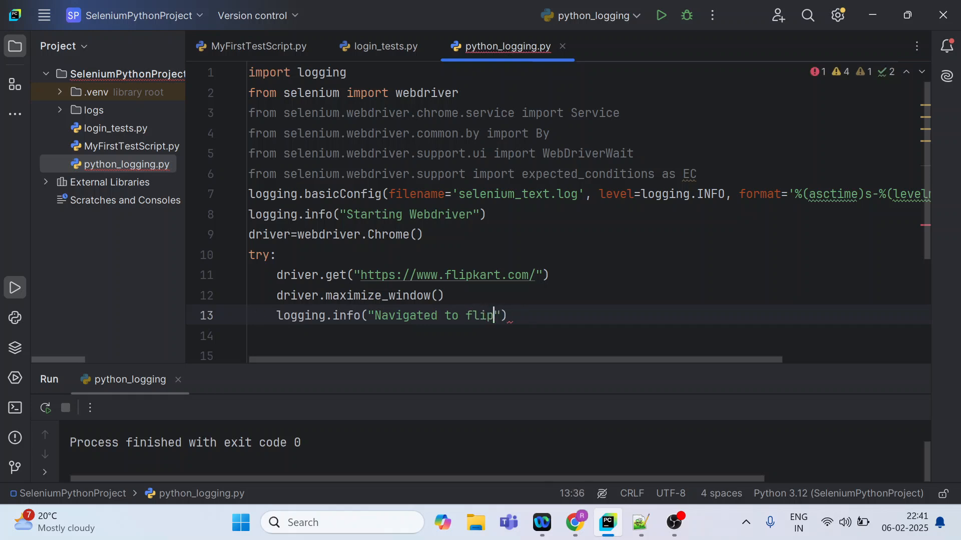
text(kart)
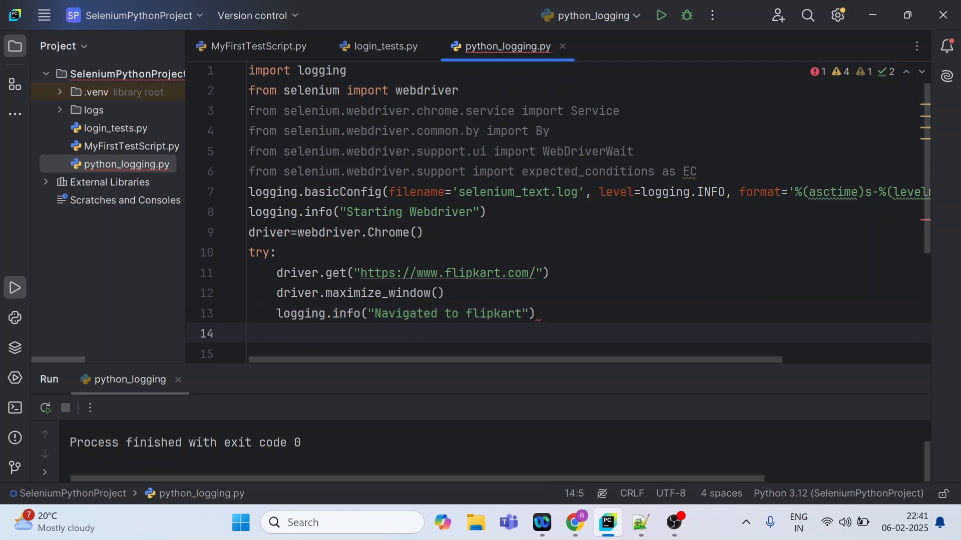
text(element)
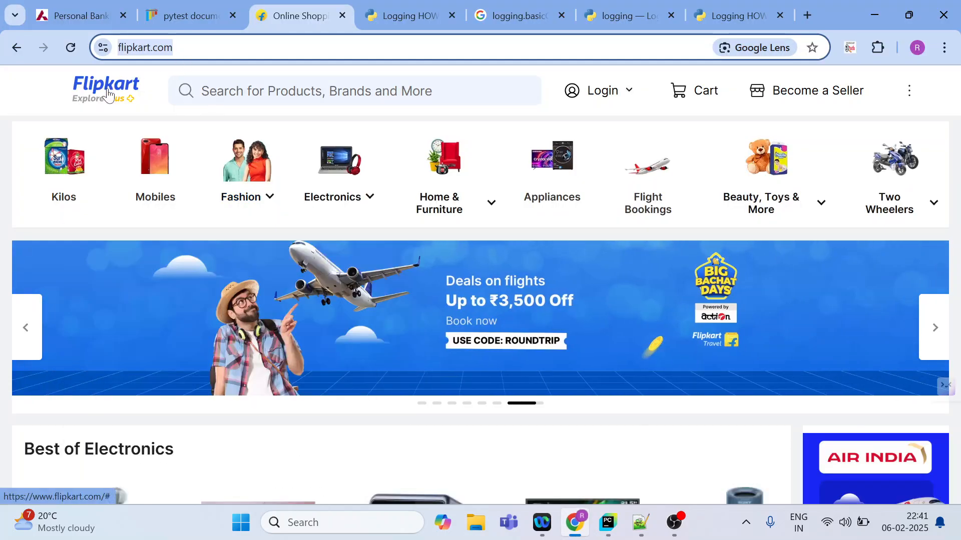
- Copy the Flipkart logo's relative XPath via the SelectorsHub context menu
right_click(107, 93)
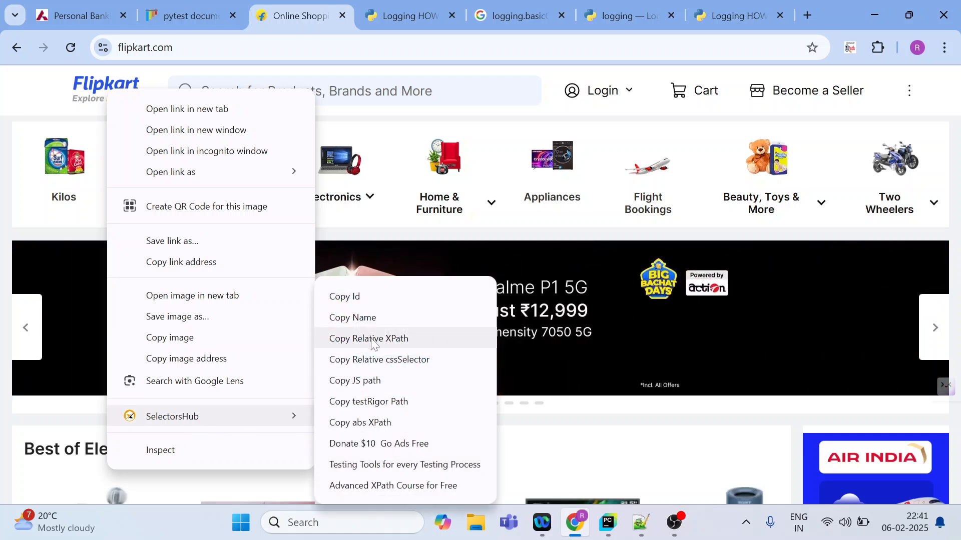
click(606, 522)
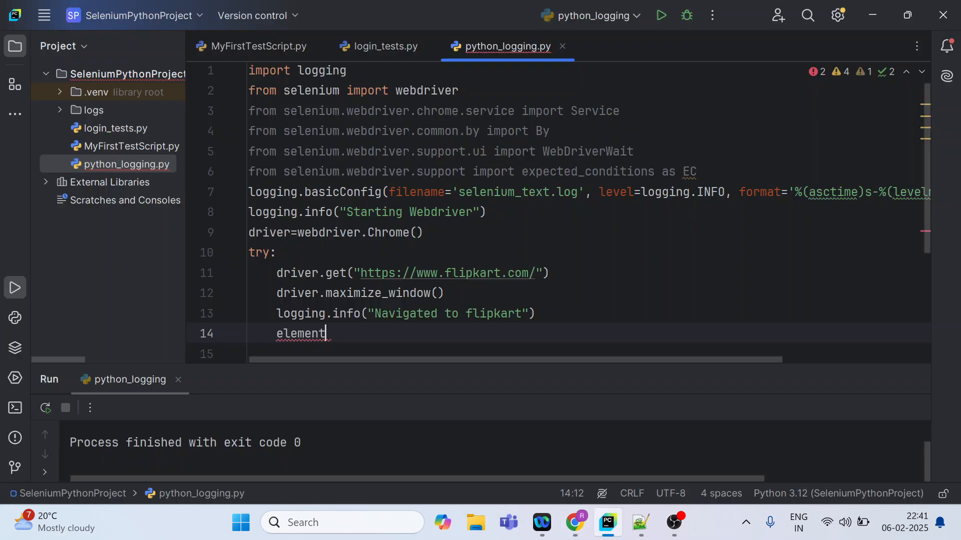
- Assign element = WebDriverWait(driver, 10) waiting on EC.presence_of_element_located with a By locator
text(=)
text(//img[@title='Flipkart'])
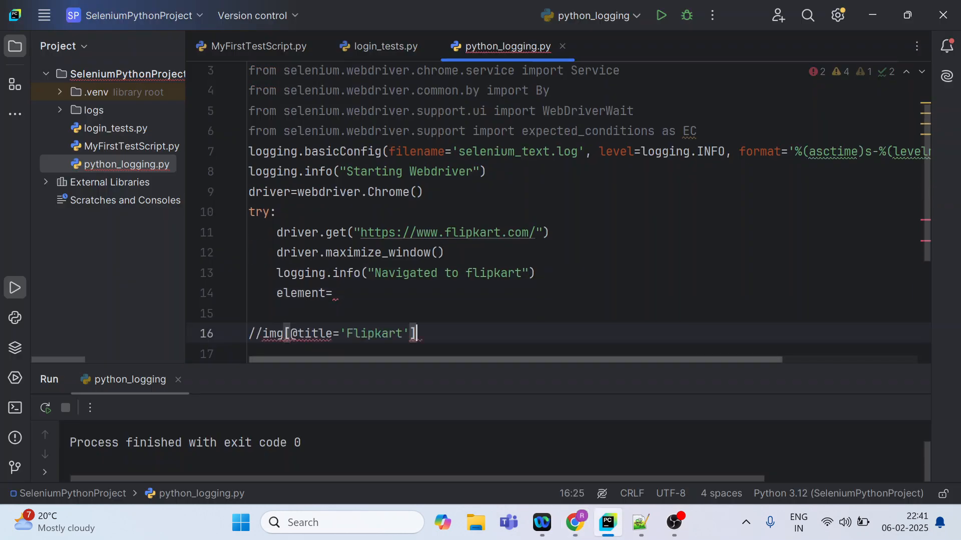
click(336, 293)
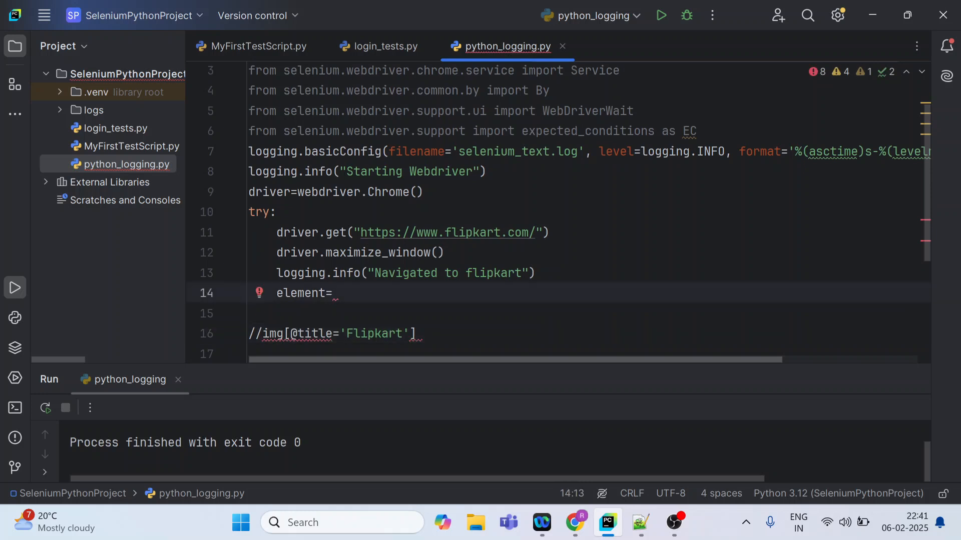
text(WebDriverWait)
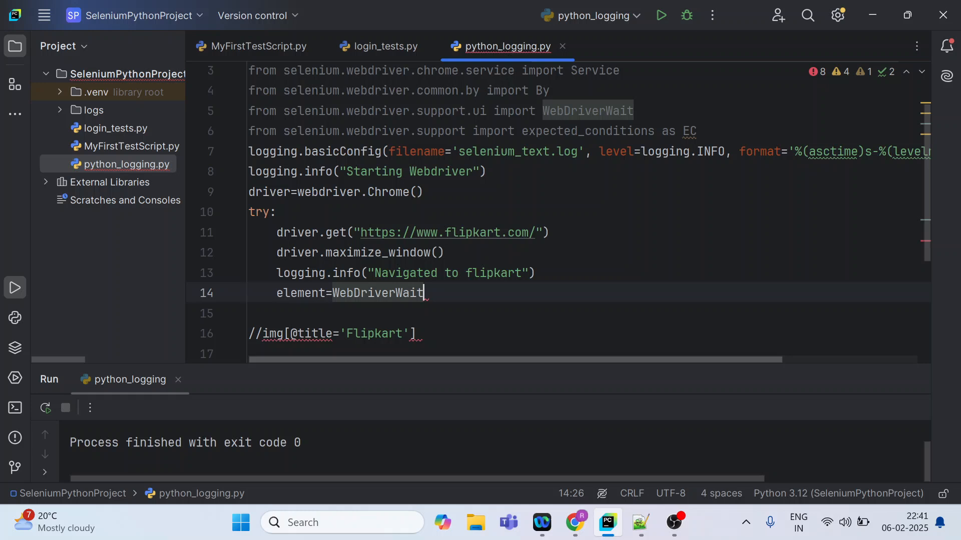
text((dr)
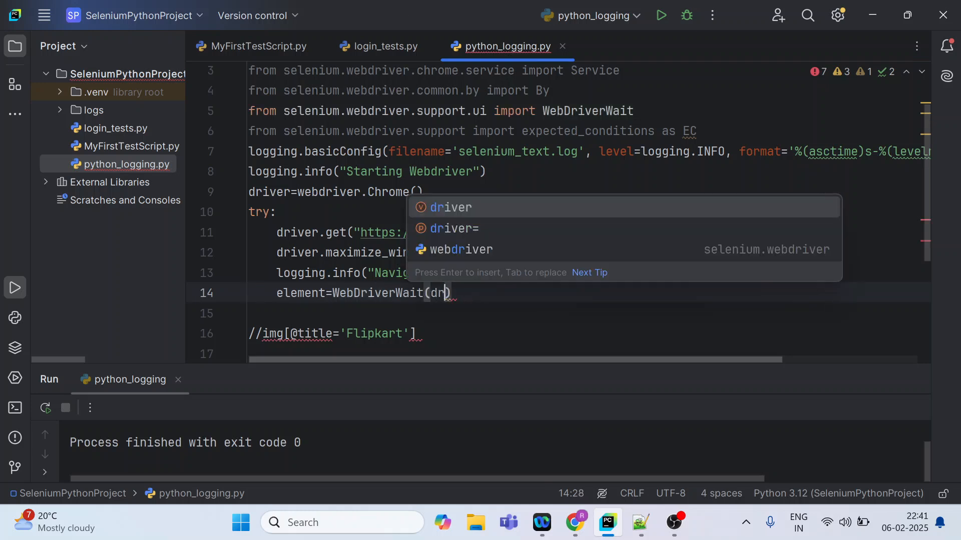
key(Enter)
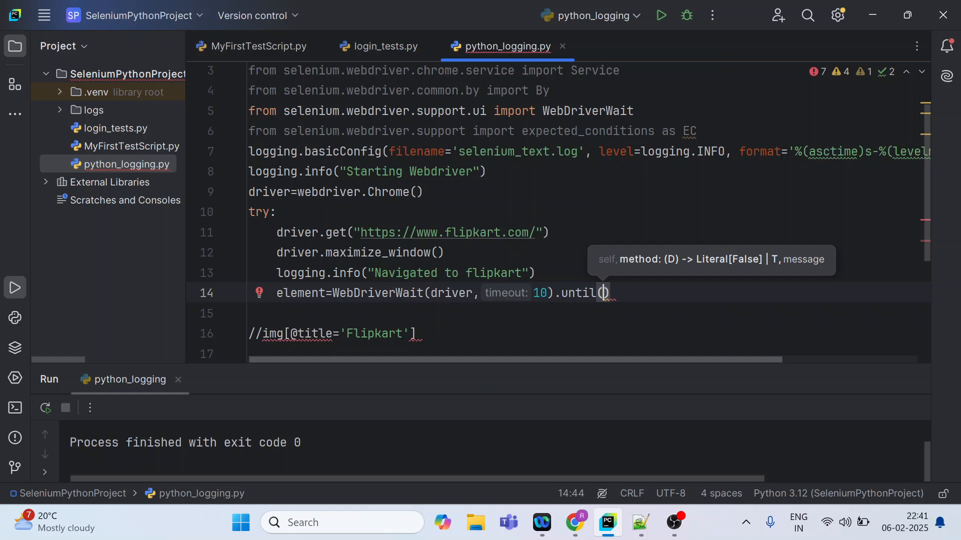
text(EC)
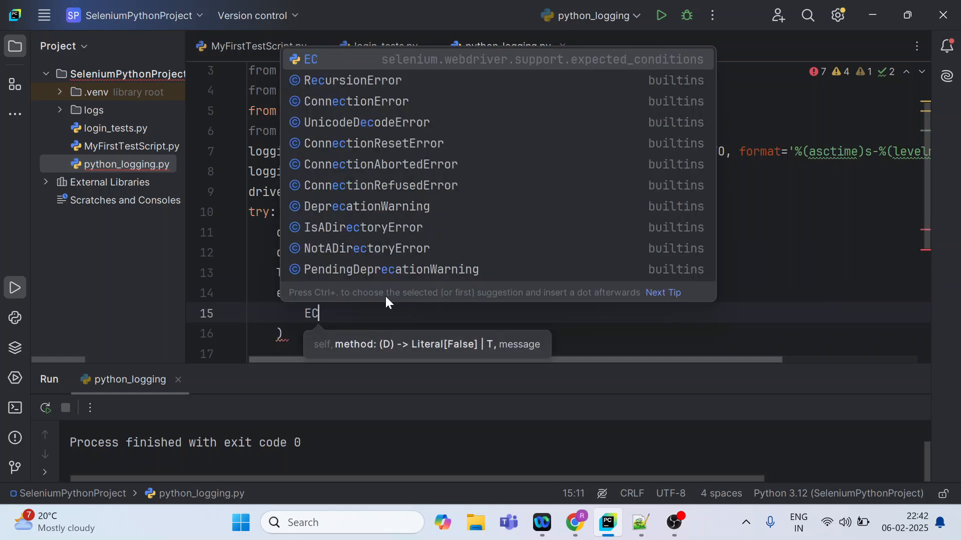
text(.)
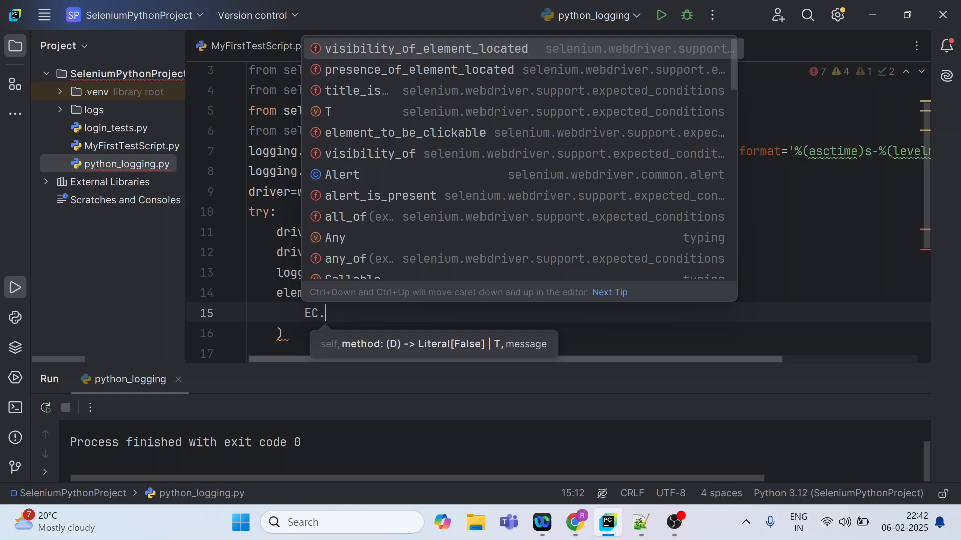
text(presence_of_element_located()
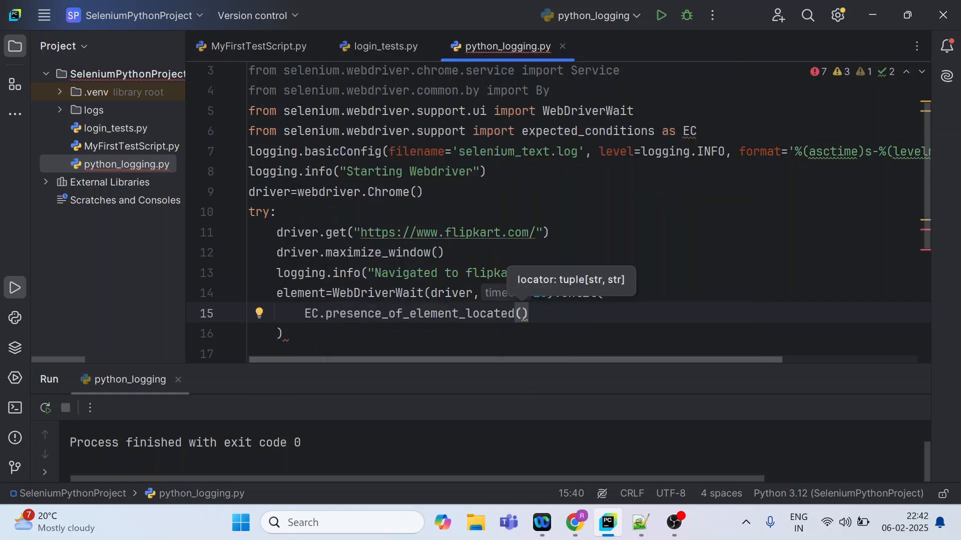
text(By.)
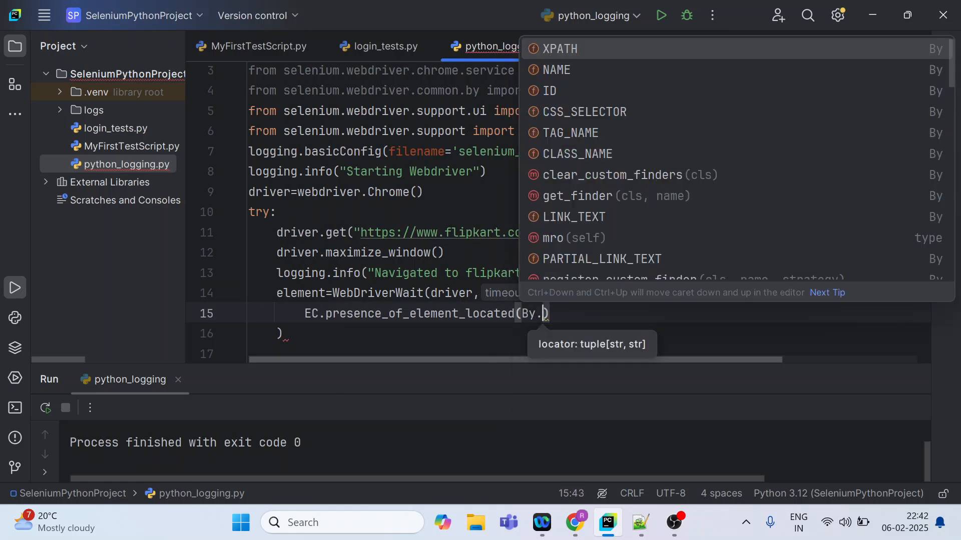
- Complete the locator as By.XPATH with the pasted Flipkart logo XPath string
click(575, 523)
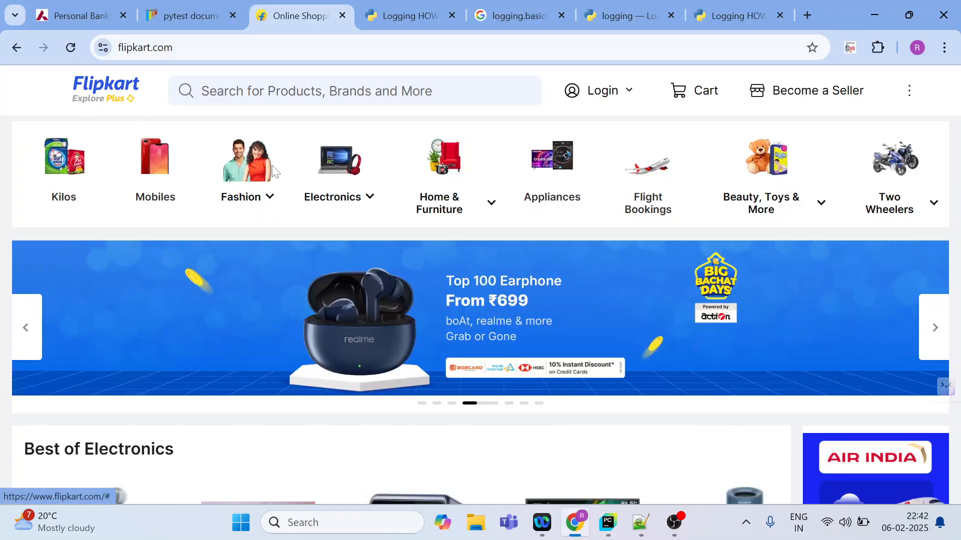
click(606, 522)
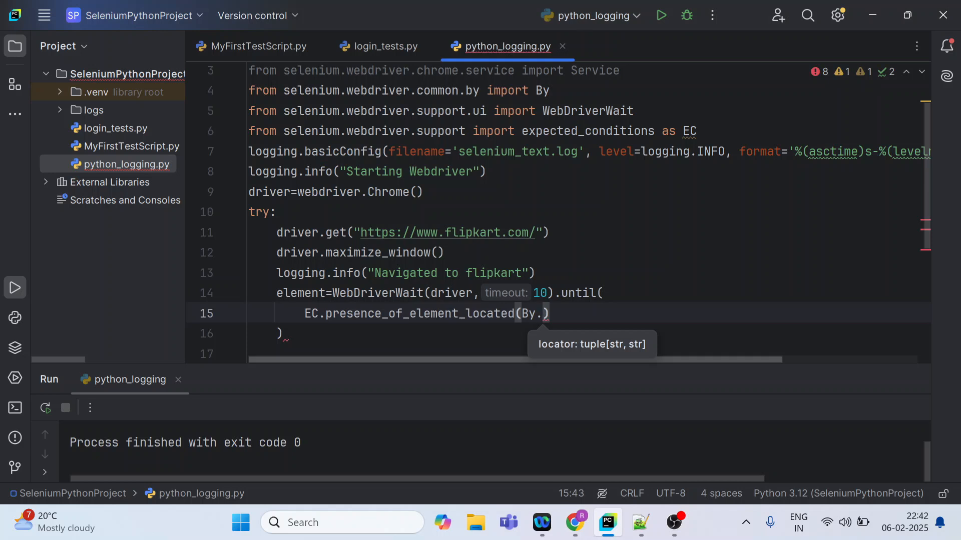
text(XPATH,)
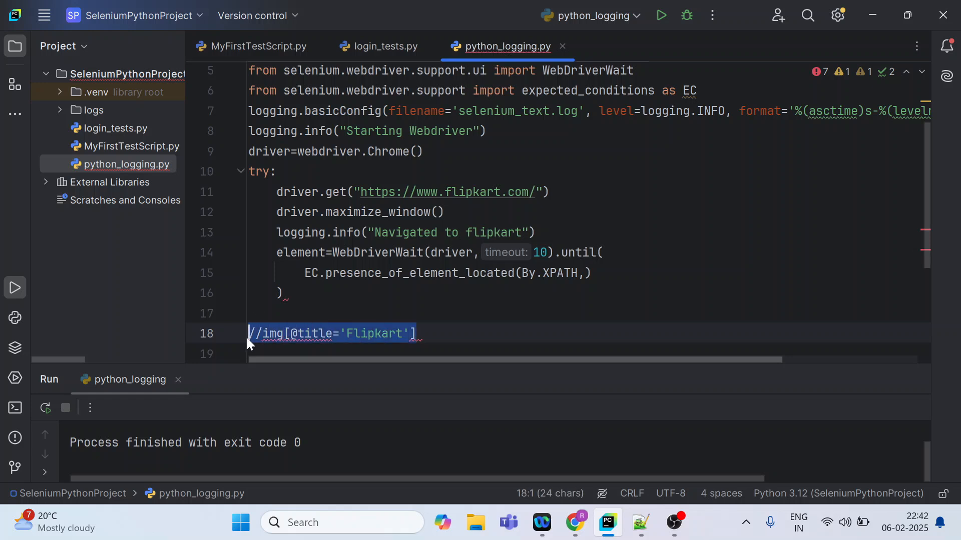
key(Delete)
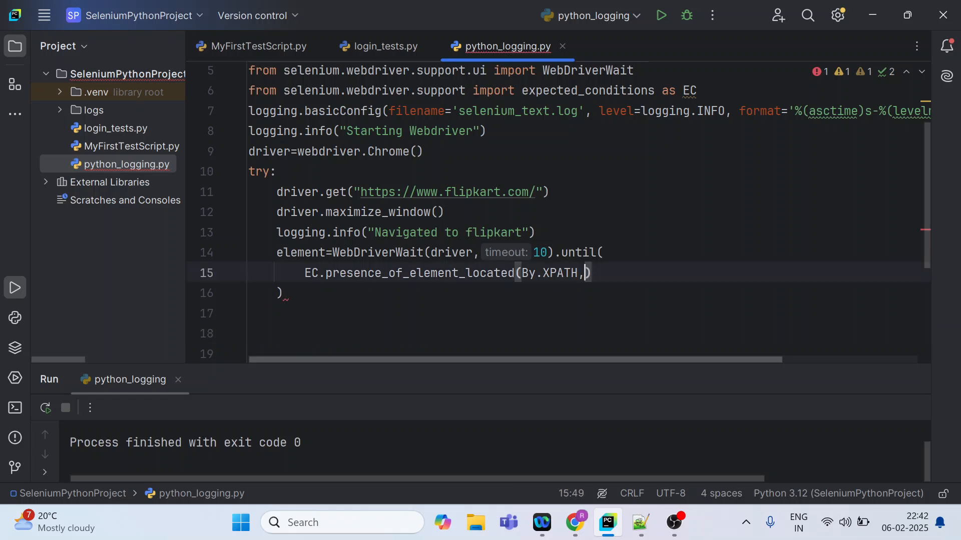
text("//img[@title='Flipkart)
click(590, 293)
text())
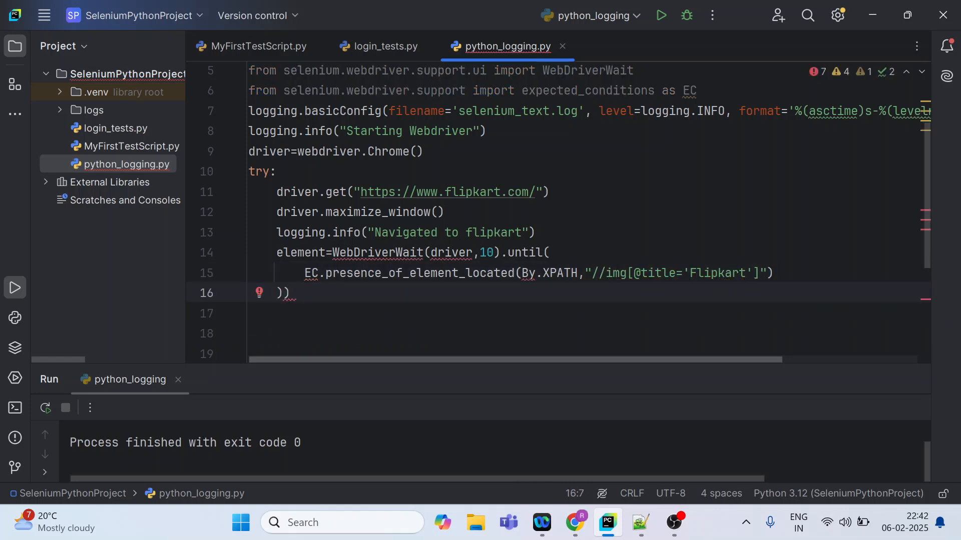
- Add logging.info('Element found') and element.click() after the wait
click(548, 252)
text(()
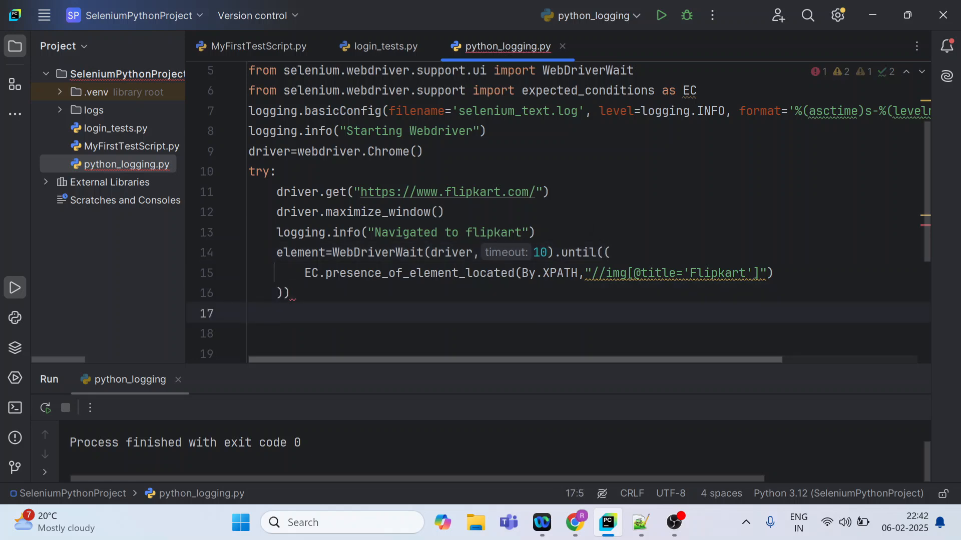
text(l)
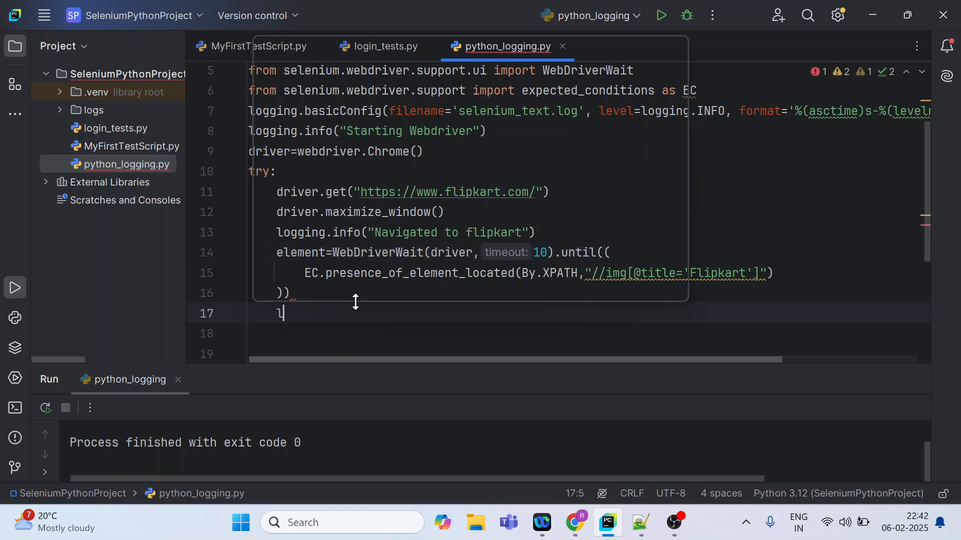
text(ogging.info(')
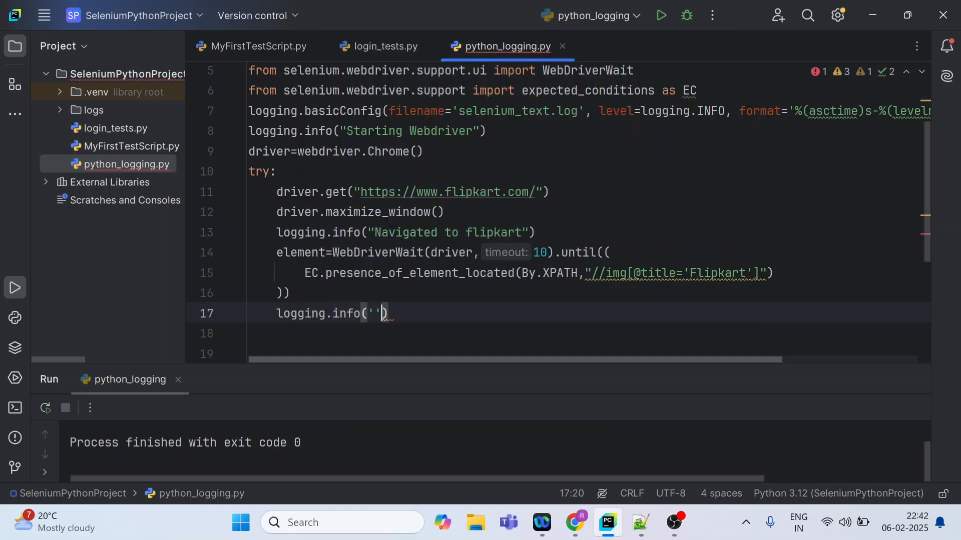
text(Element found)
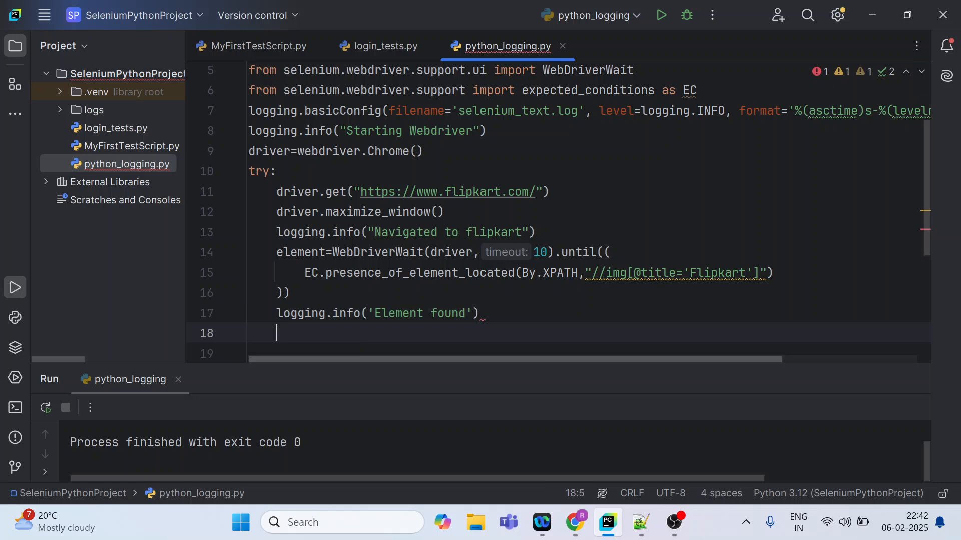
text(element.click()
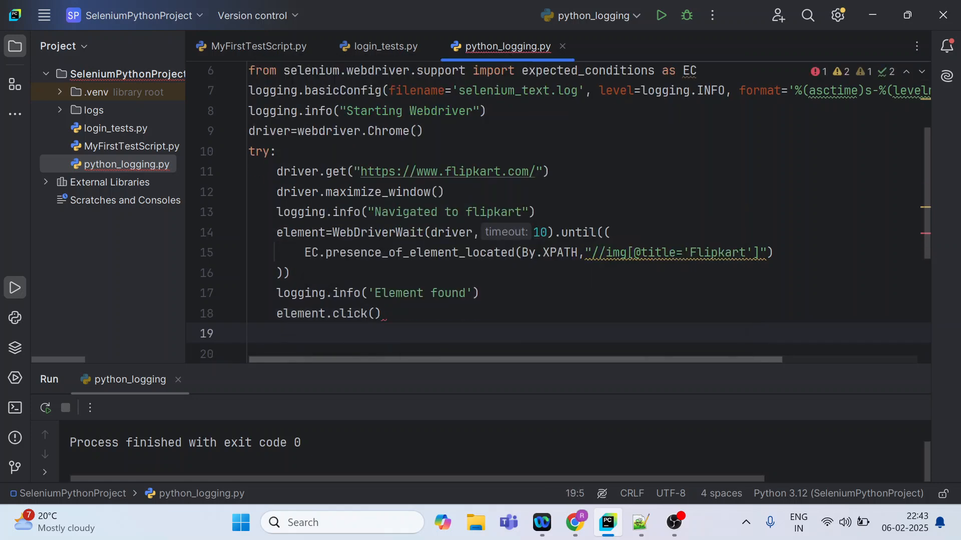
click(574, 523)
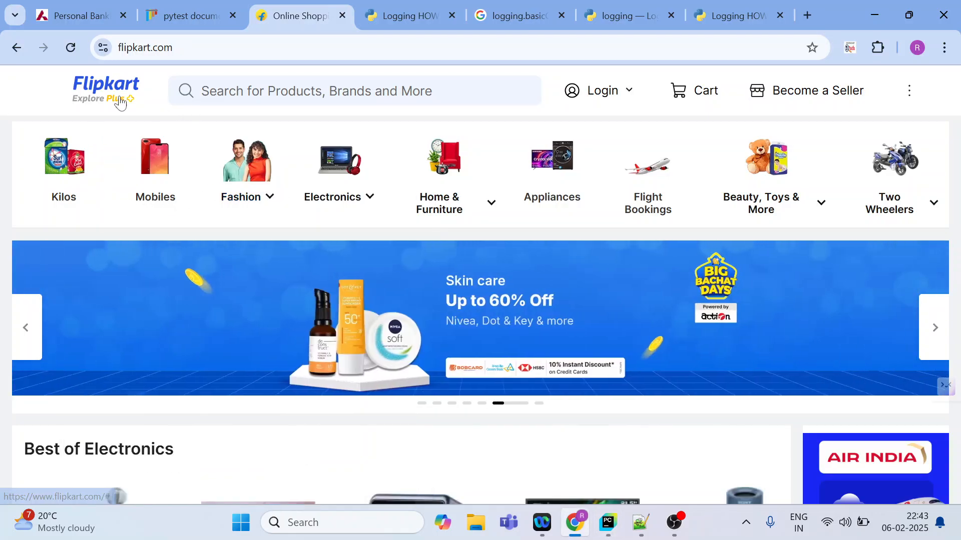
- Follow the Flipkart logo link in Chrome, dismiss the login popup, and return to PyCharm
click(105, 91)
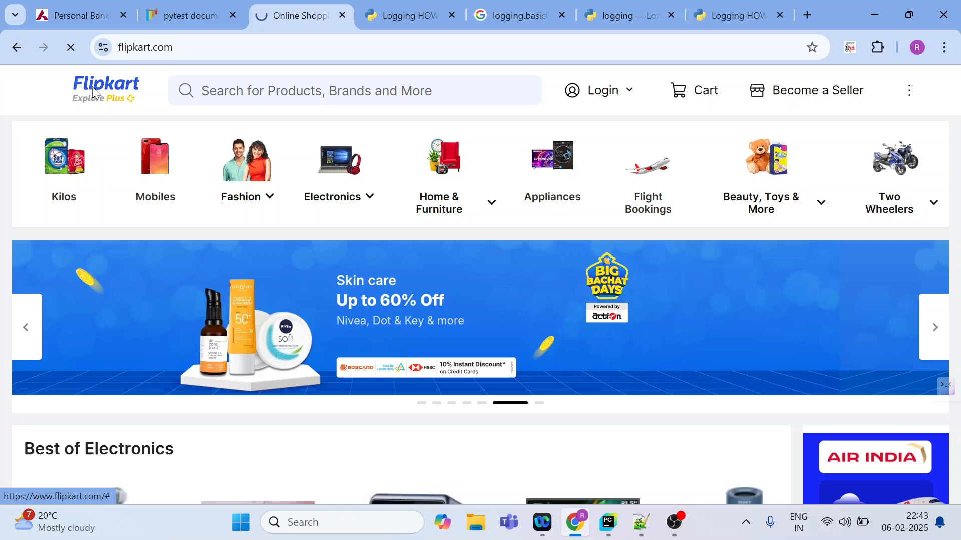
click(599, 91)
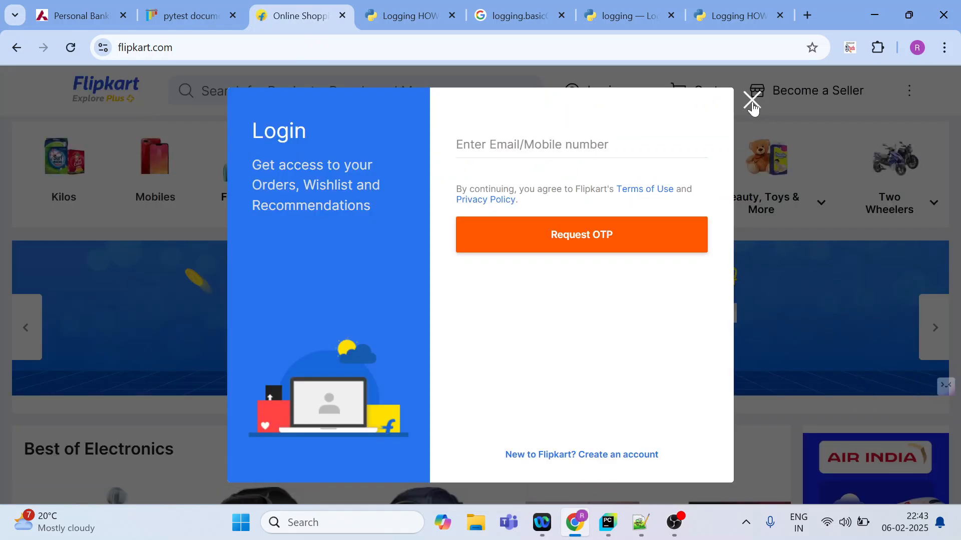
click(751, 100)
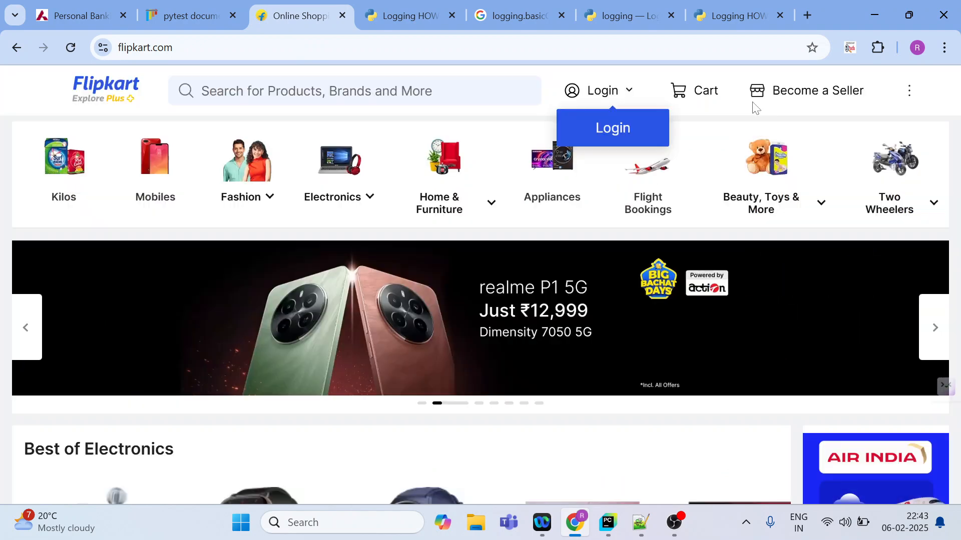
click(608, 523)
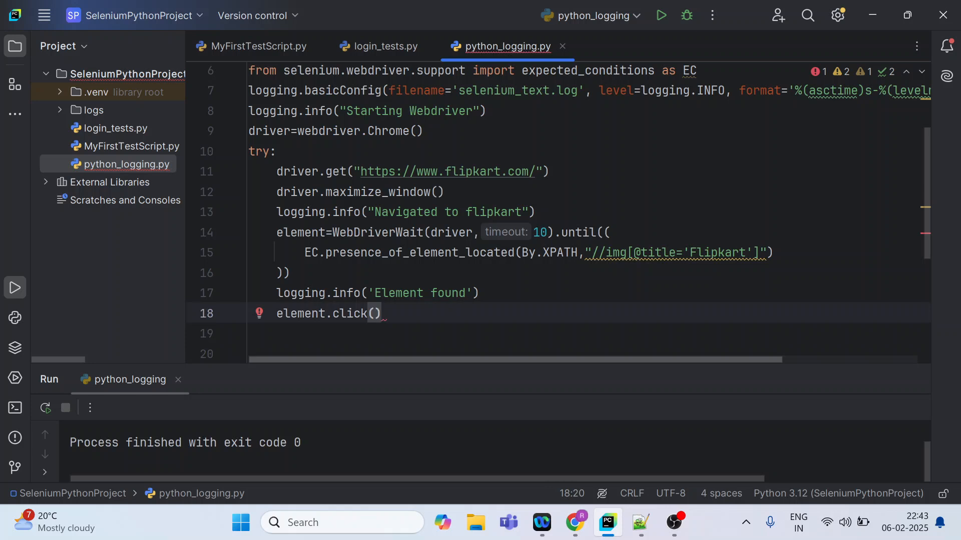
- Log 'Element clicked' after the click and start an except Exception as e: handler
key(Enter)
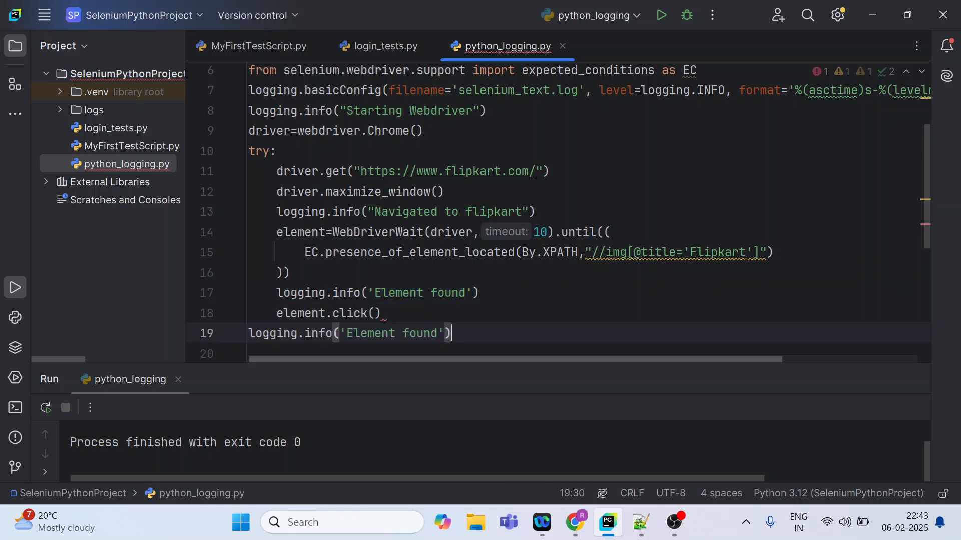
click(247, 334)
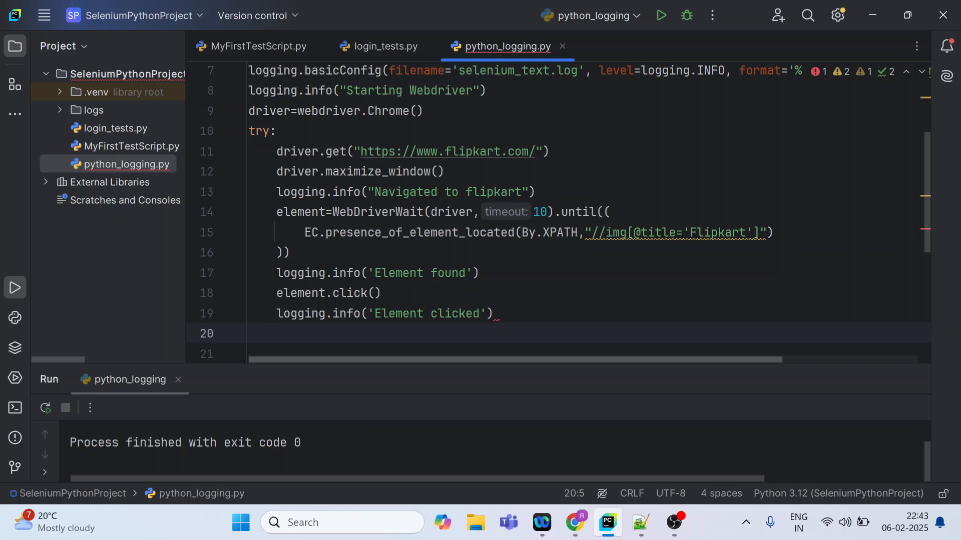
text(except)
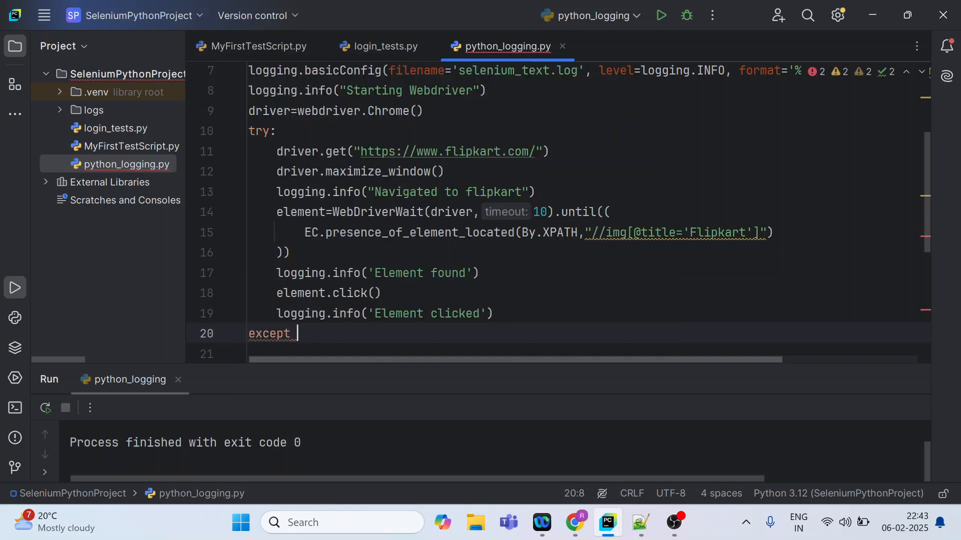
text(Exception)
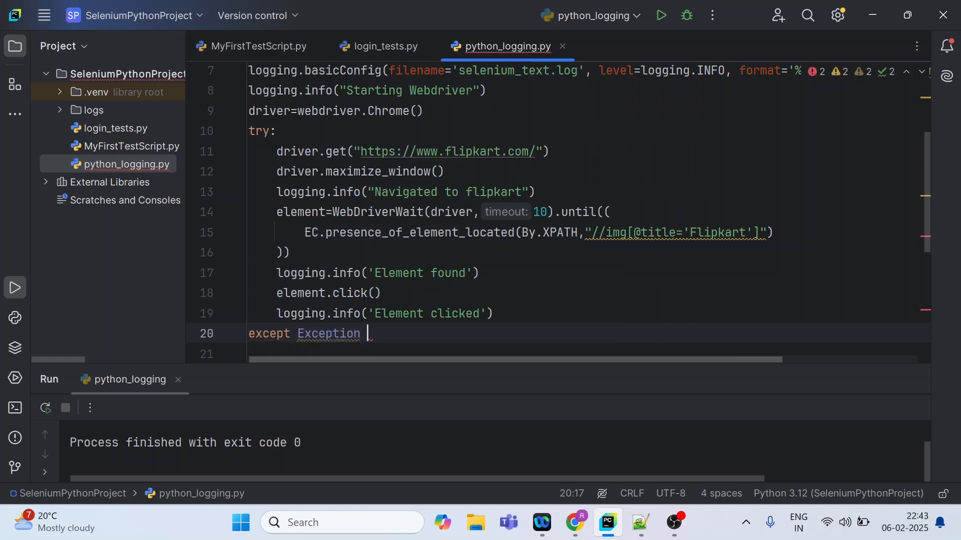
text(as e)
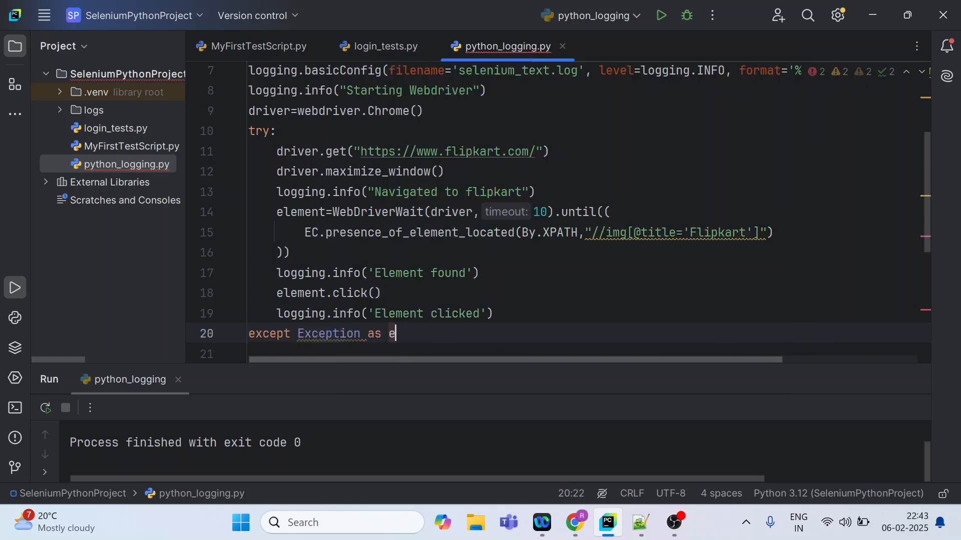
key(enter)
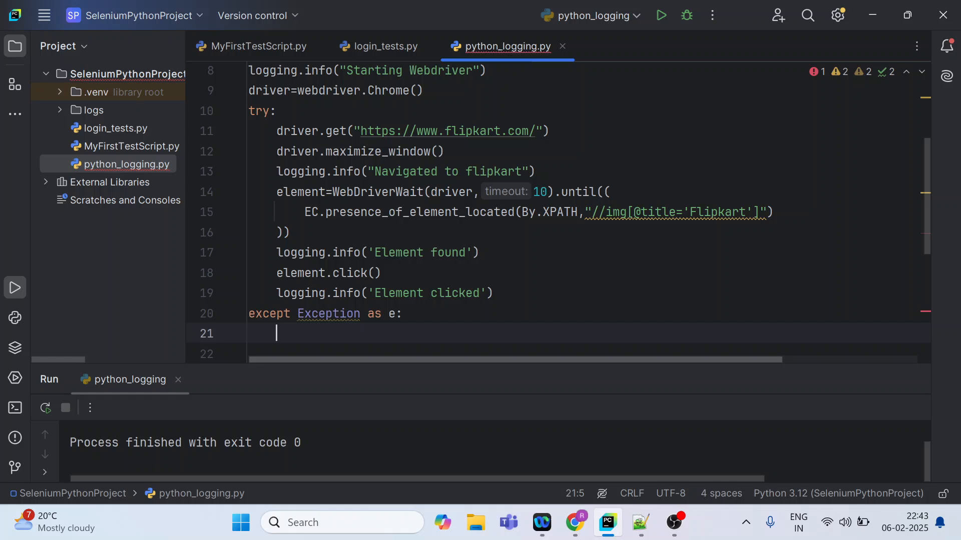
- Have the handler log logging.error(f"Error:{e}") and begin a finally: clause
text(logging.)
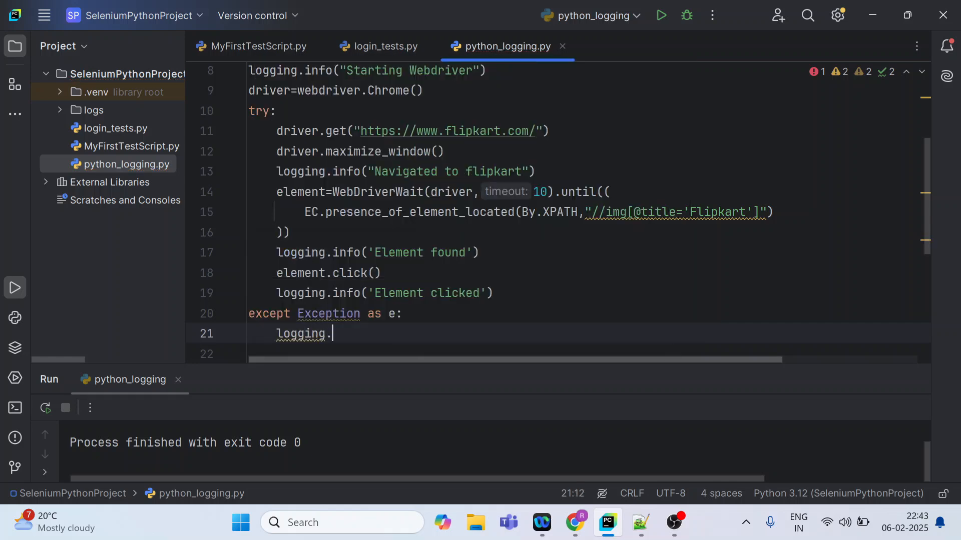
text(error())
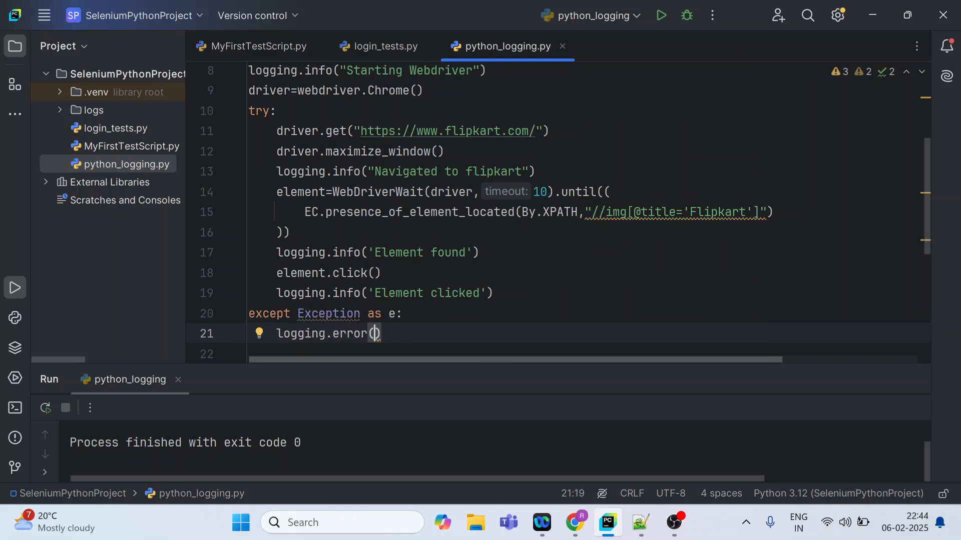
text(f")
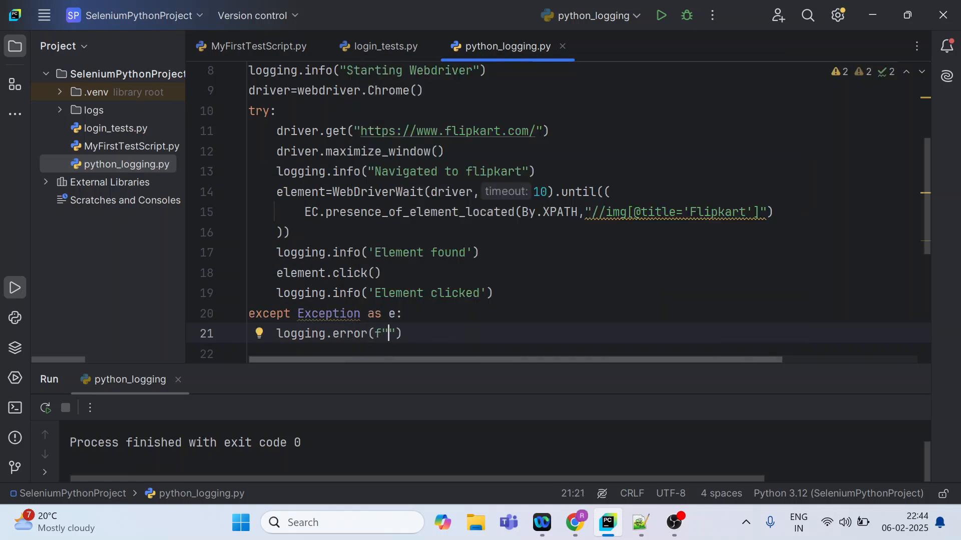
text(Error)
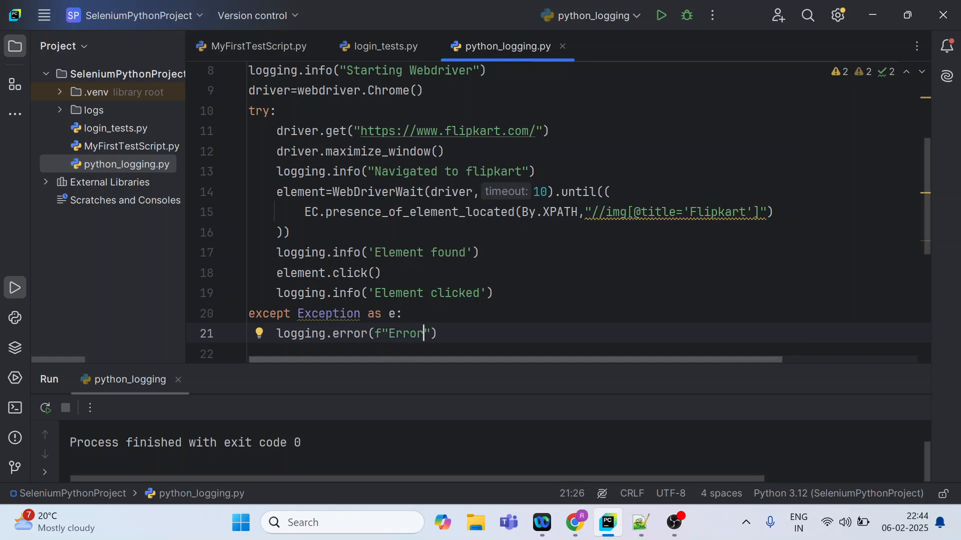
text(:{})
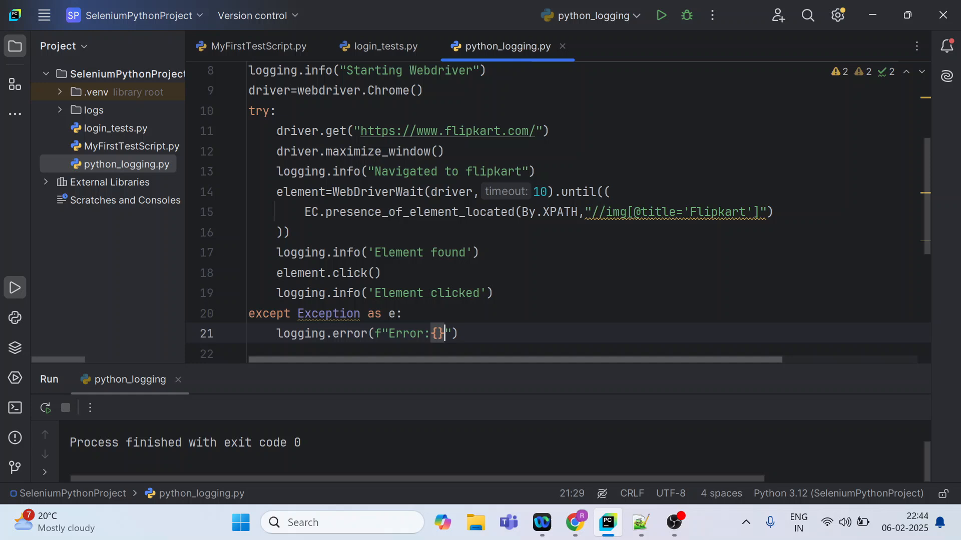
text(e)
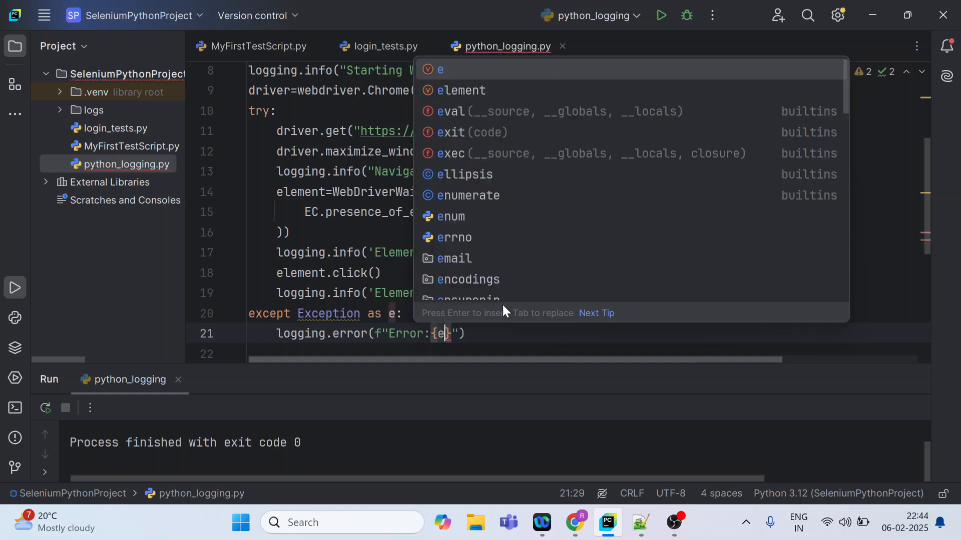
key(Escape)
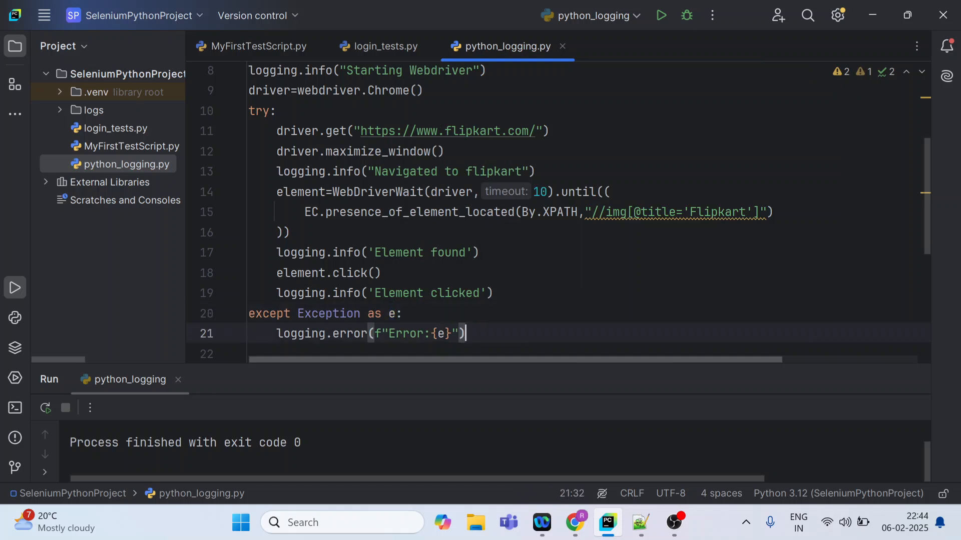
key(enter)
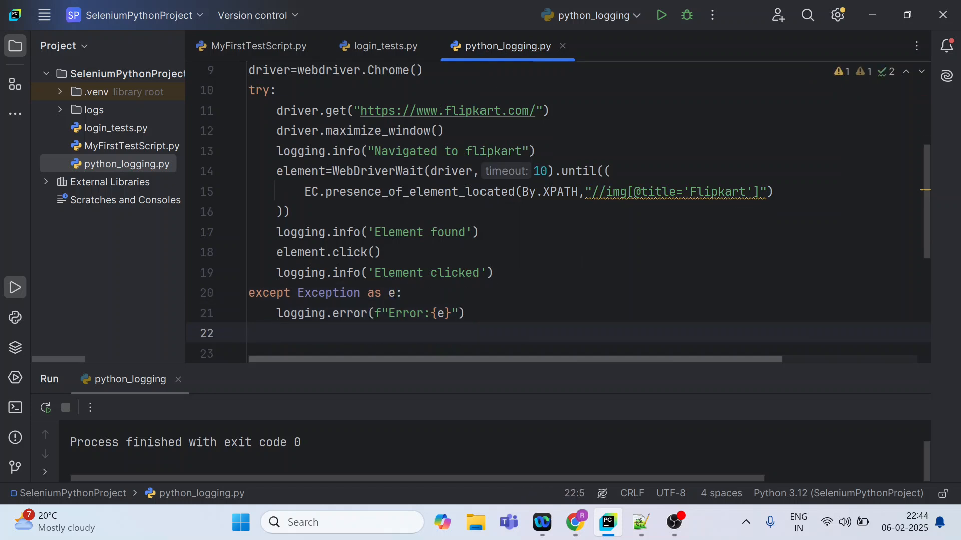
text(finally:)
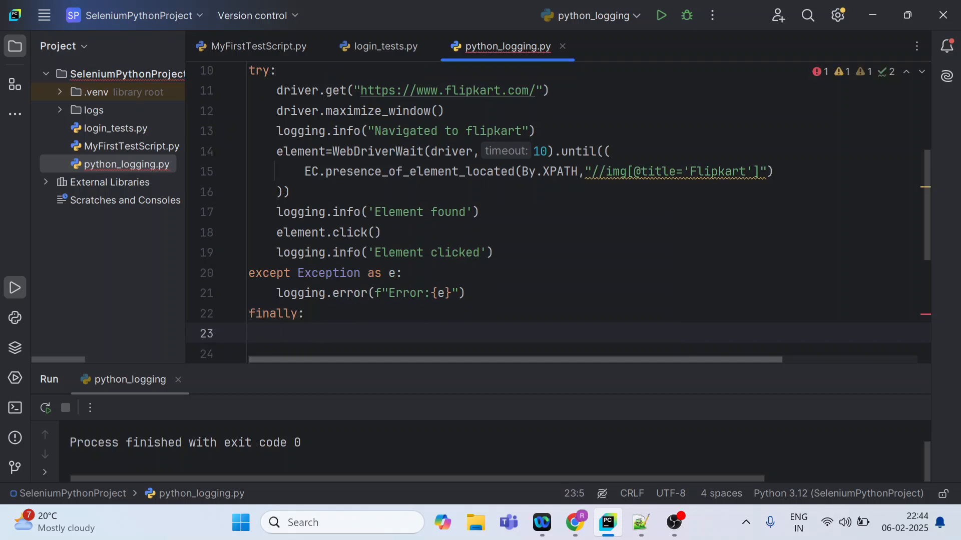
- In finally, quit the driver and log "Browser closed." after first writing "closing"
text(driver)
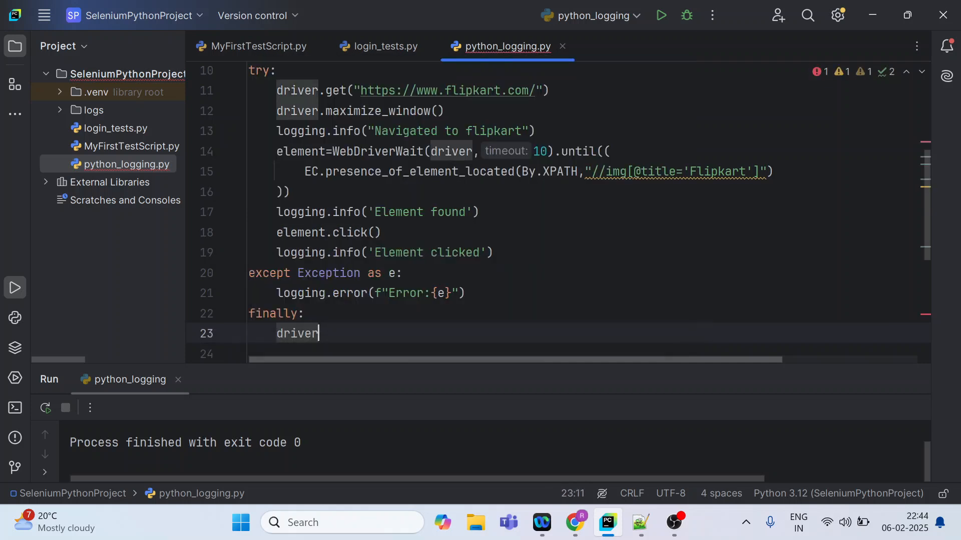
text(.quit())
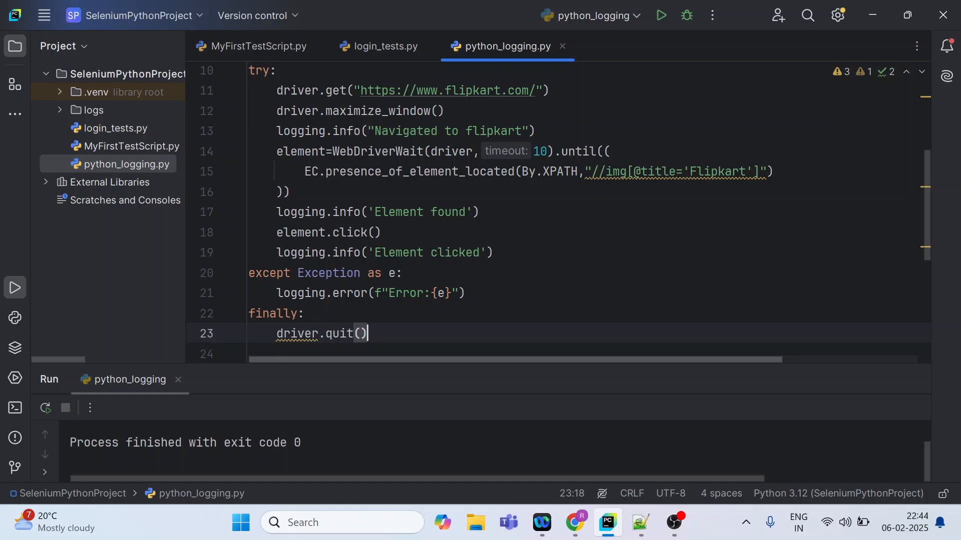
key(enter)
text(logging.info()
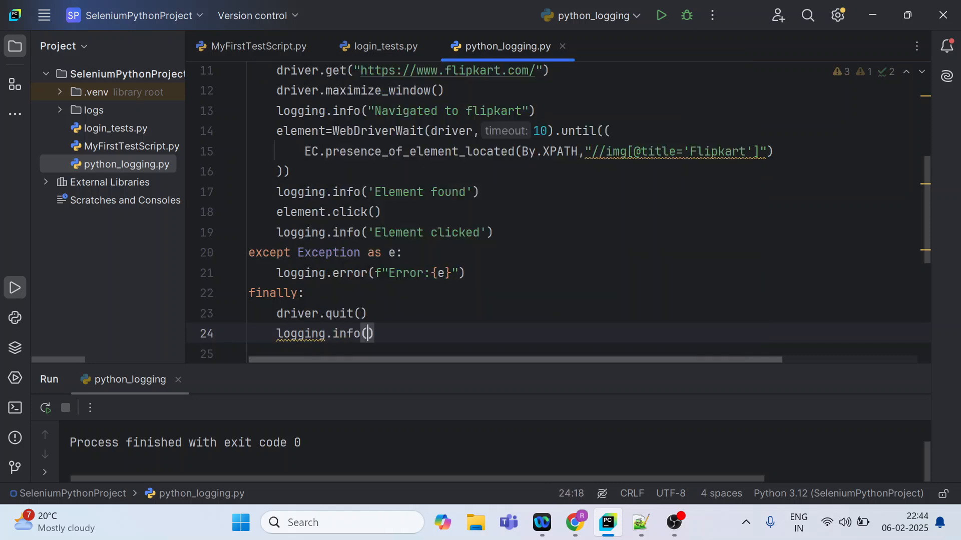
text("B)
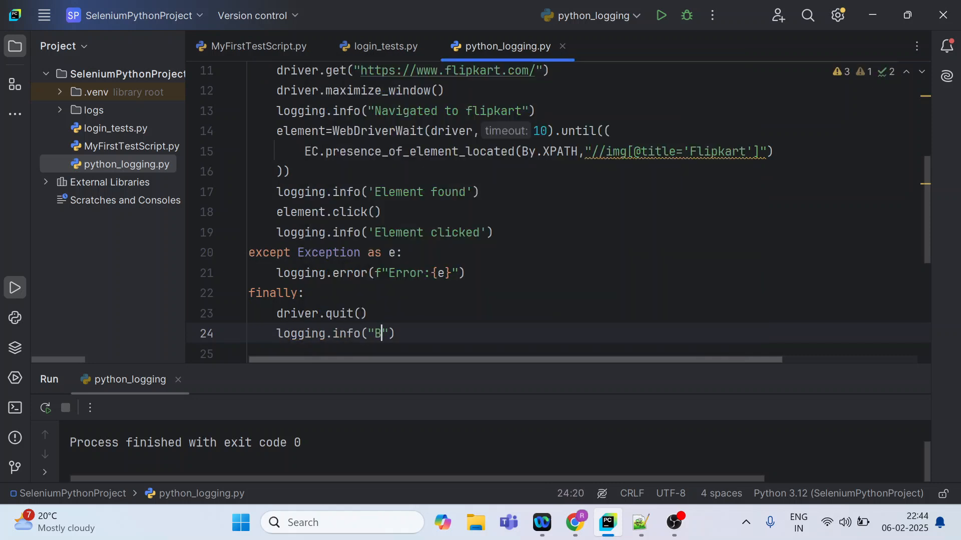
text(rowser)
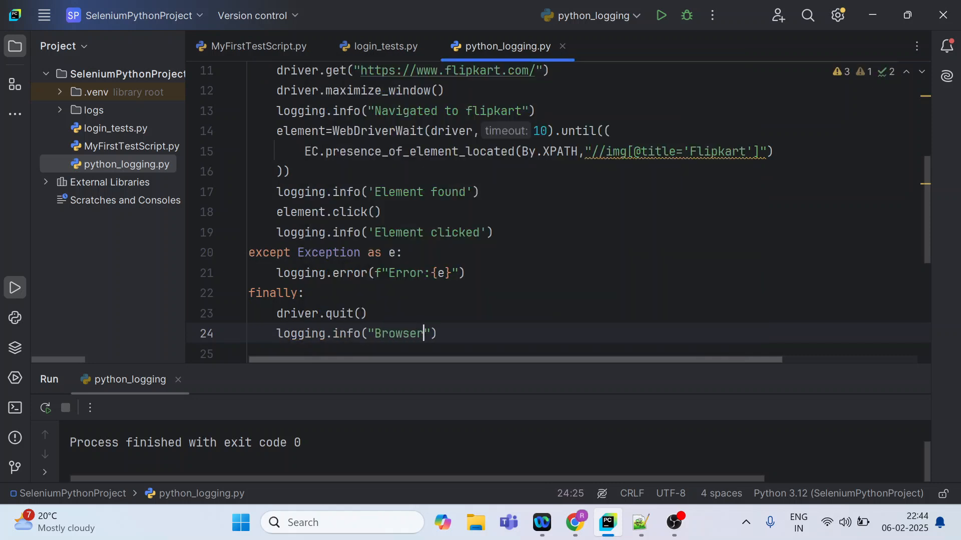
text(clo)
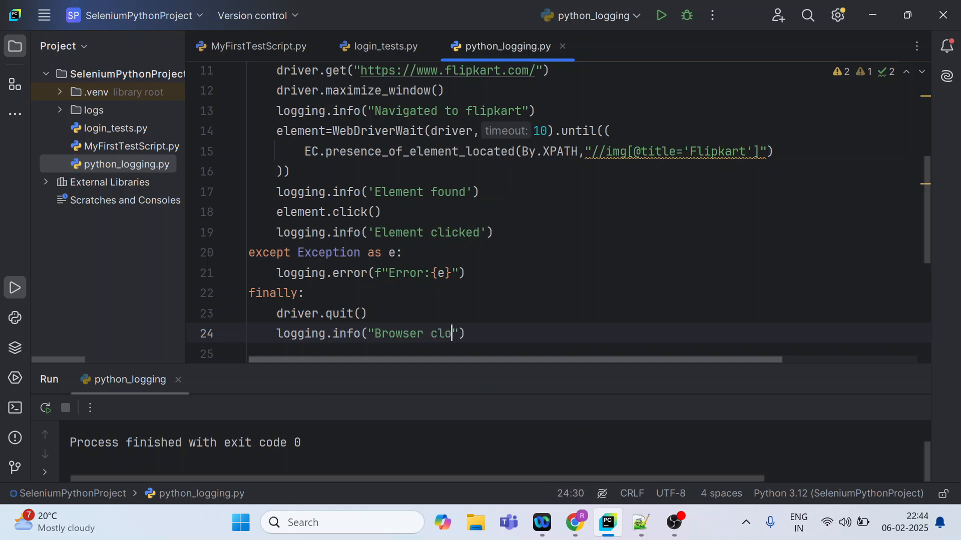
text(sing)
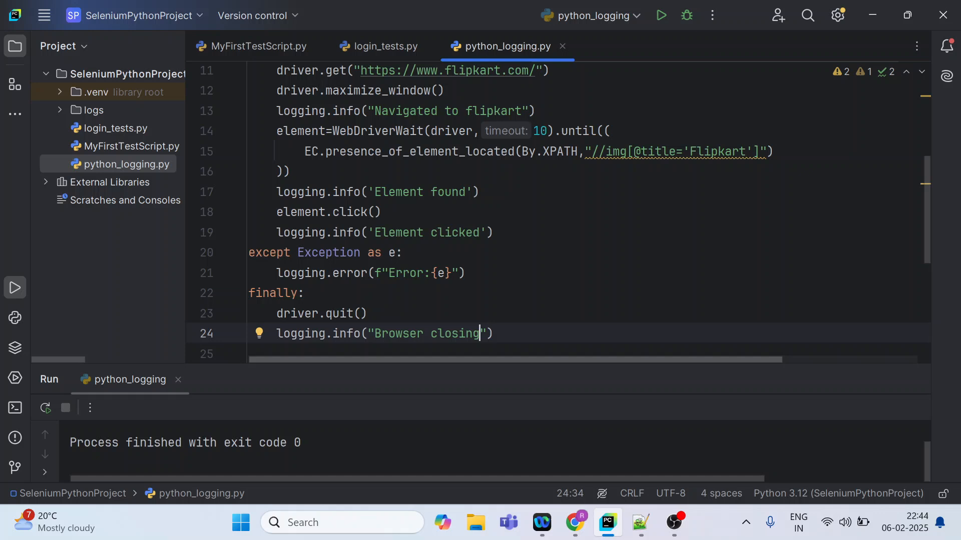
text(closed)
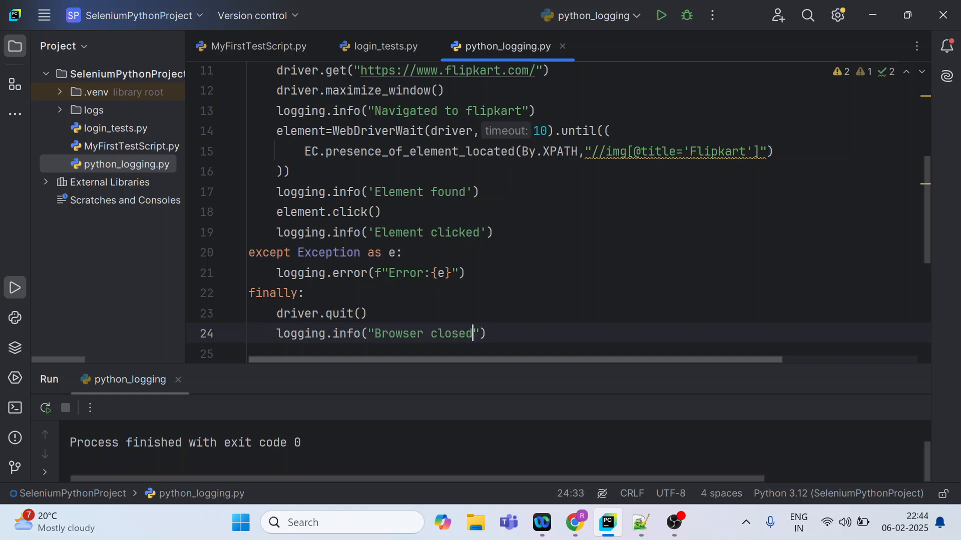
text(.)
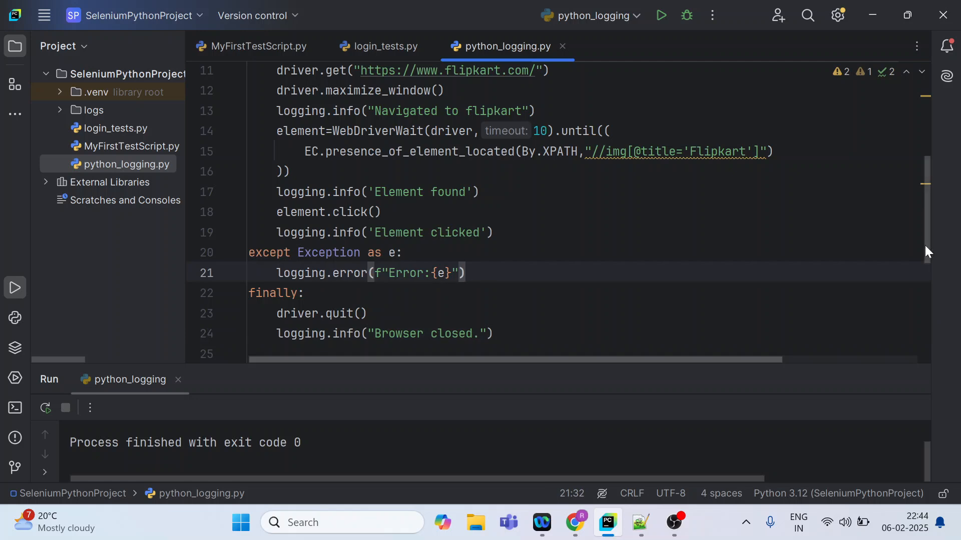
scroll(up, 3)
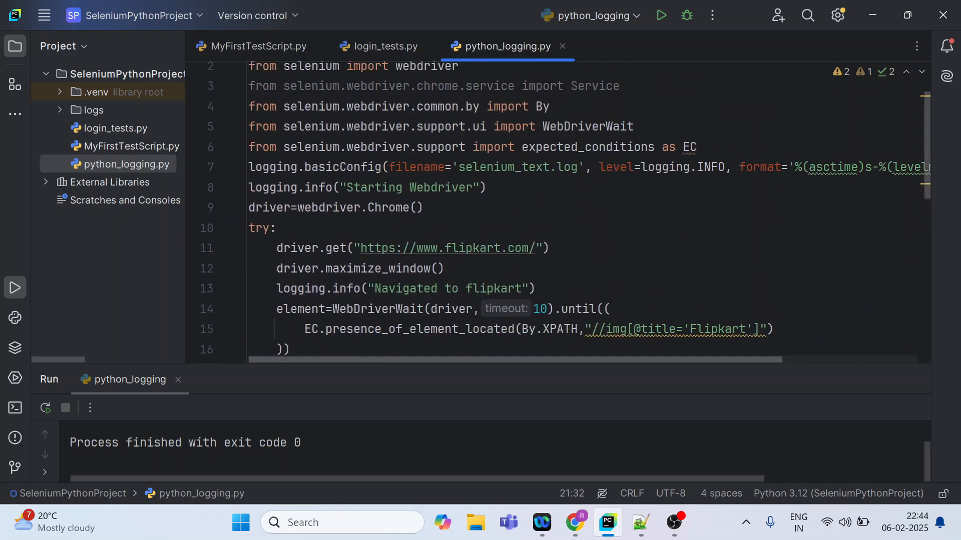
scroll(up, 3)
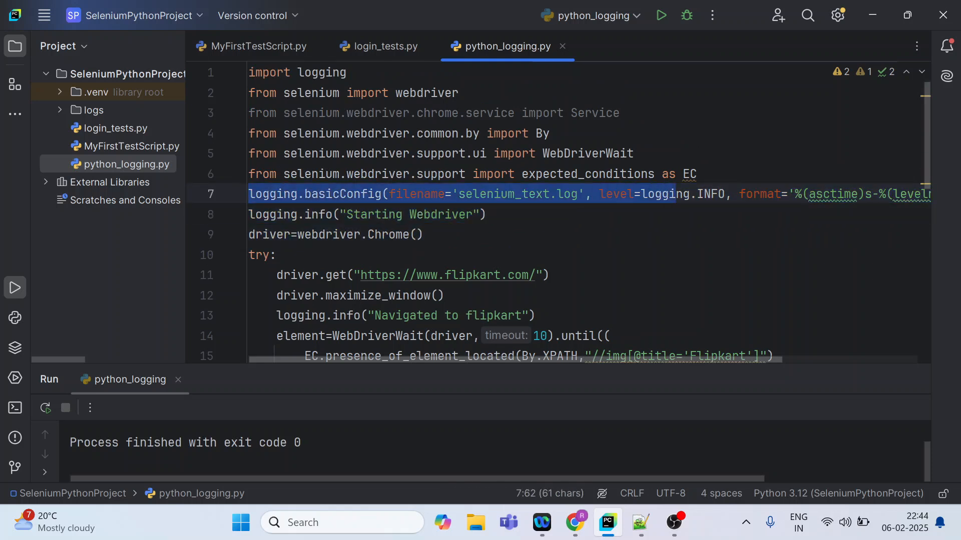
scroll(right, 3)
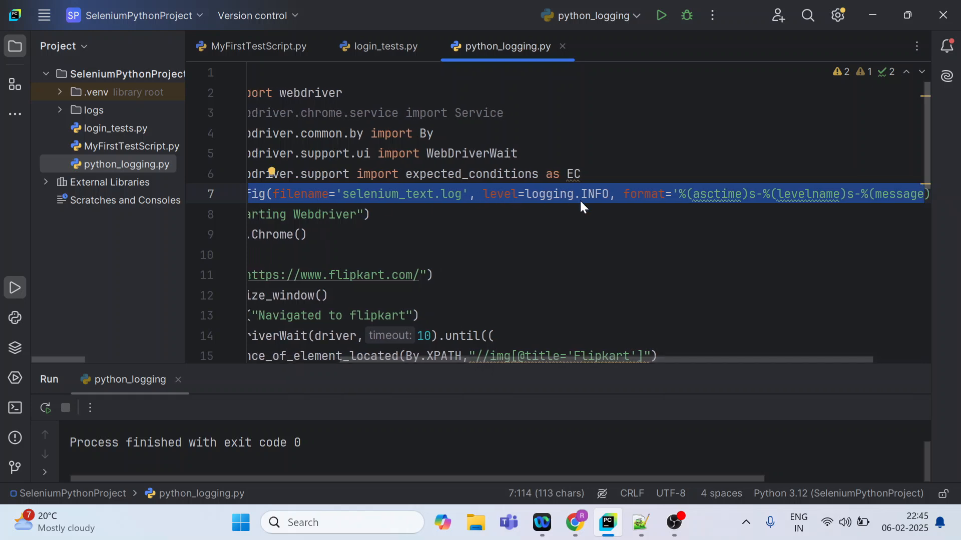
scroll(left, 3)
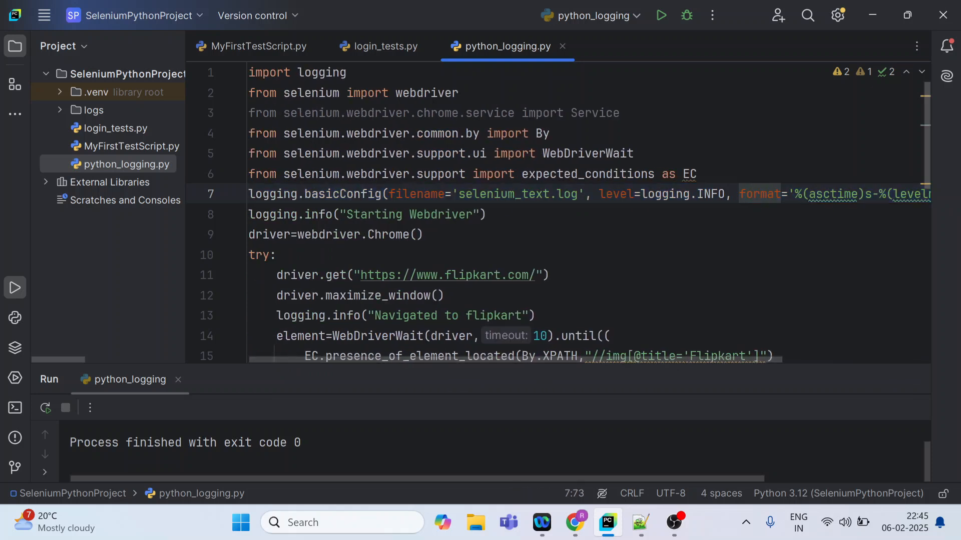
click(895, 194)
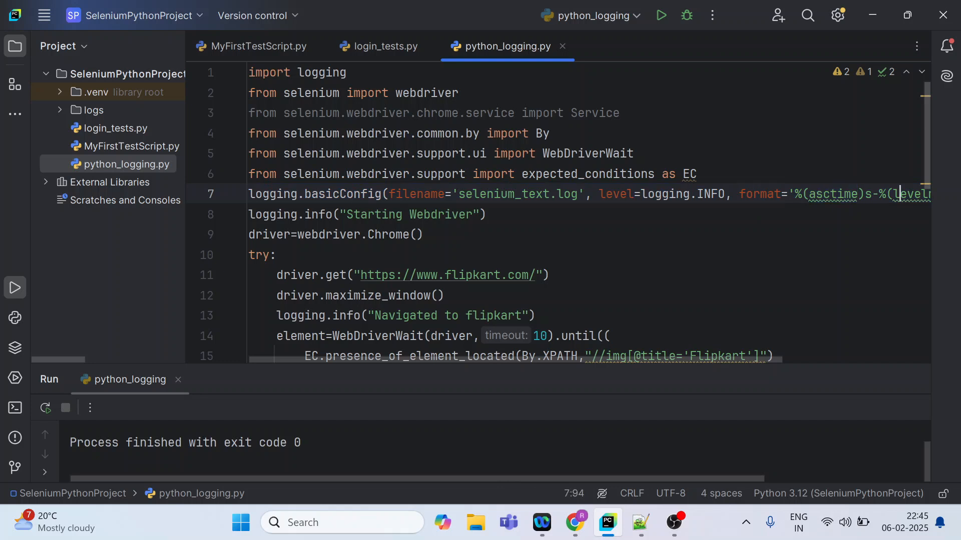
double_click(664, 193)
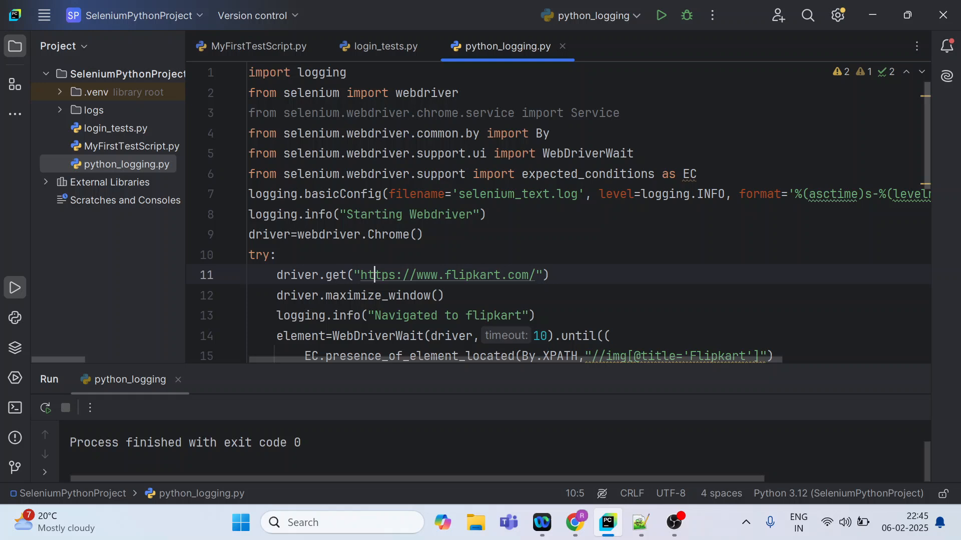
scroll(down, 3)
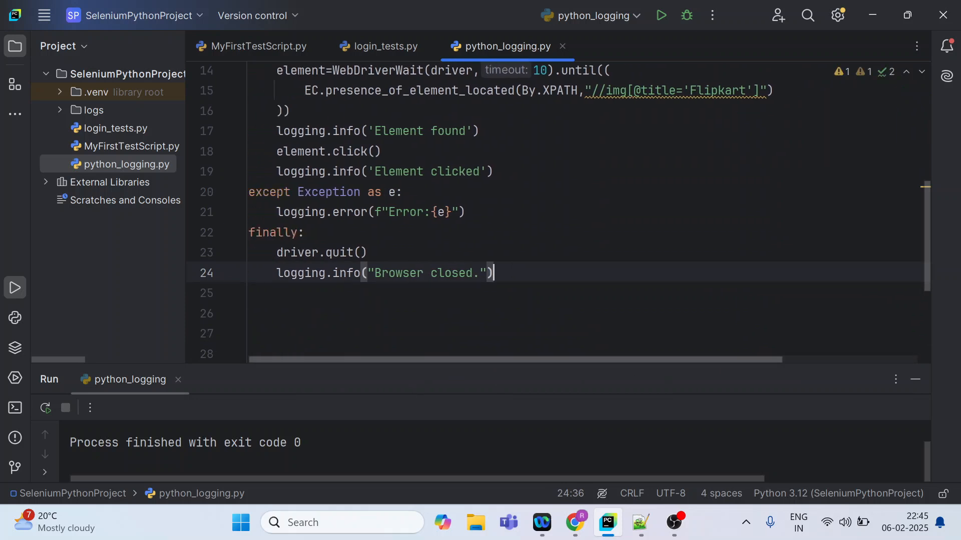
scroll(up, 3)
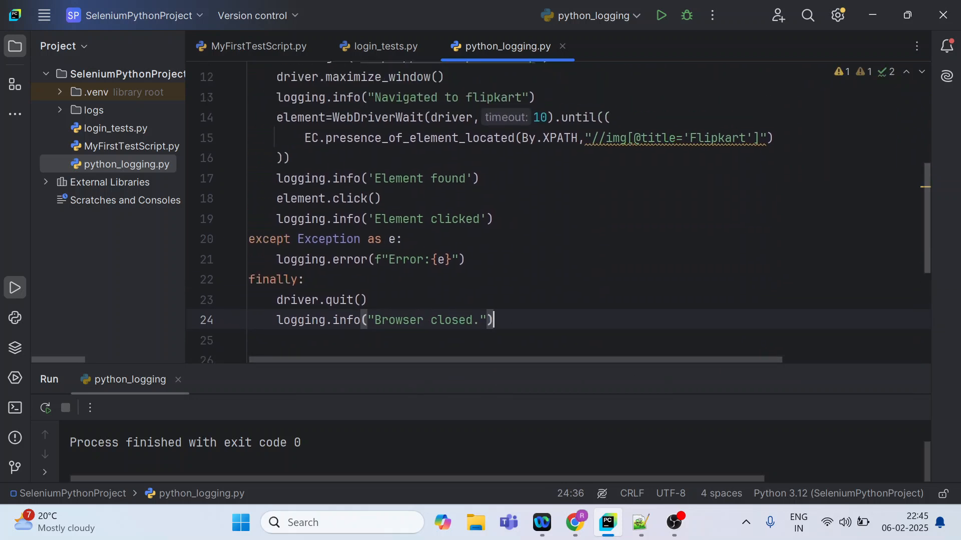
click(575, 522)
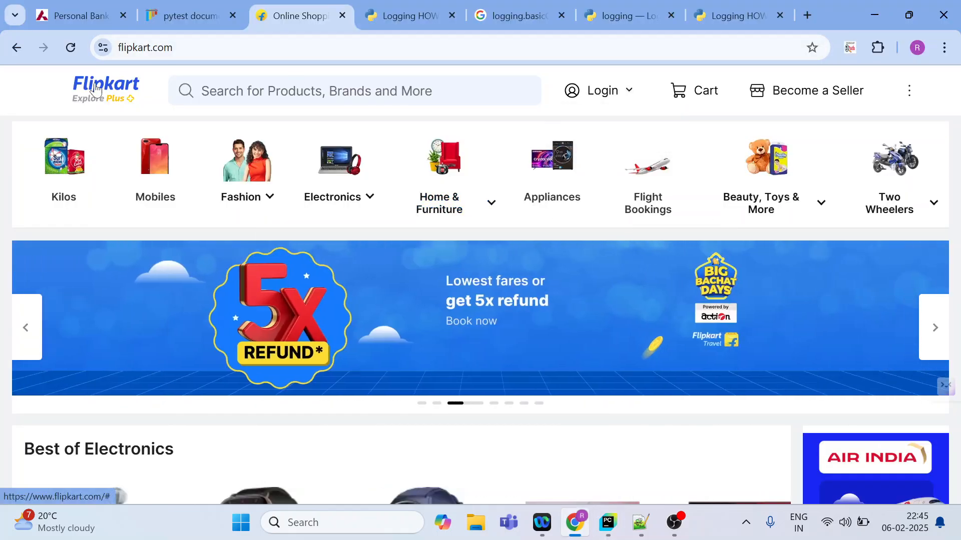
click(607, 523)
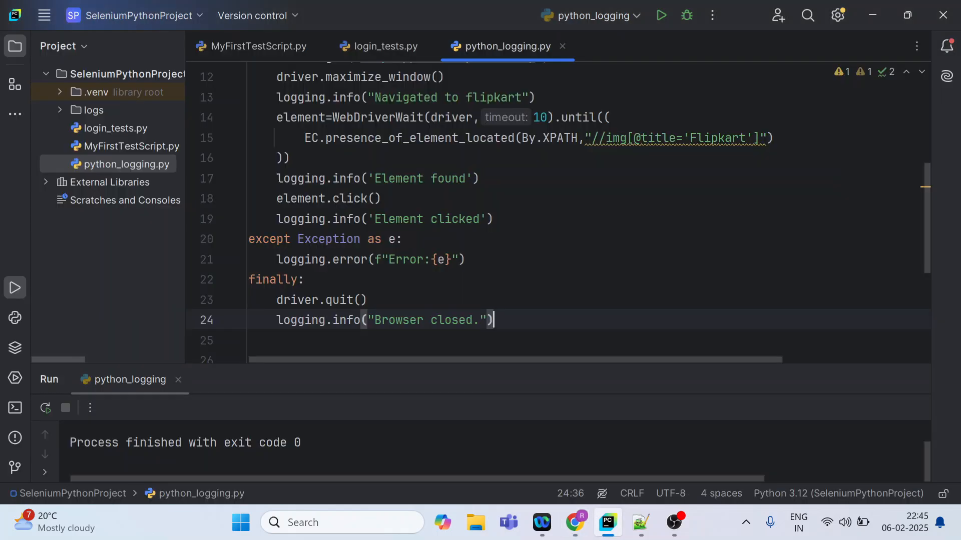
scroll(up, 3)
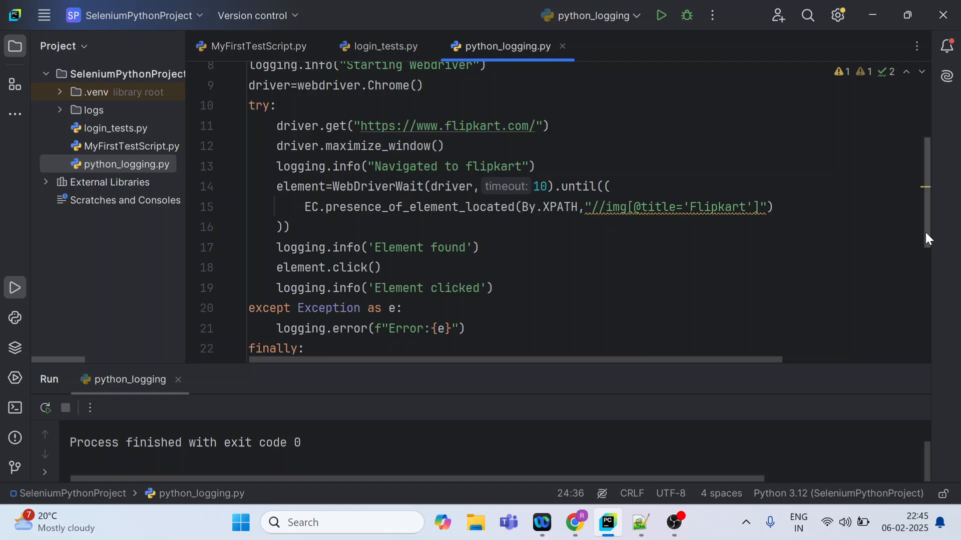
scroll(down, 3)
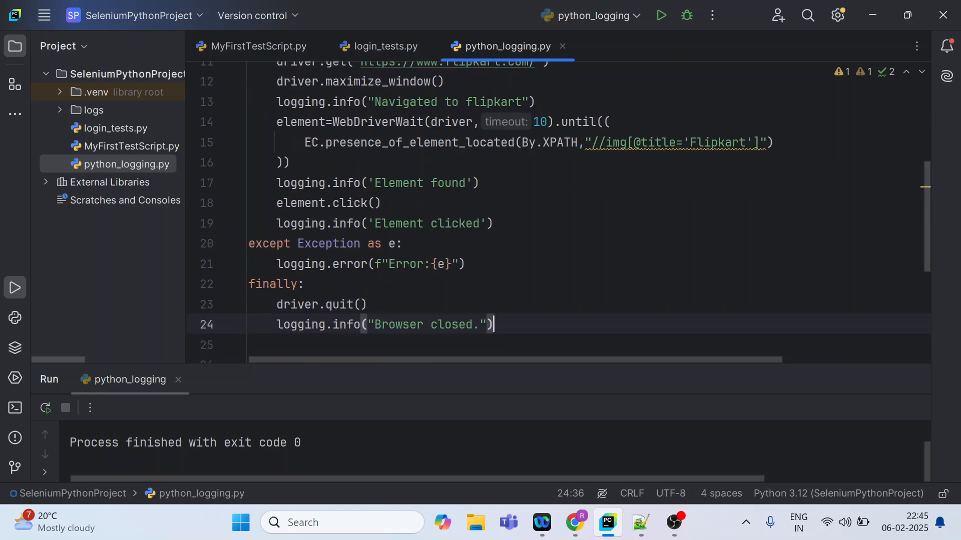
scroll(up, 3)
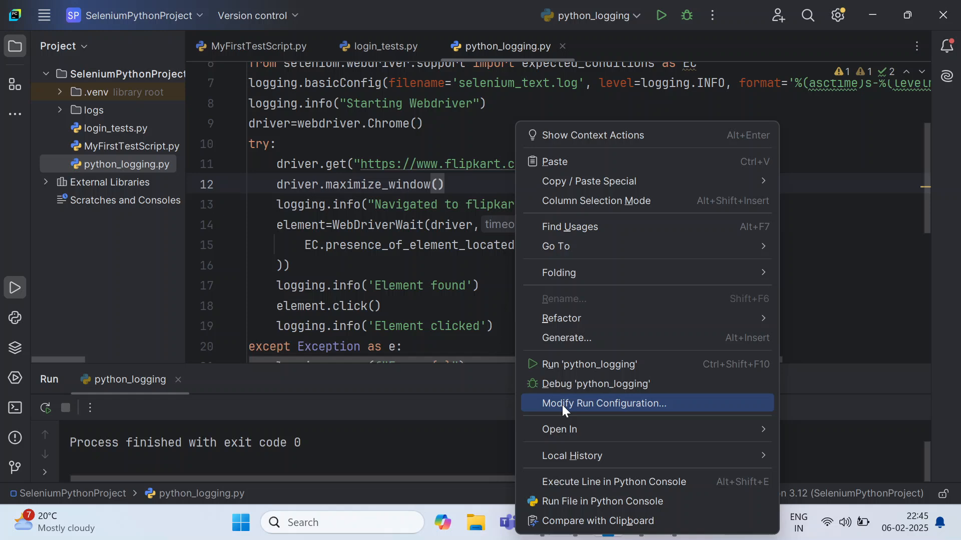
- Run python_logging so Chrome opens Flipkart and selenium_text.log is created
click(590, 365)
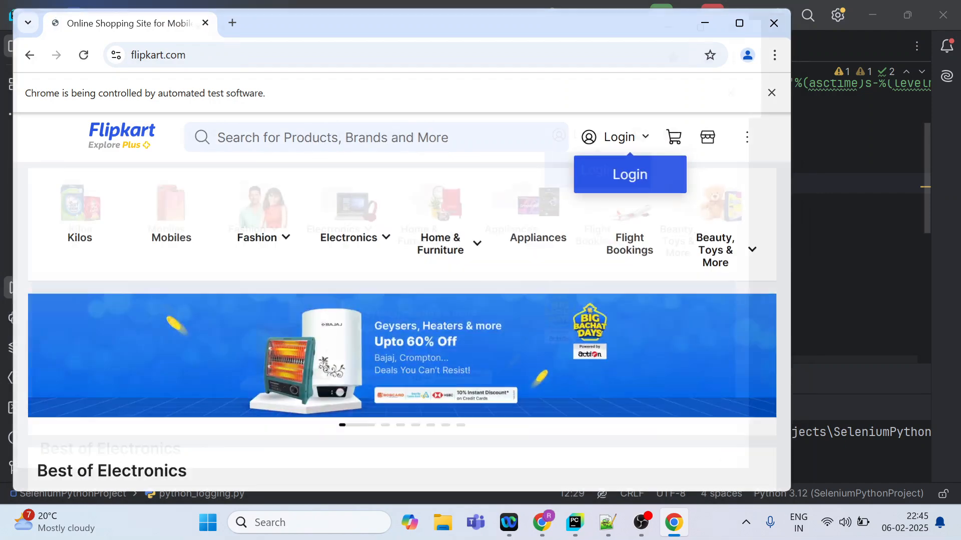
click(606, 523)
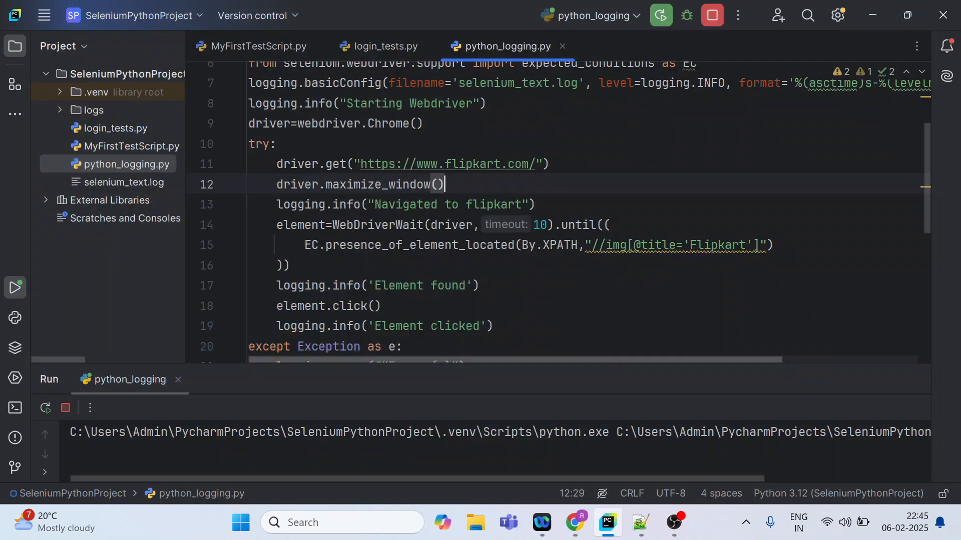
mouse_move(552, 362)
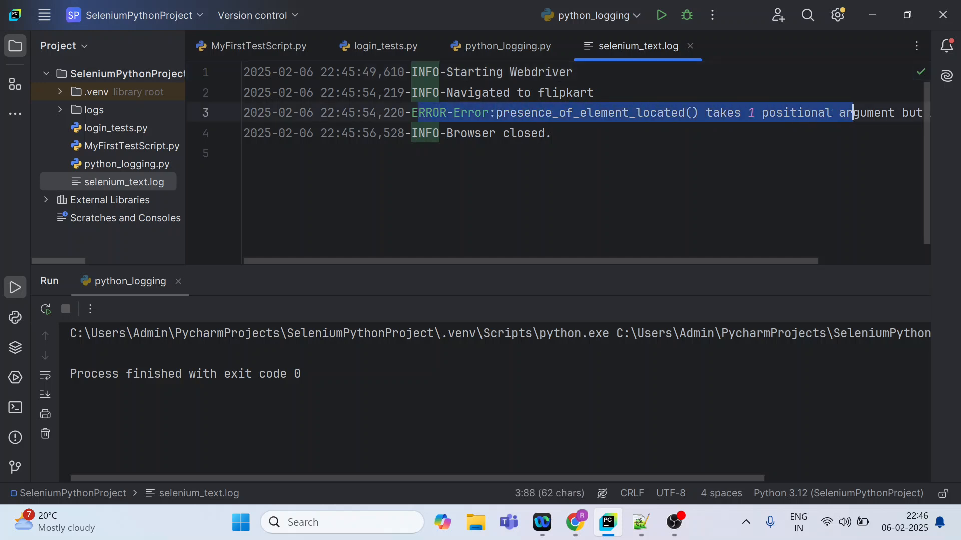
- Review selenium_text.log's ERROR and 'Browser closed.' entries and select all its contents
scroll(right, 3)
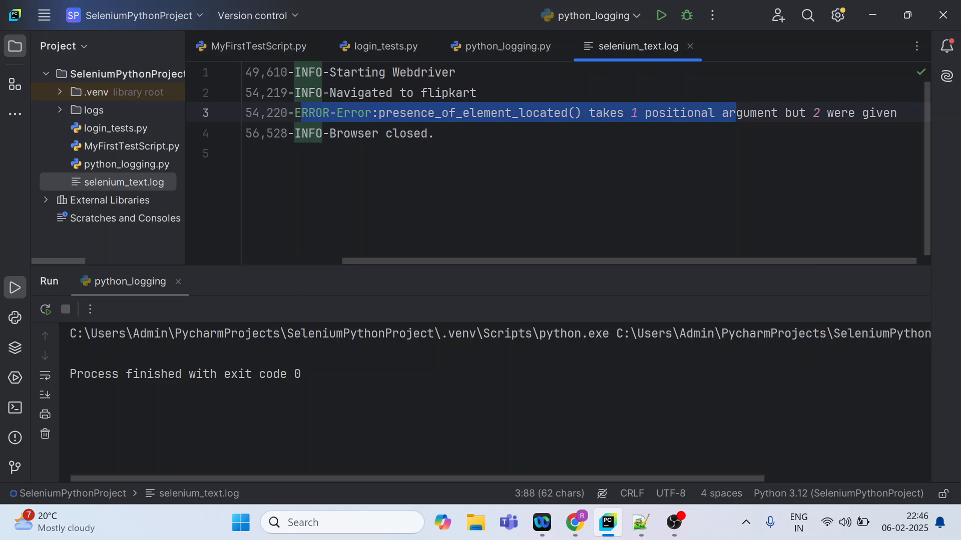
scroll(left, 3)
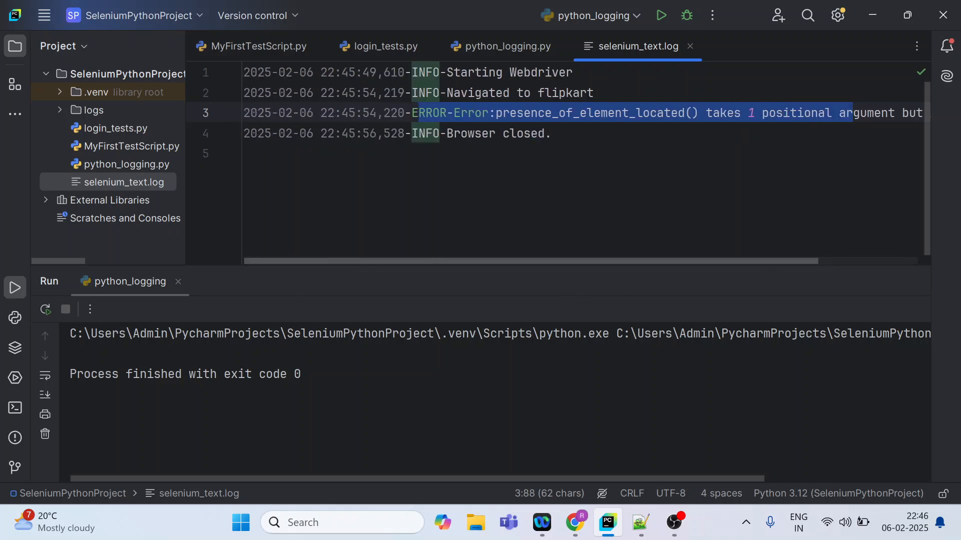
click(447, 114)
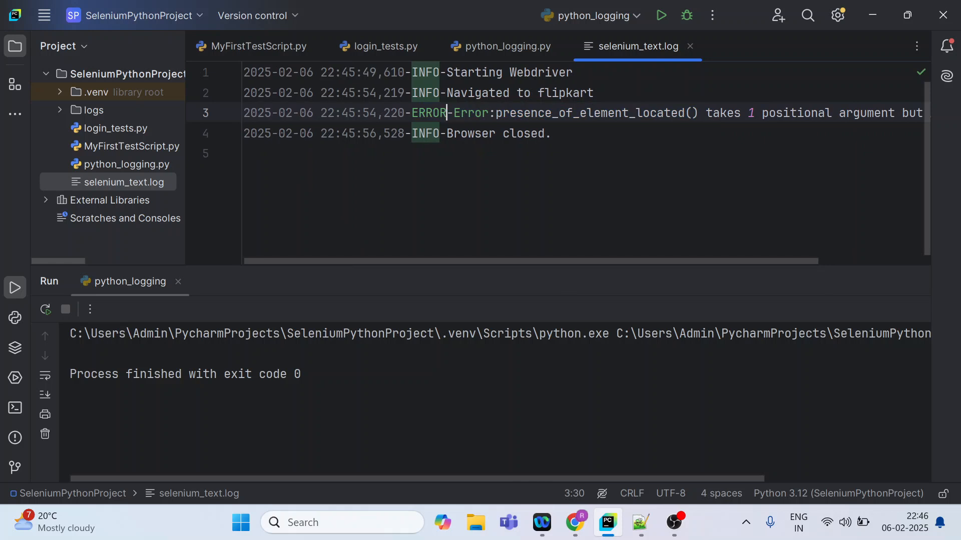
click(528, 133)
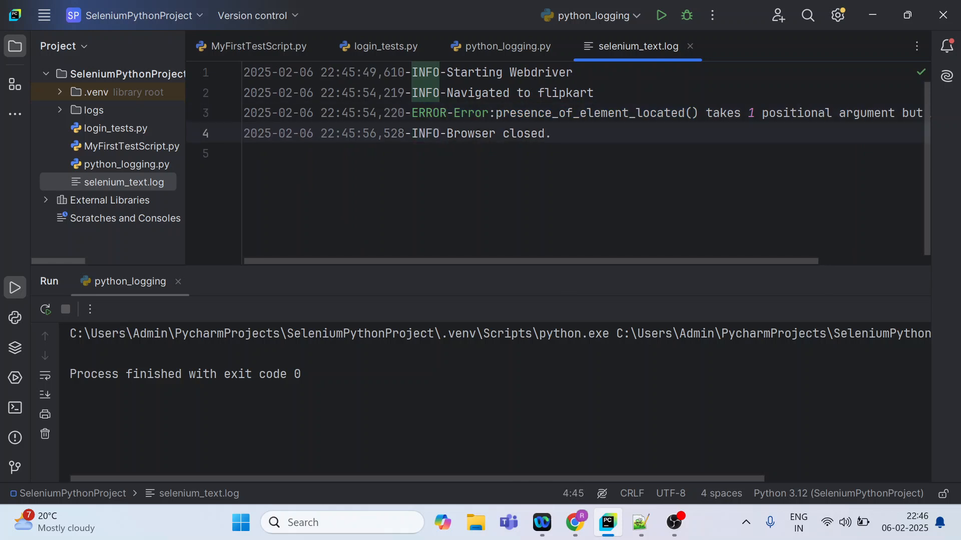
key(ctrl+a)
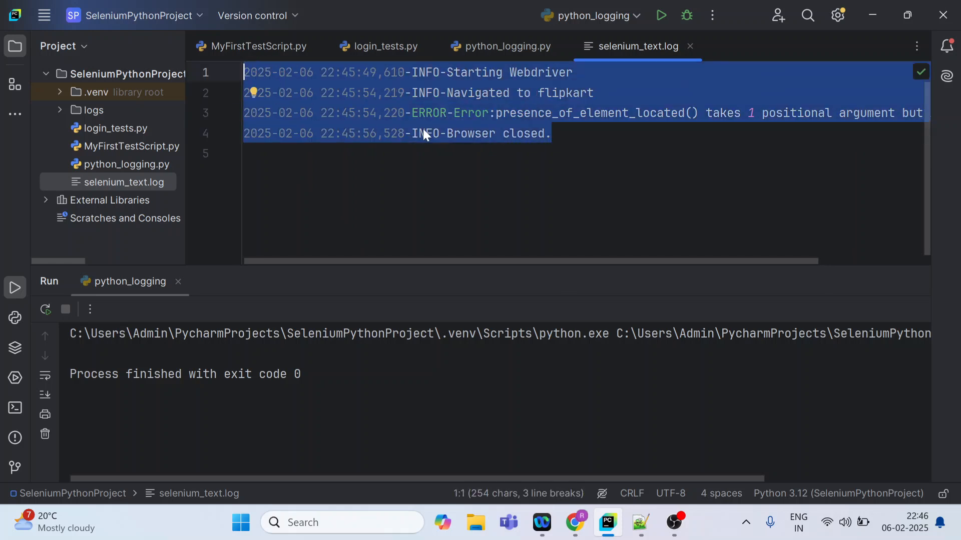
mouse_move(429, 104)
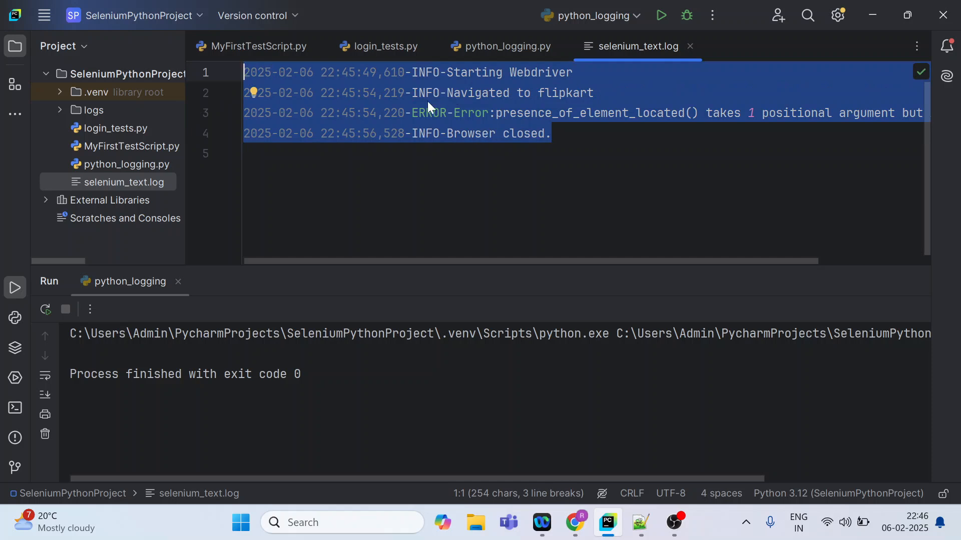
mouse_move(399, 131)
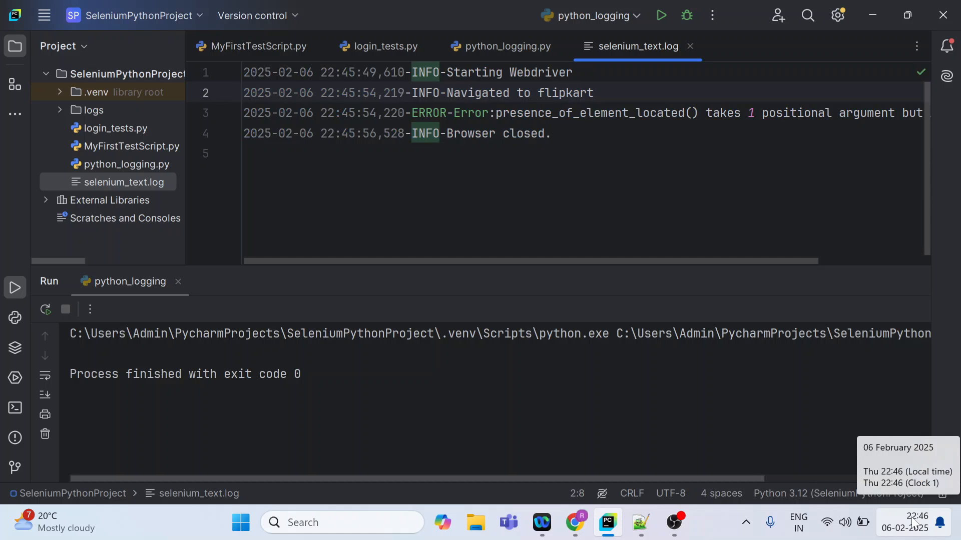
click(350, 72)
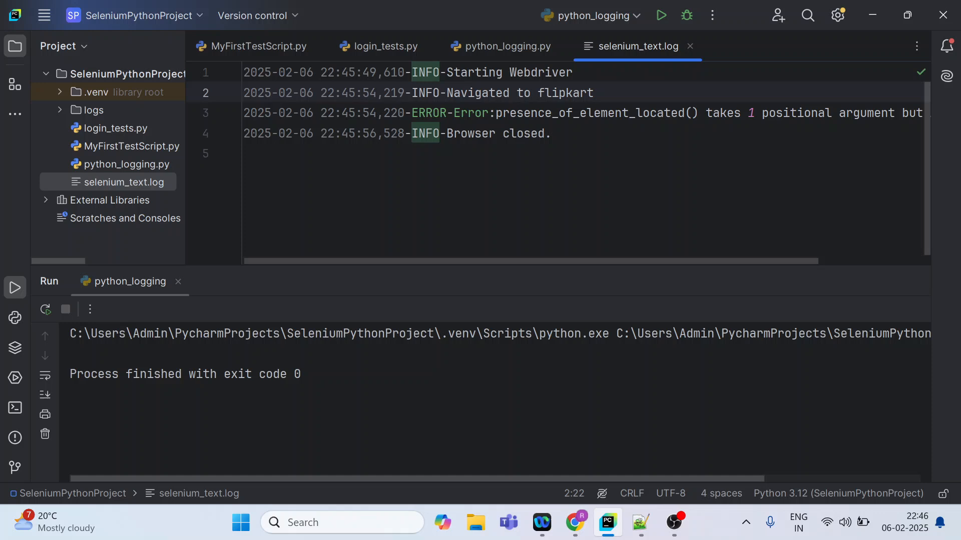
click(387, 92)
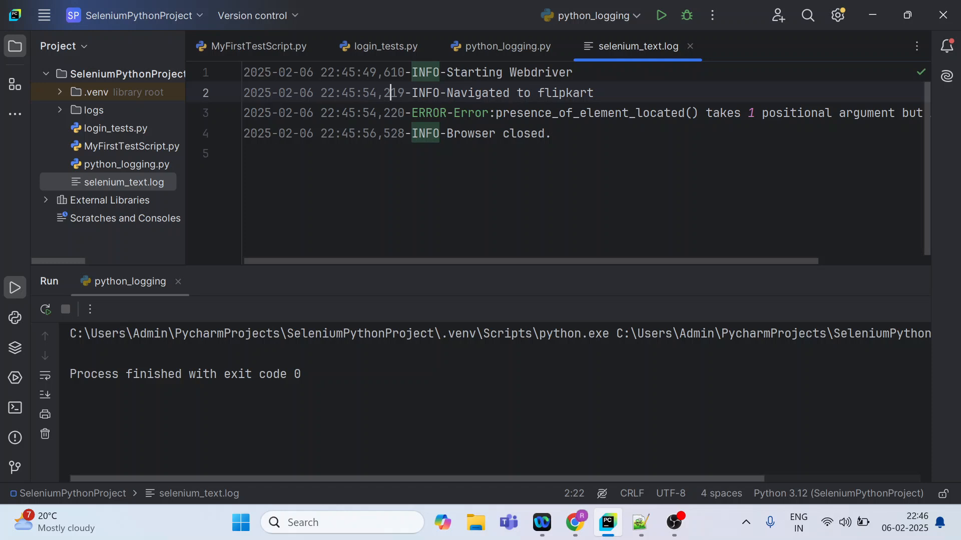
click(550, 133)
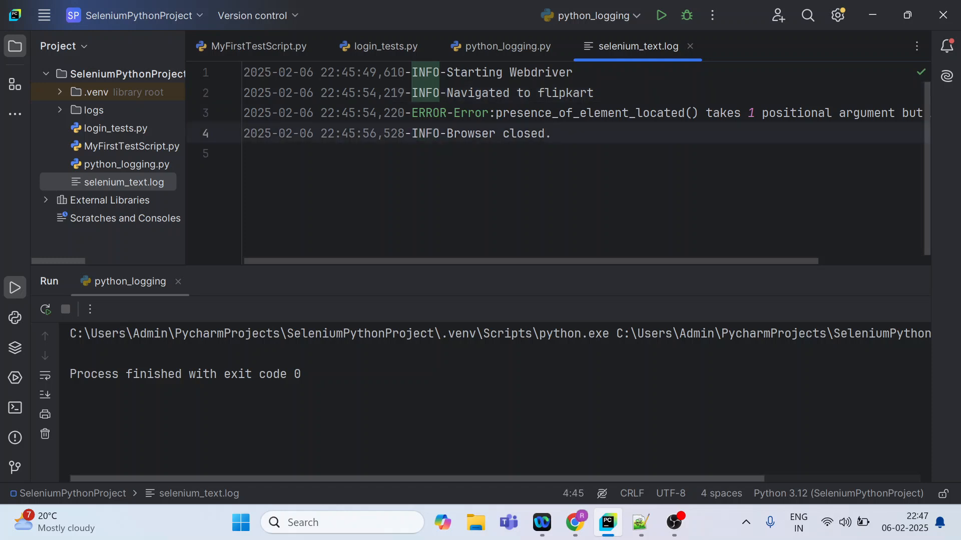